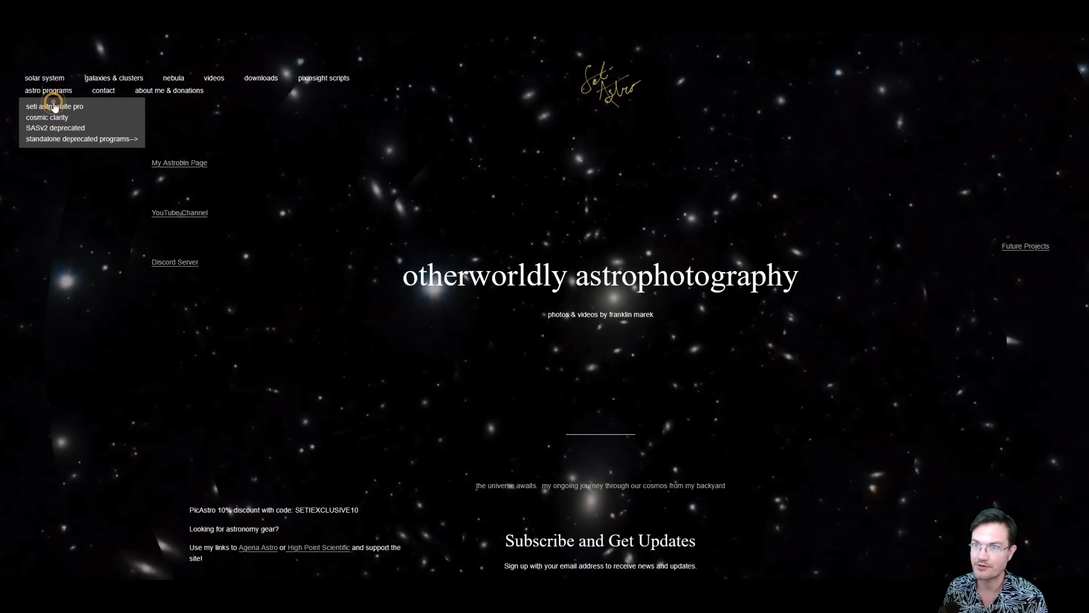
# Go to the Seti Astro Suite Pro page and scroll to its version 1.2.x download and ImageMM note.
pyautogui.click(55, 106)
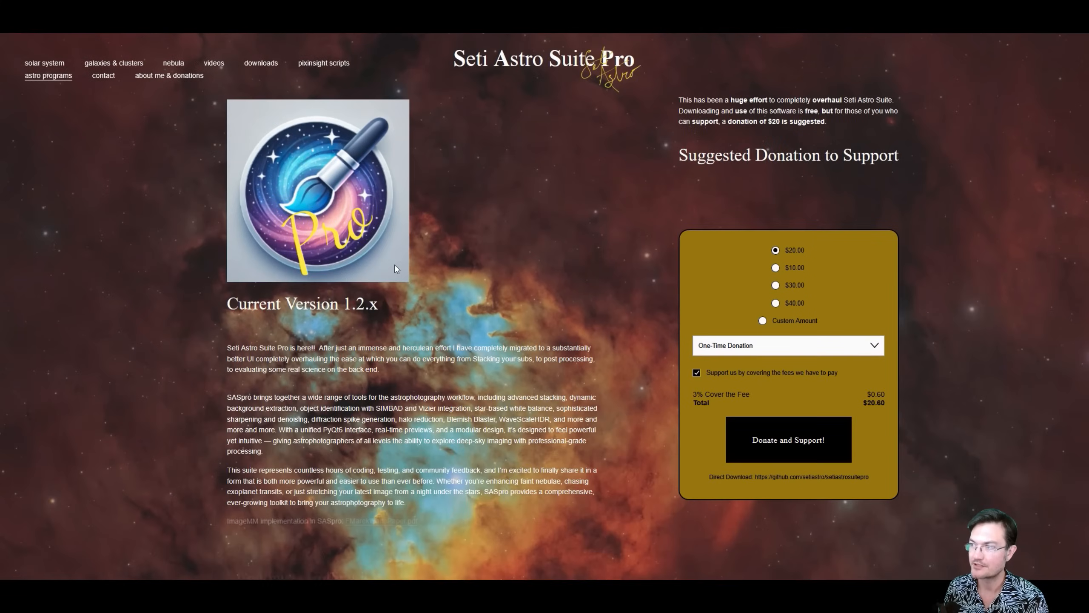
pyautogui.scroll(-3)
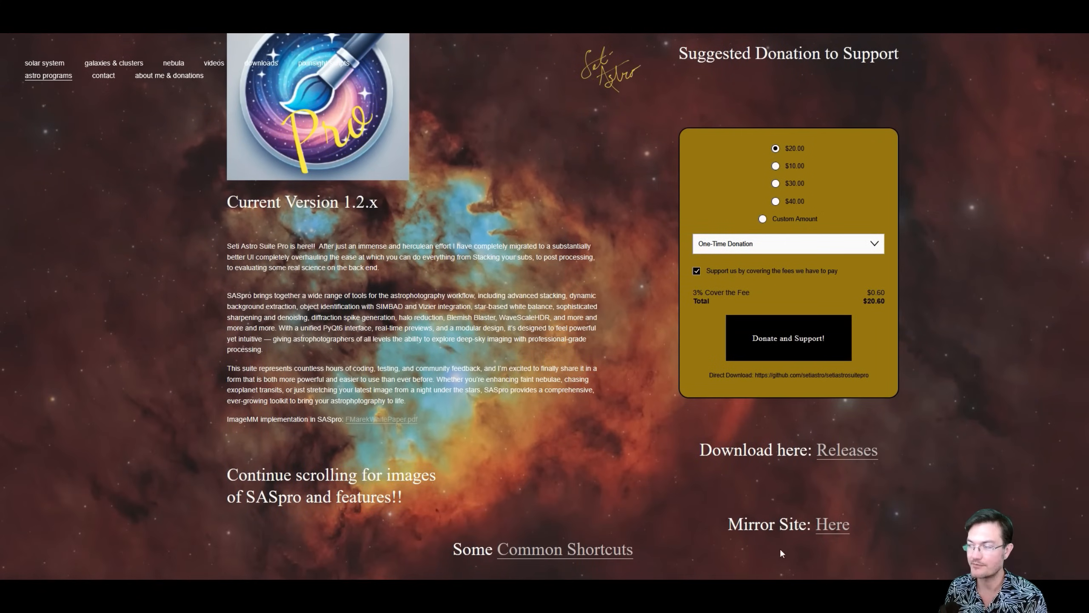
pyautogui.moveTo(391, 441)
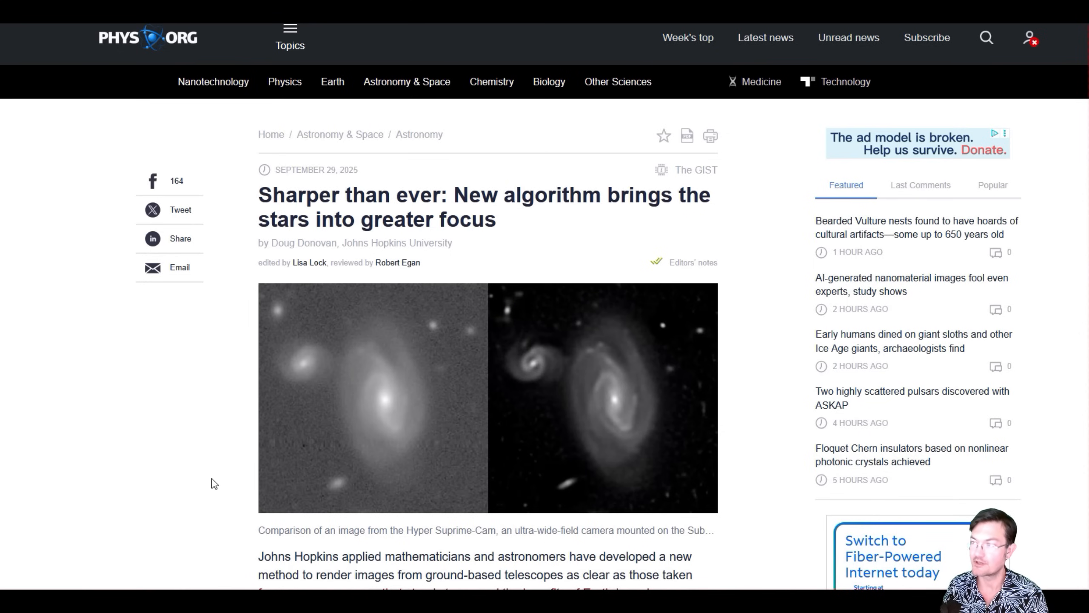
# Read the Phys.org ImageMM article down to 'More information' and follow its DOI link to the journal paper.
pyautogui.scroll(-3)
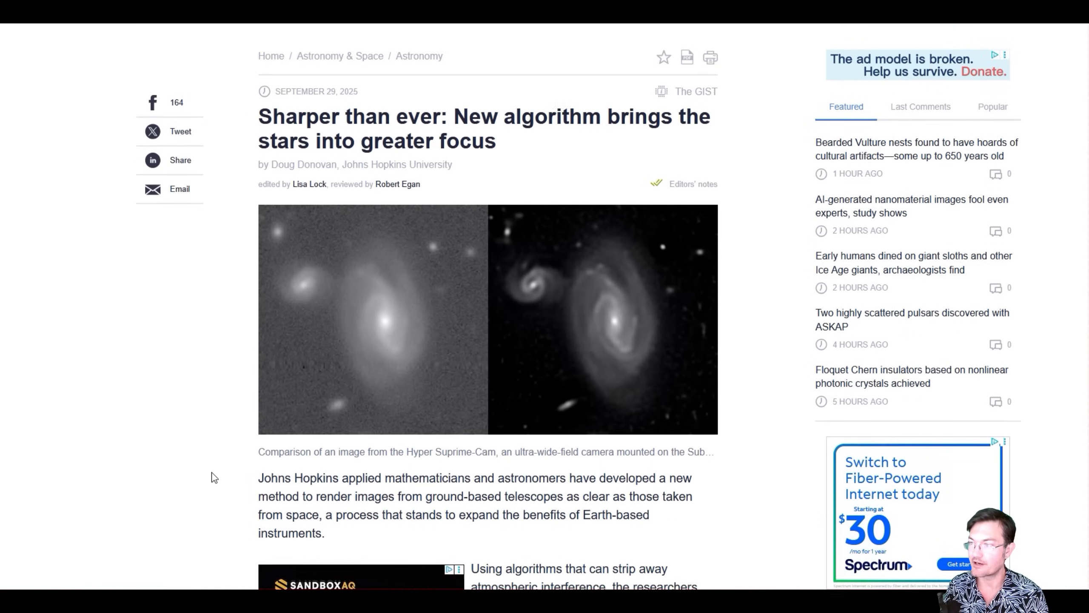
pyautogui.scroll(-3)
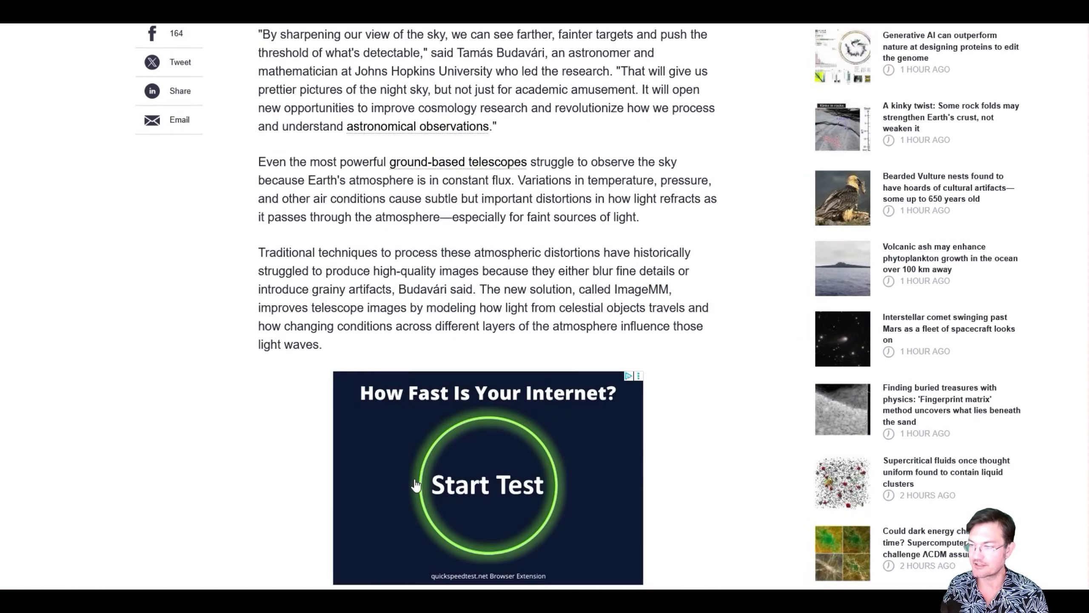
pyautogui.scroll(-3)
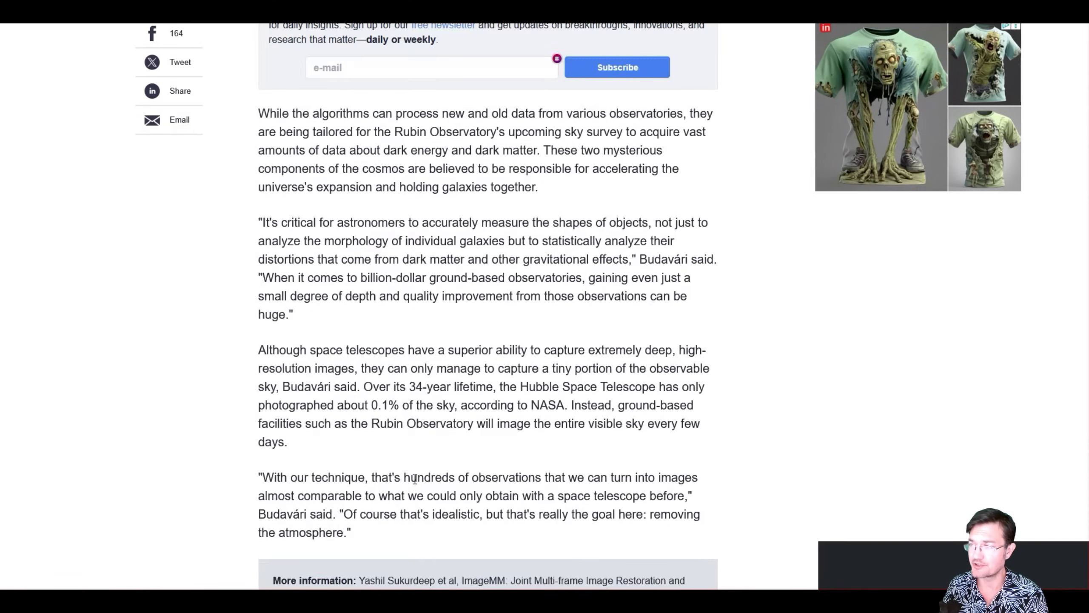
pyautogui.scroll(-3)
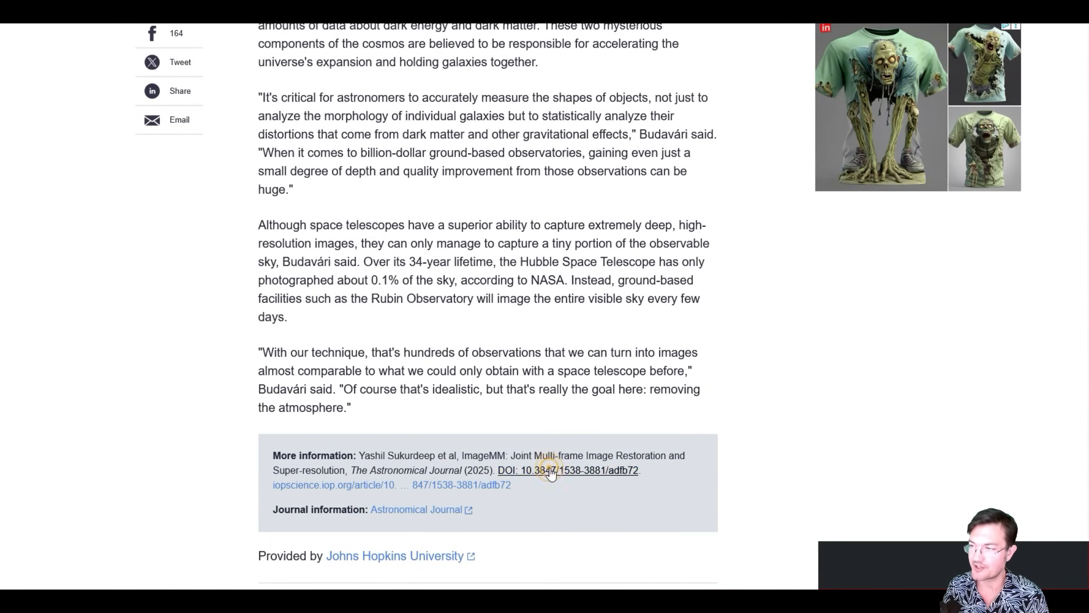
pyautogui.click(567, 470)
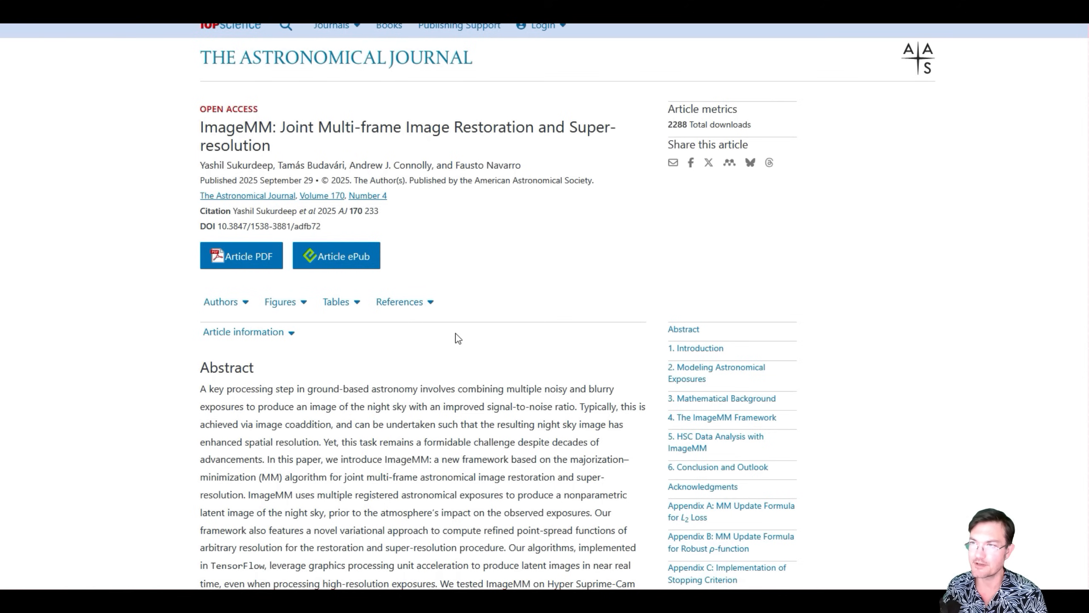
pyautogui.moveTo(450, 356)
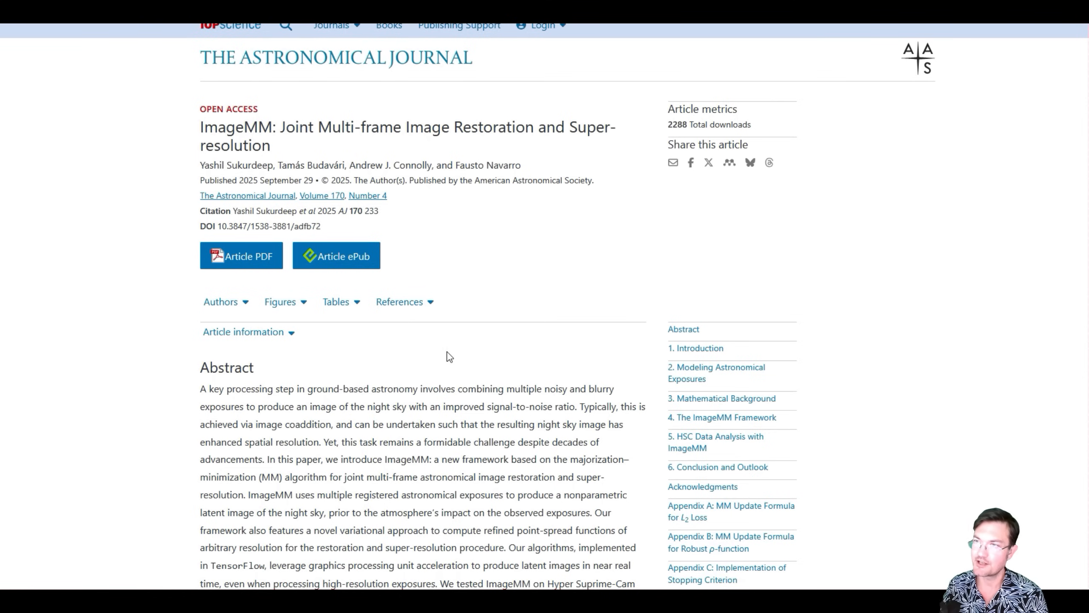
# Scroll the ImageMM paper past the abstract and Figures 1–2 into the algorithm section.
pyautogui.scroll(-3)
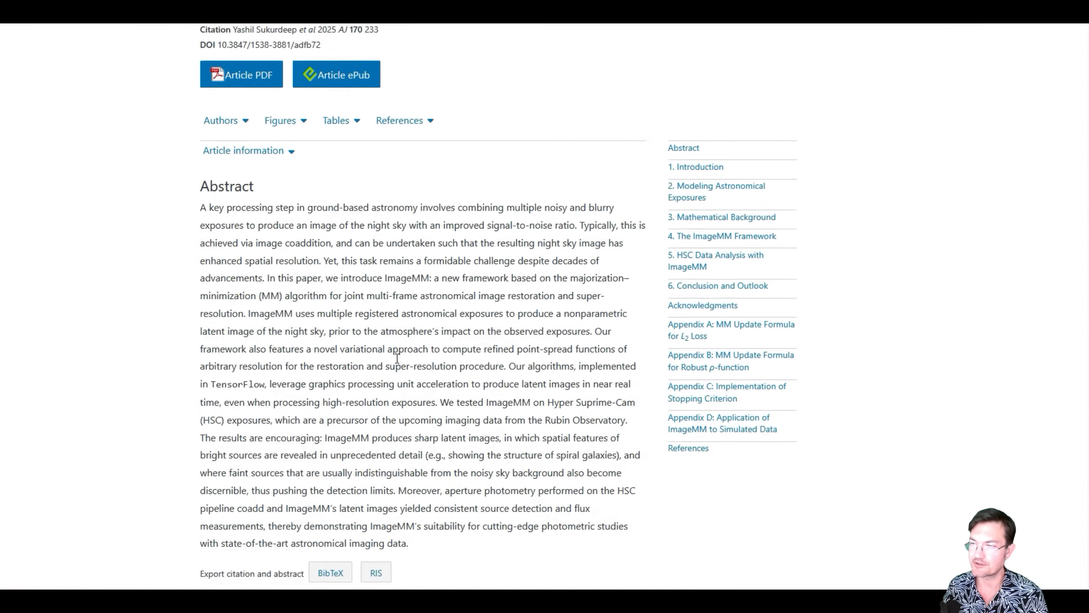
pyautogui.scroll(-3)
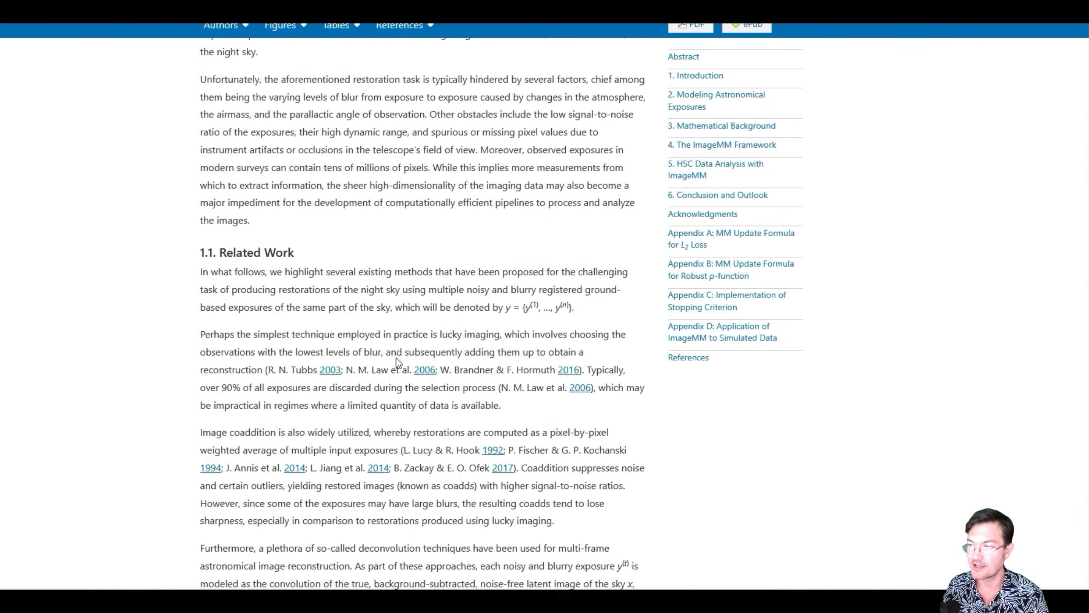
pyautogui.scroll(-3)
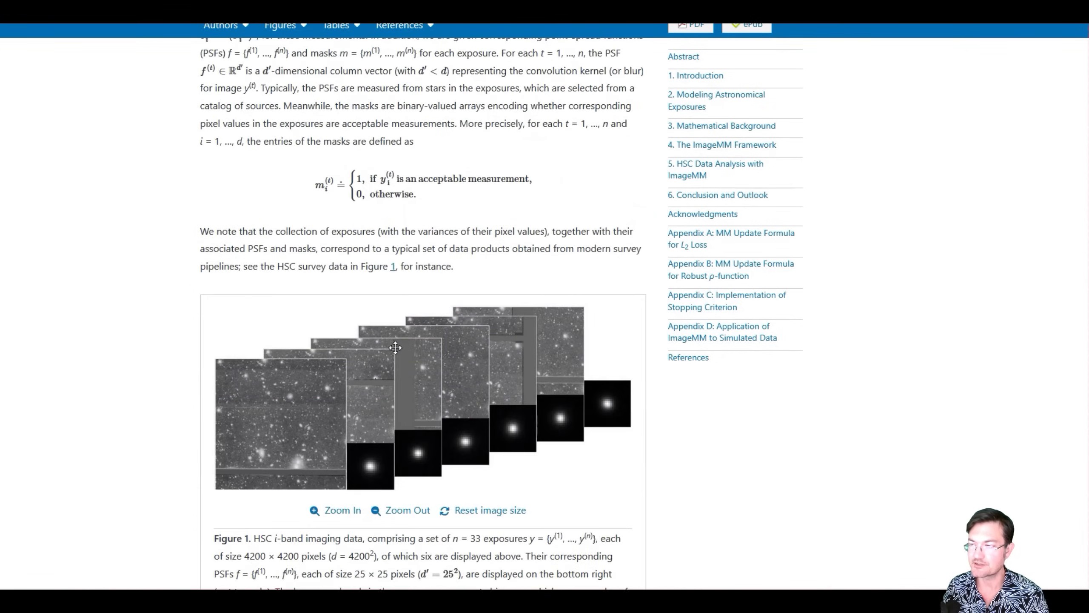
pyautogui.scroll(-3)
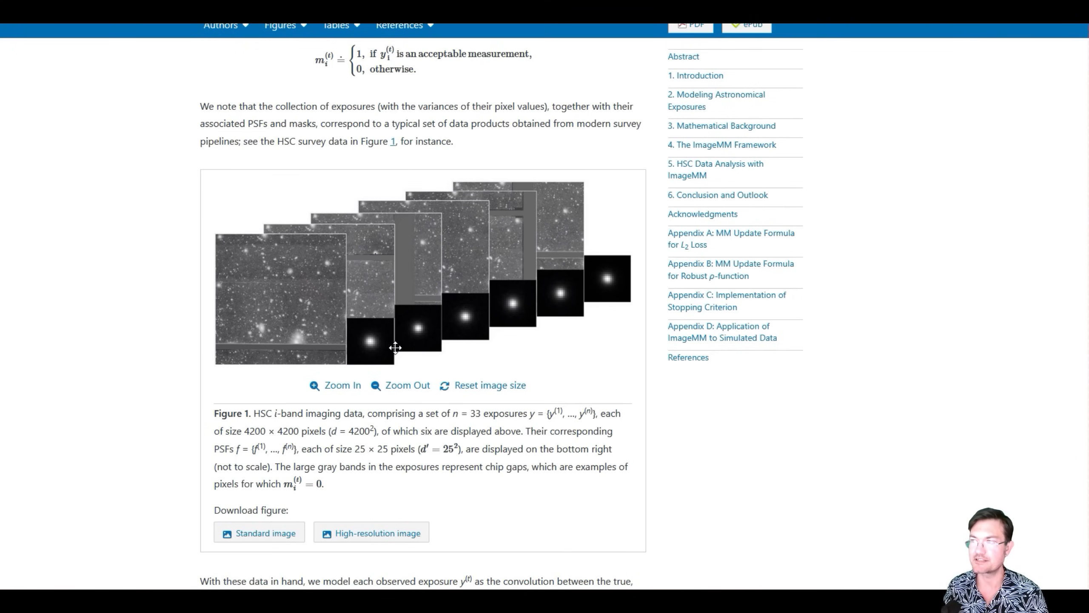
pyautogui.scroll(-3)
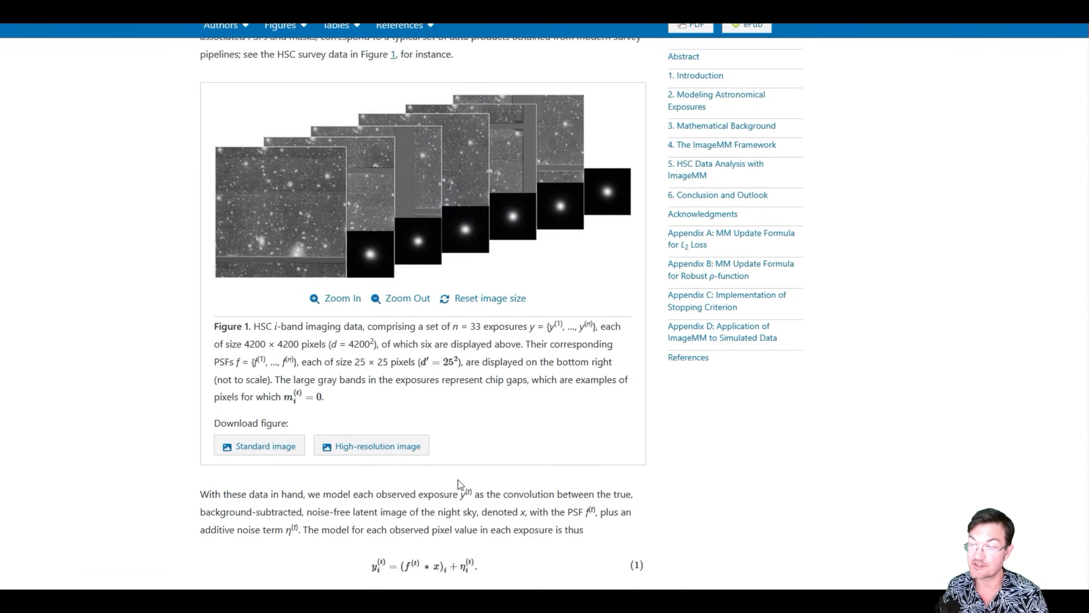
pyautogui.scroll(-3)
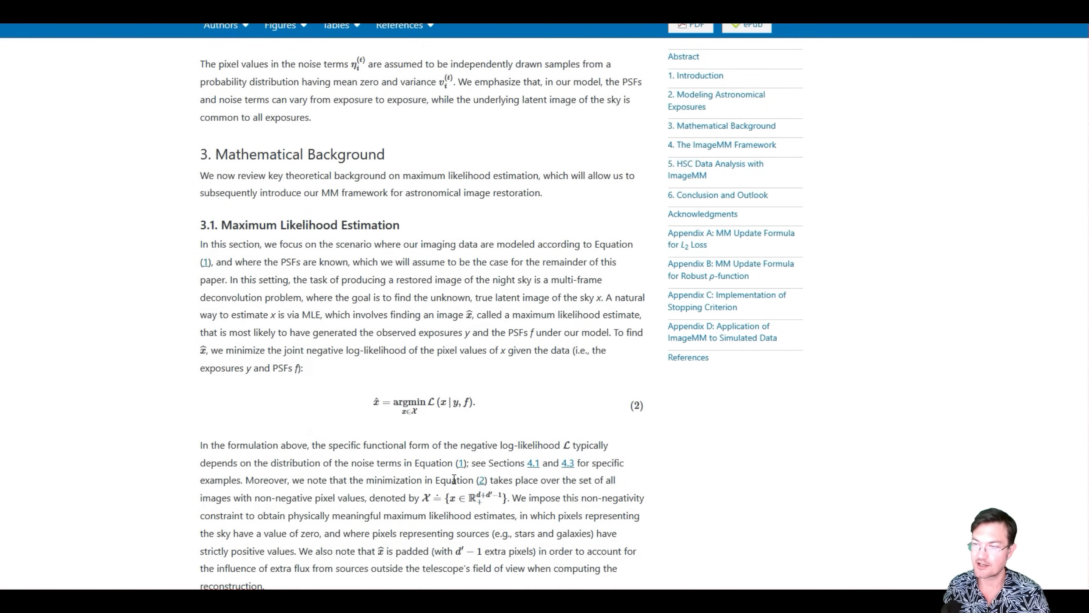
# Continue through Algorithm 1 and the super-resolution section to Figure 4's bright-source restoration comparison.
pyautogui.scroll(-3)
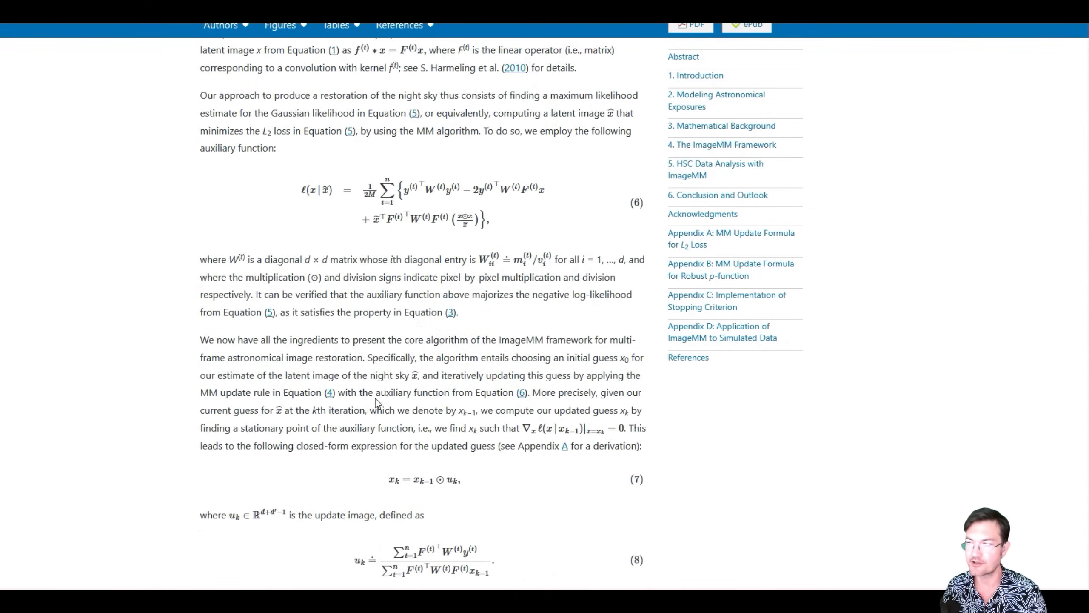
pyautogui.scroll(-3)
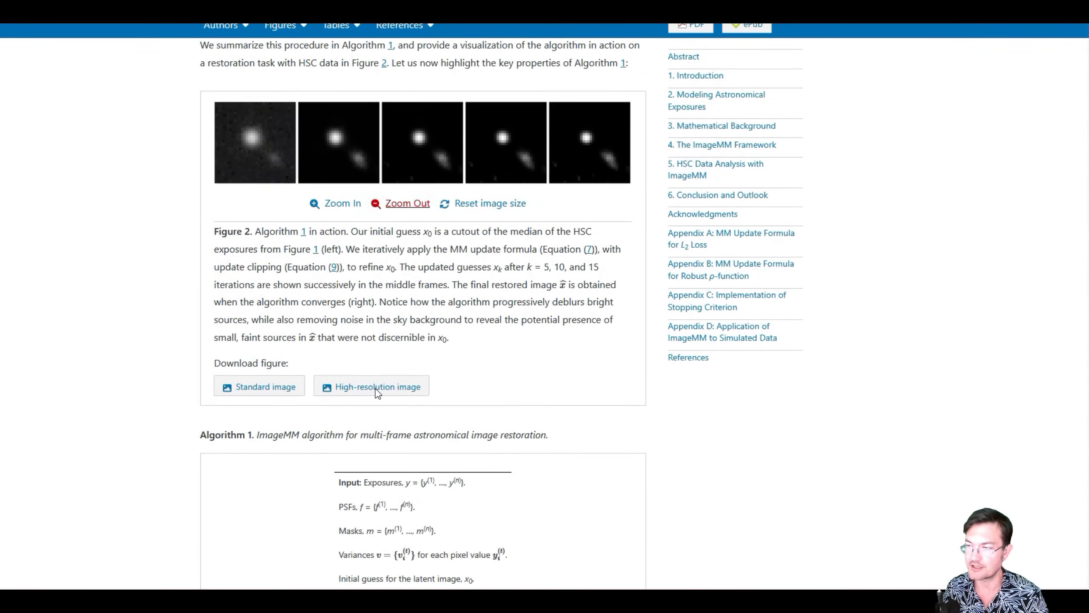
pyautogui.scroll(-3)
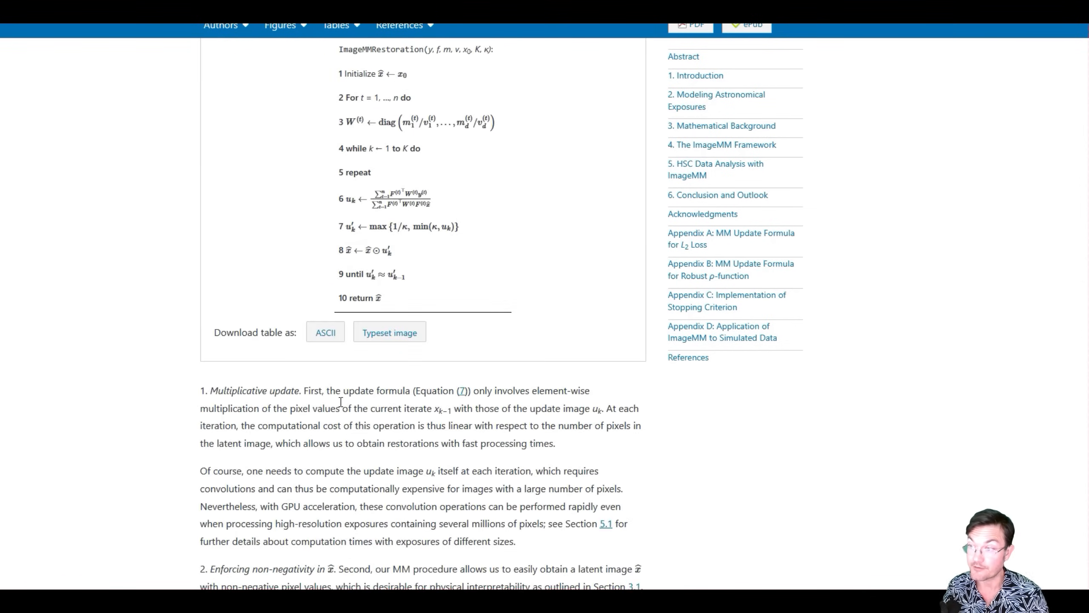
pyautogui.scroll(-3)
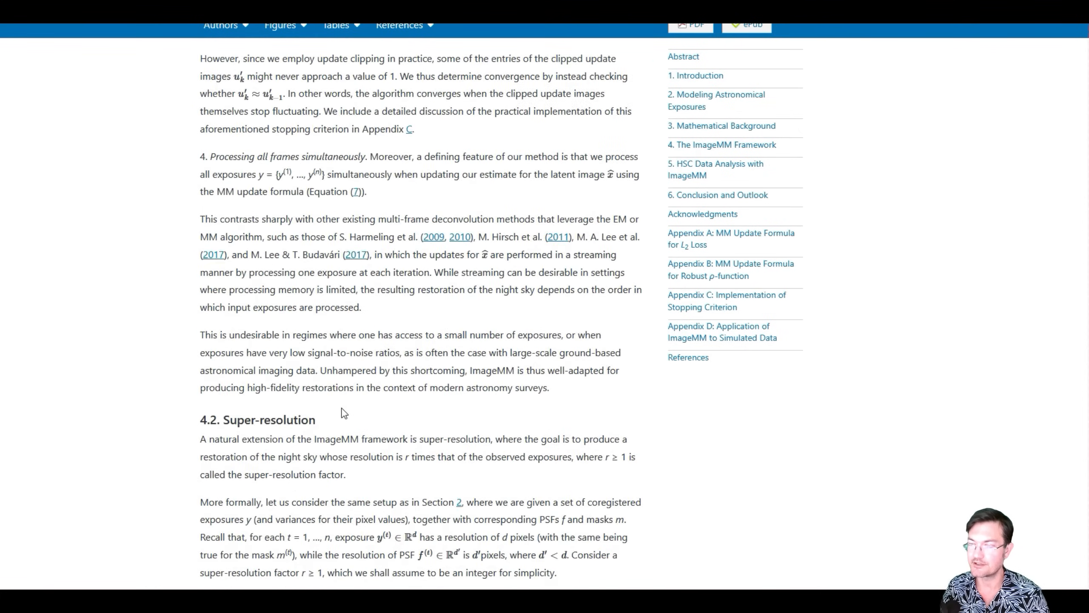
pyautogui.scroll(-3)
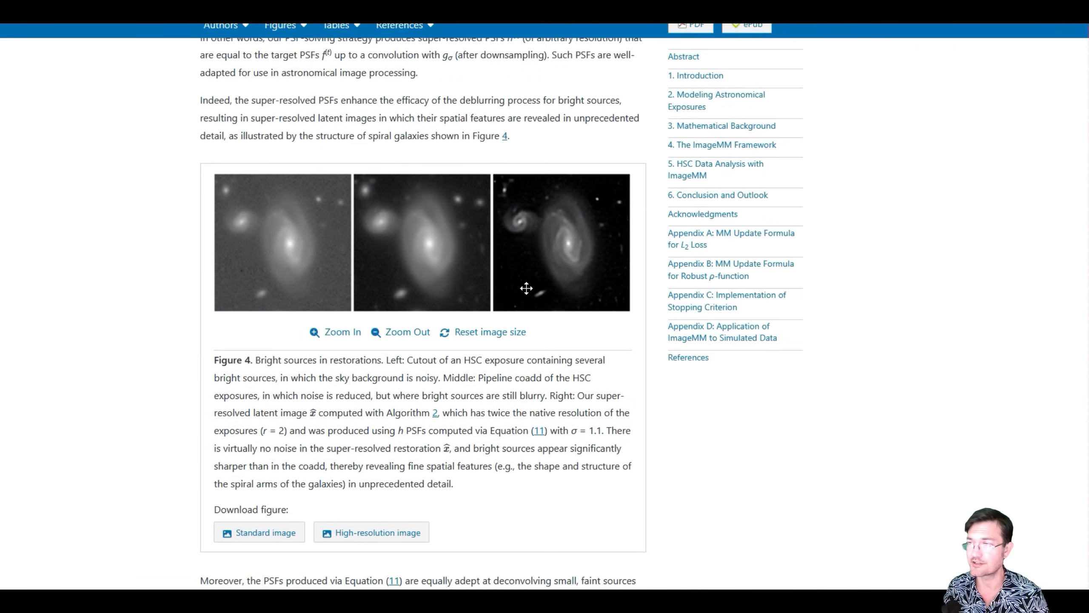
pyautogui.scroll(-3)
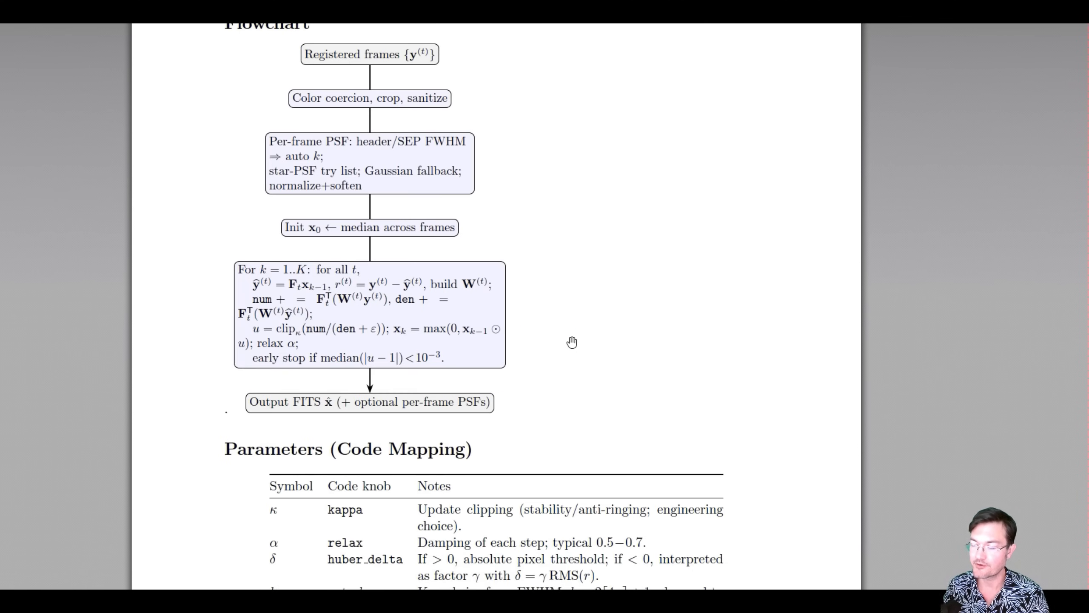
# Scroll the ImageMM white paper past the flowchart, algorithm and code listings to Code availability and References.
pyautogui.scroll(-3)
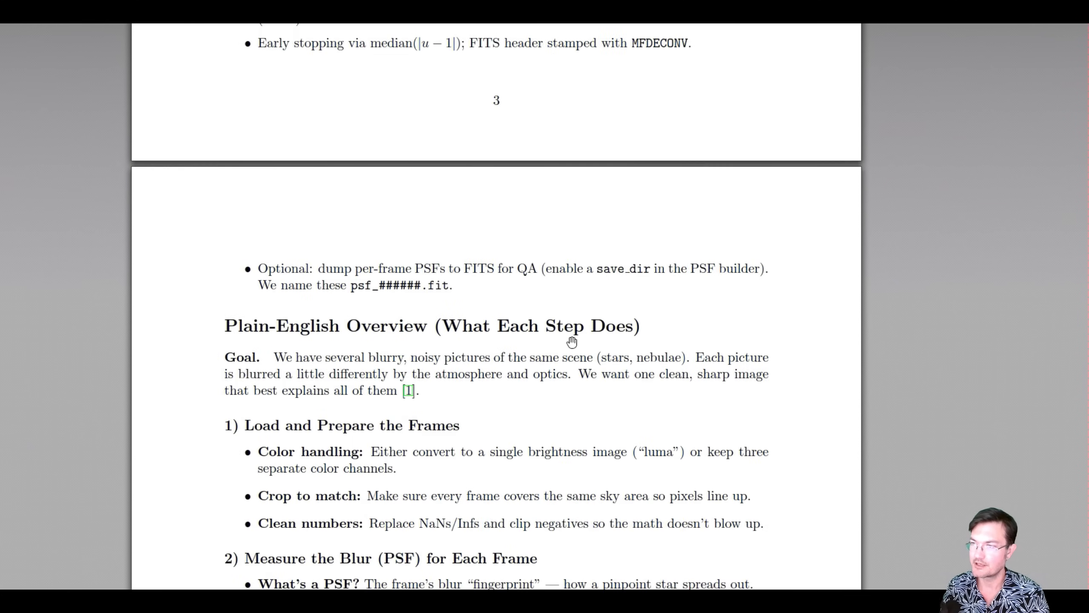
pyautogui.scroll(-3)
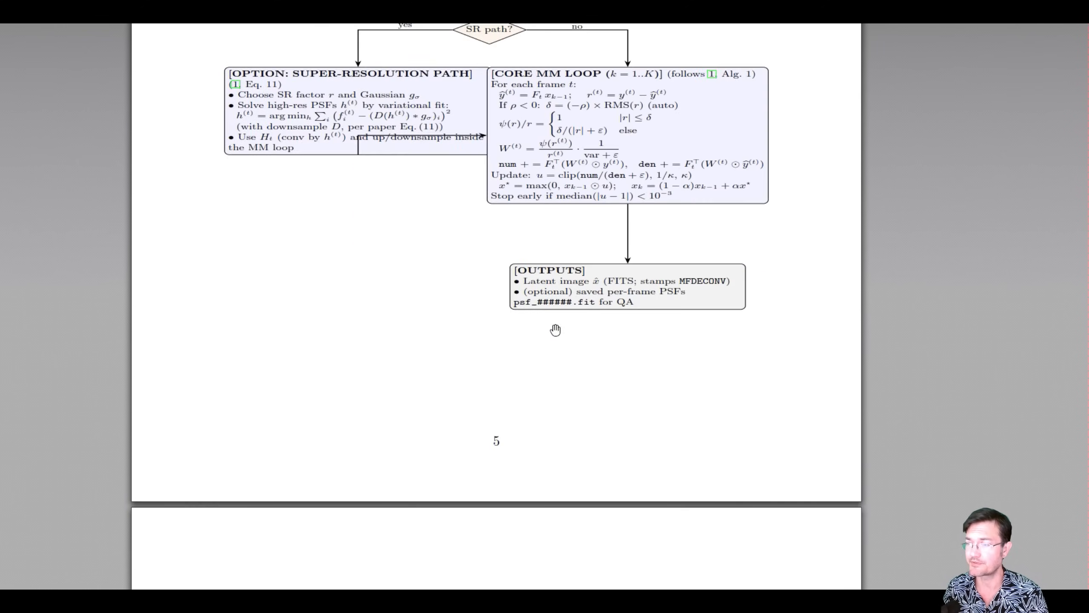
pyautogui.scroll(-3)
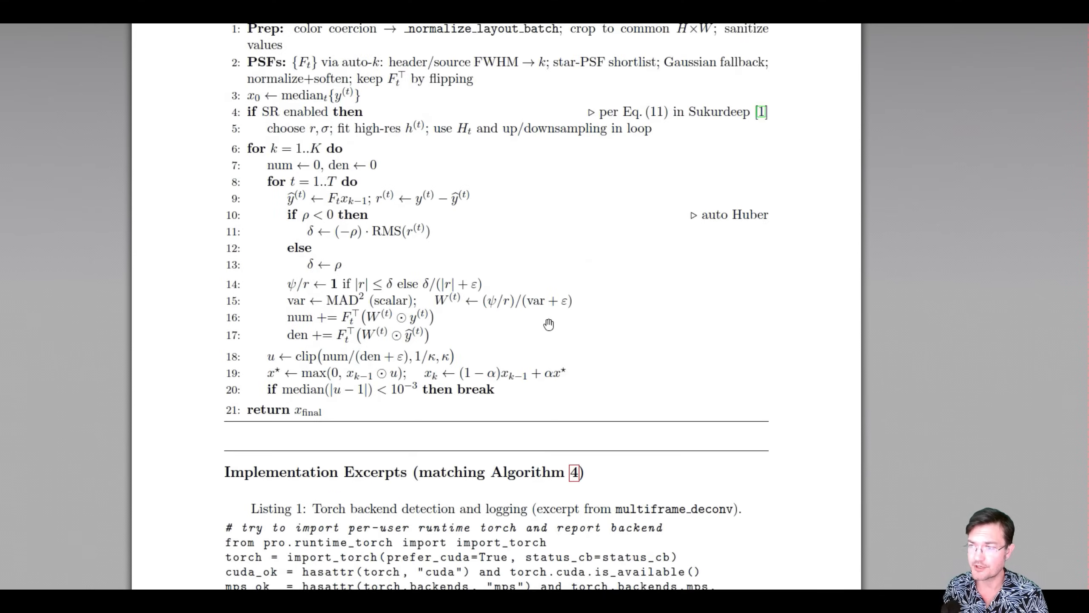
pyautogui.scroll(-3)
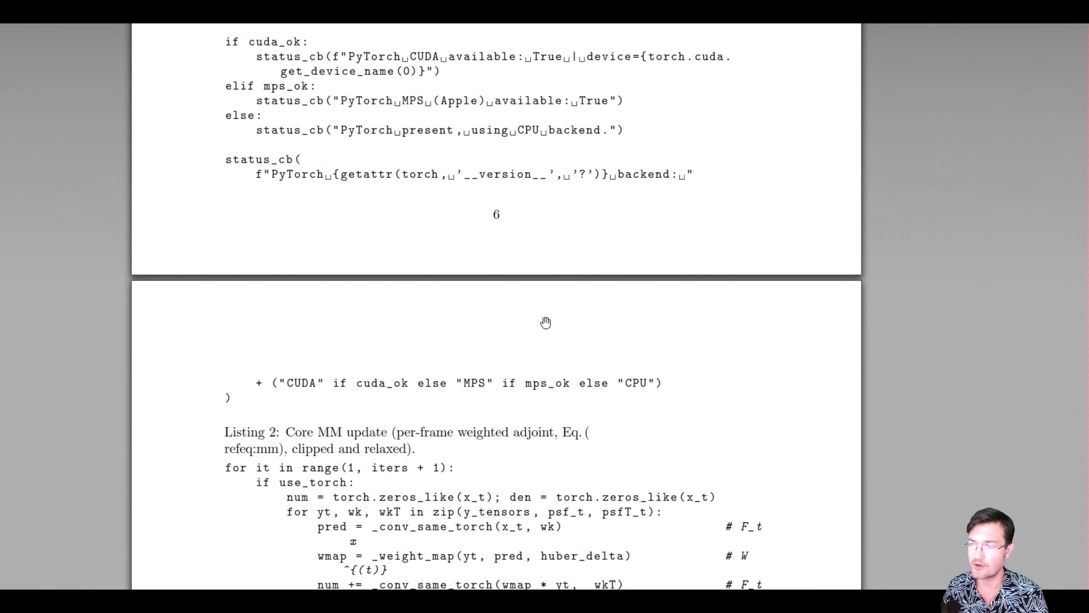
pyautogui.scroll(-3)
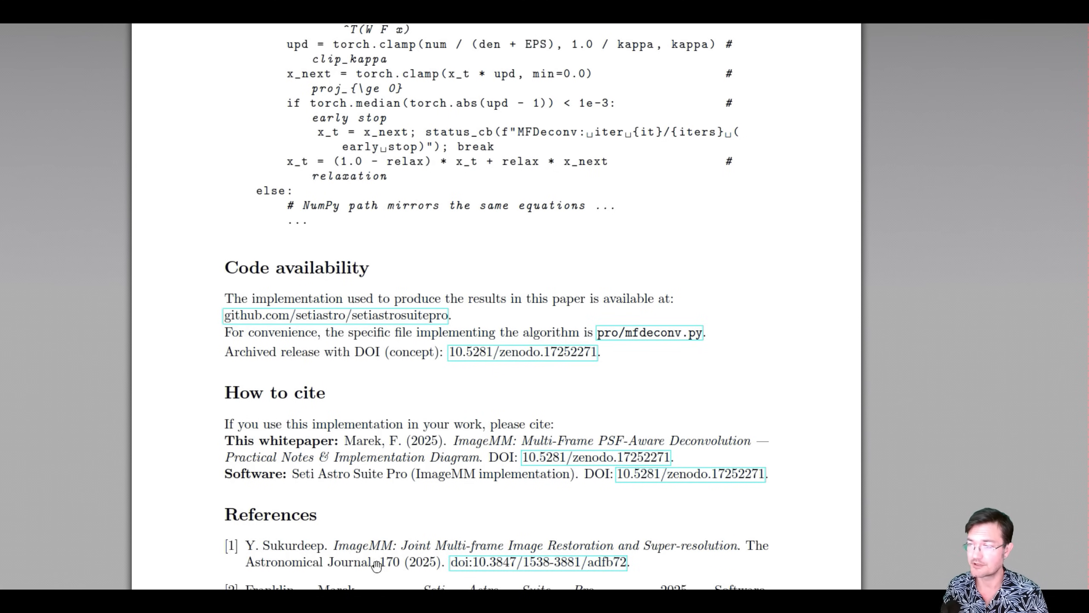
pyautogui.moveTo(494, 548)
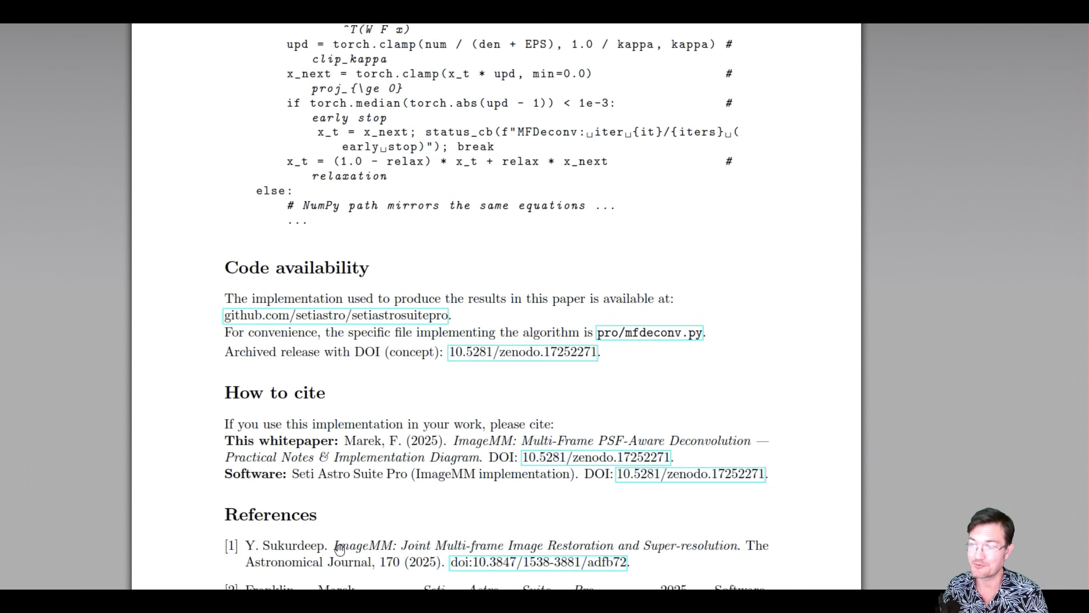
pyautogui.moveTo(469, 499)
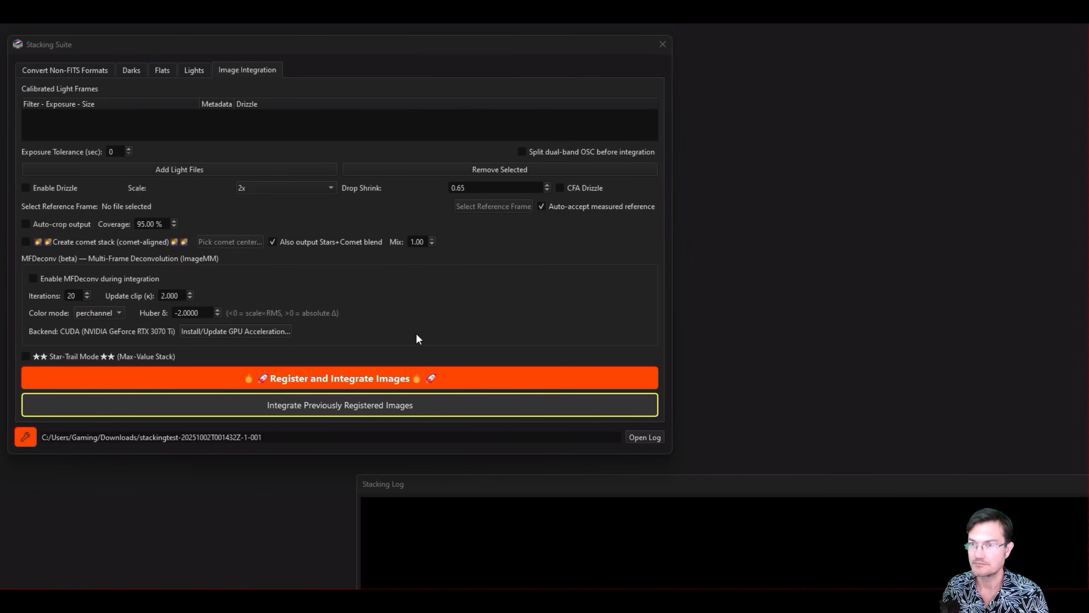
pyautogui.moveTo(290, 202)
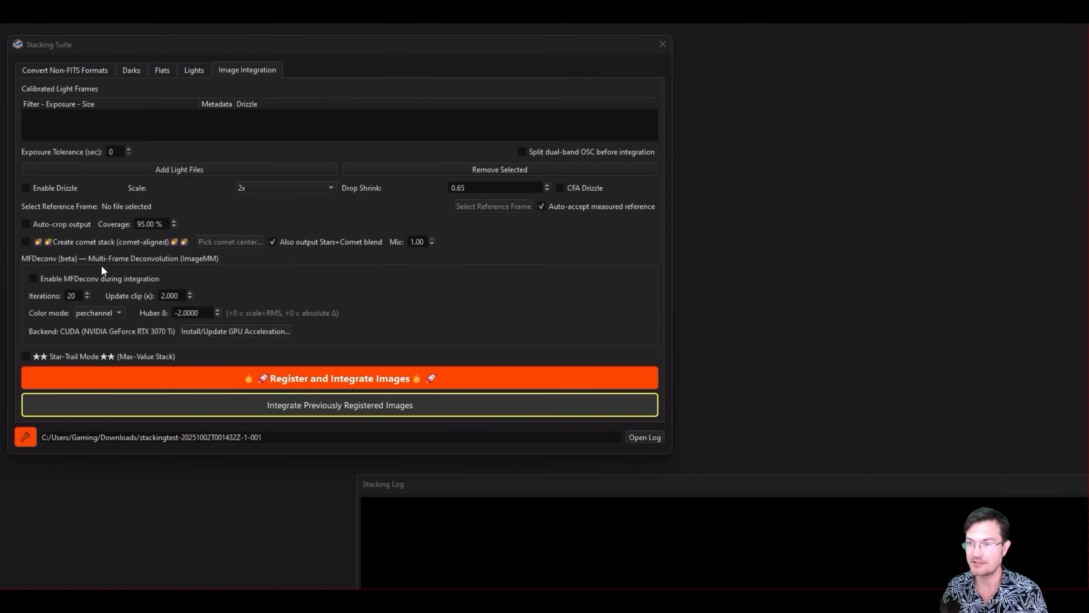
pyautogui.moveTo(209, 271)
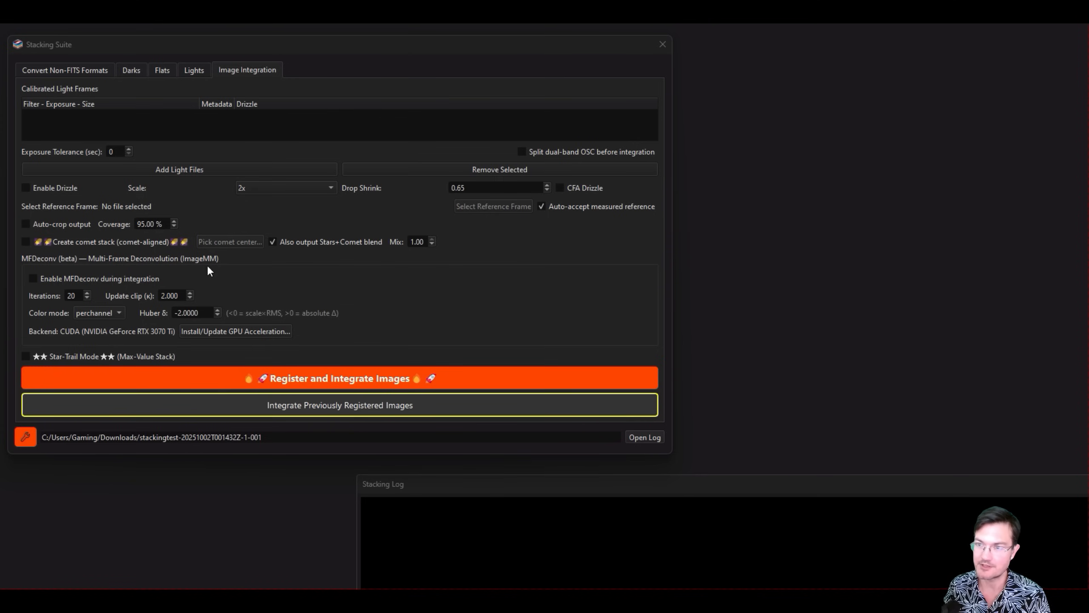
# Enable MFDeconv during integration on the Image Integration tab (20 iterations, GPU CUDA).
pyautogui.click(32, 279)
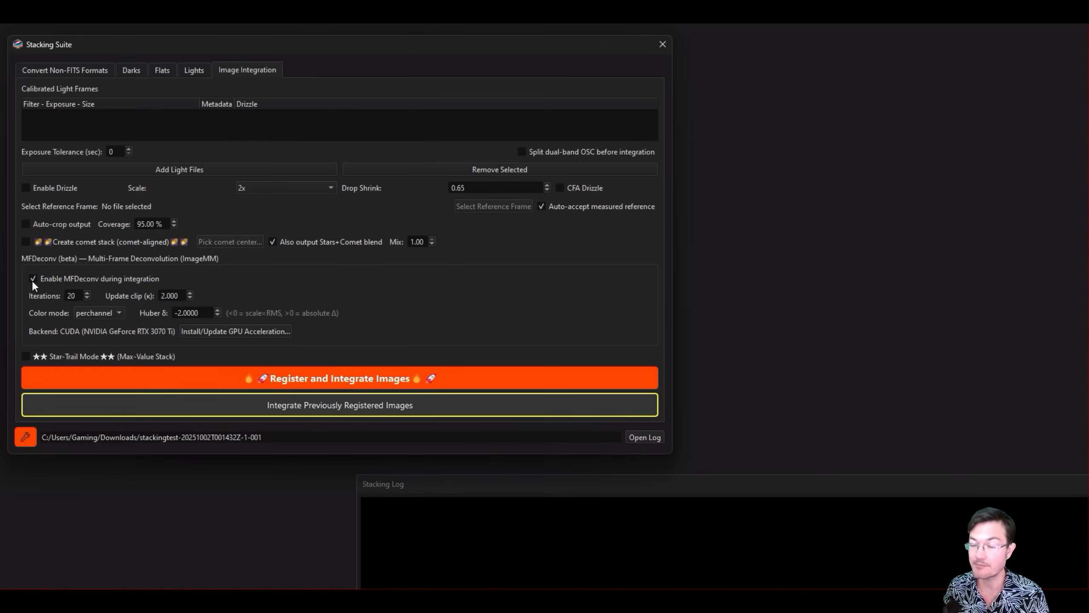
pyautogui.moveTo(48, 292)
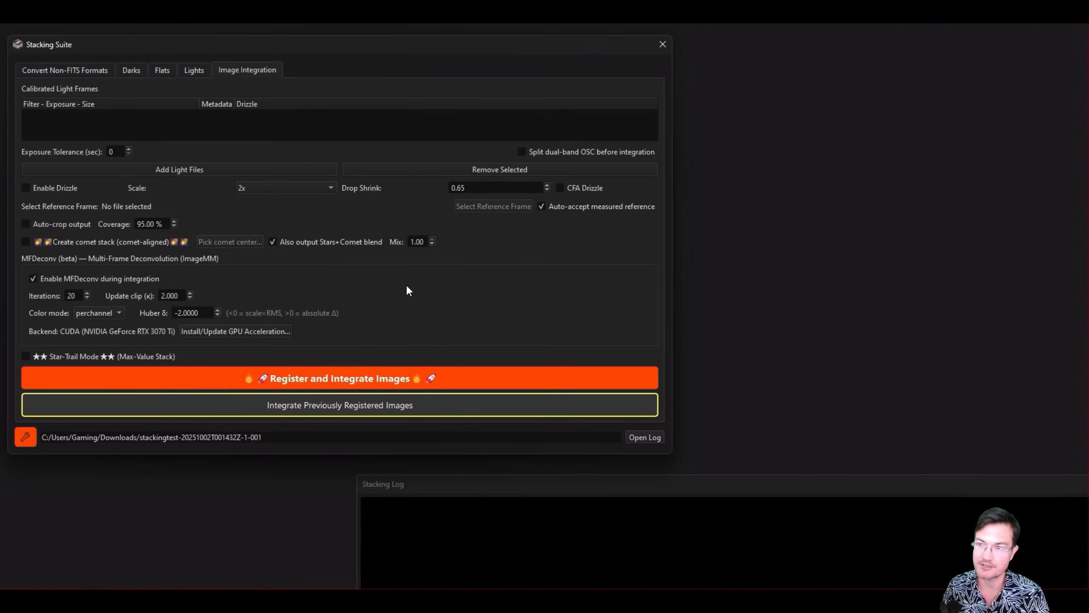
pyautogui.moveTo(123, 297)
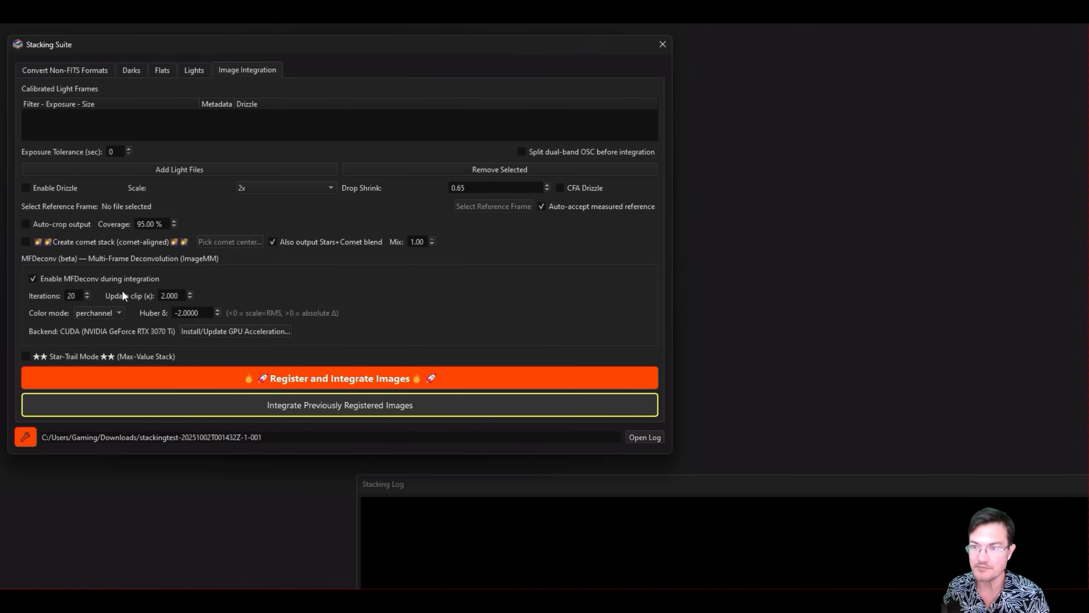
pyautogui.moveTo(38, 311)
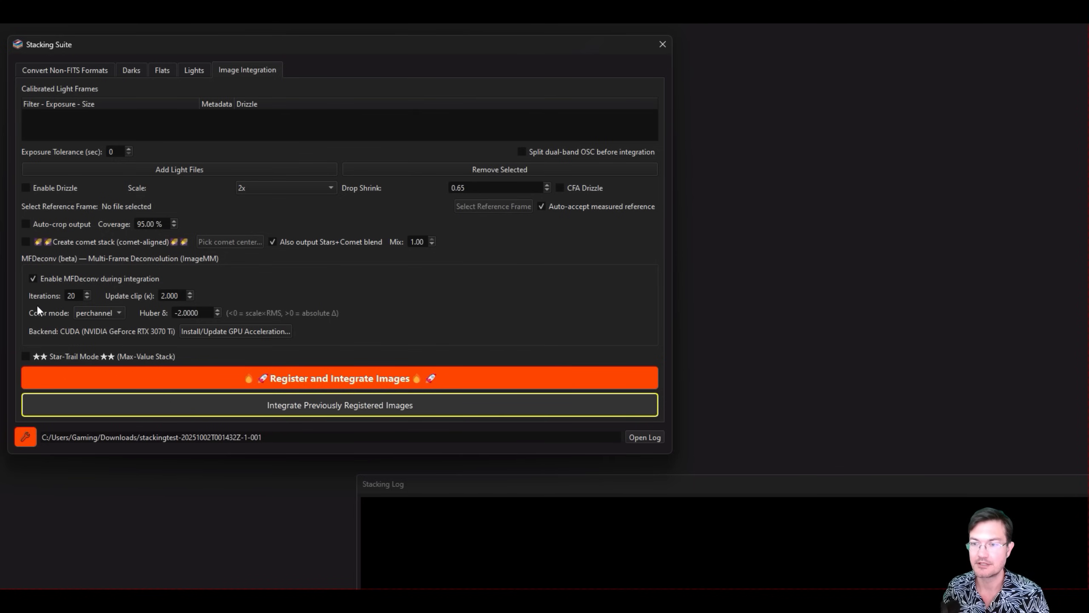
pyautogui.moveTo(3, 324)
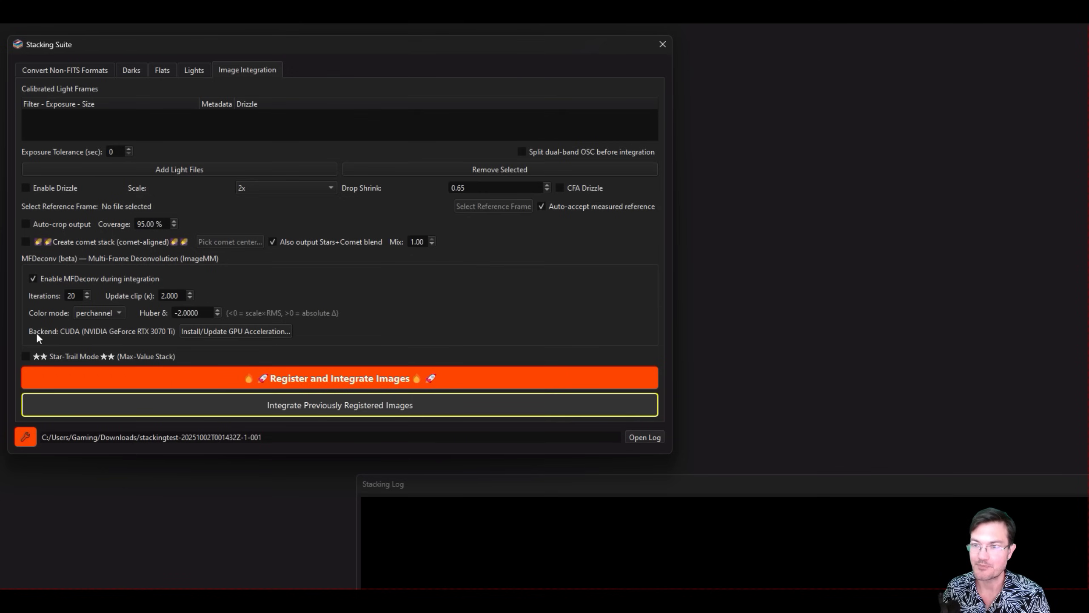
pyautogui.moveTo(122, 350)
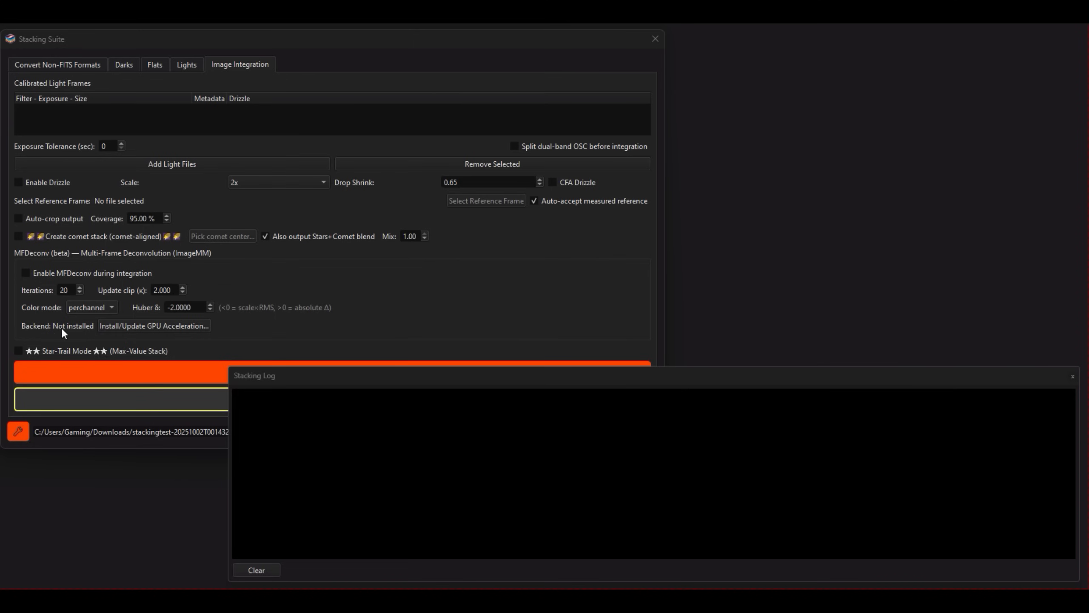
pyautogui.moveTo(145, 331)
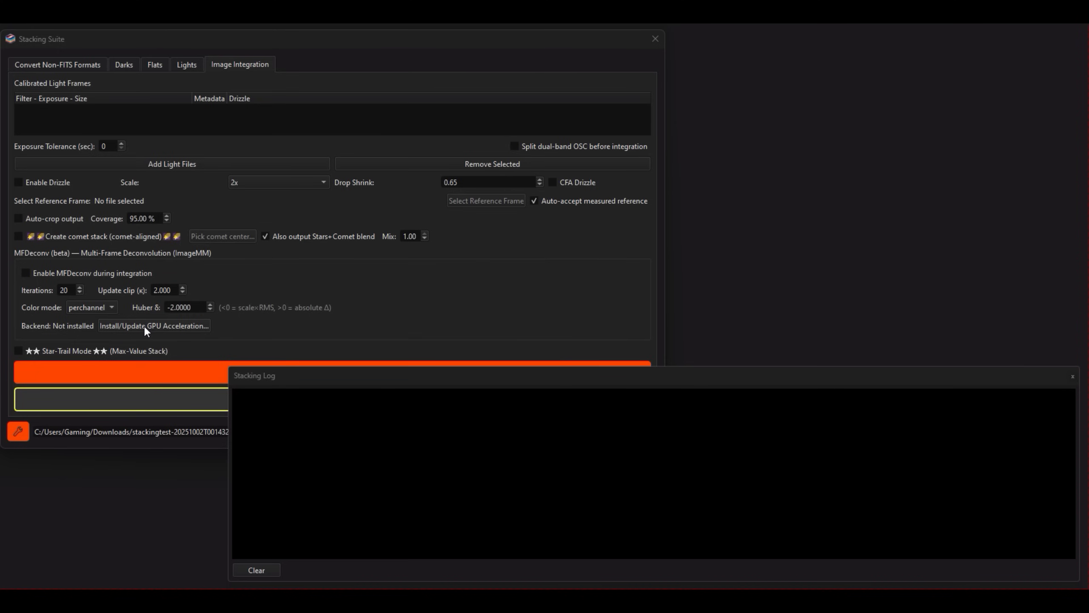
# Start Install/Update GPU Acceleration so the terminal installs wheel, setuptools and pip.
pyautogui.click(153, 325)
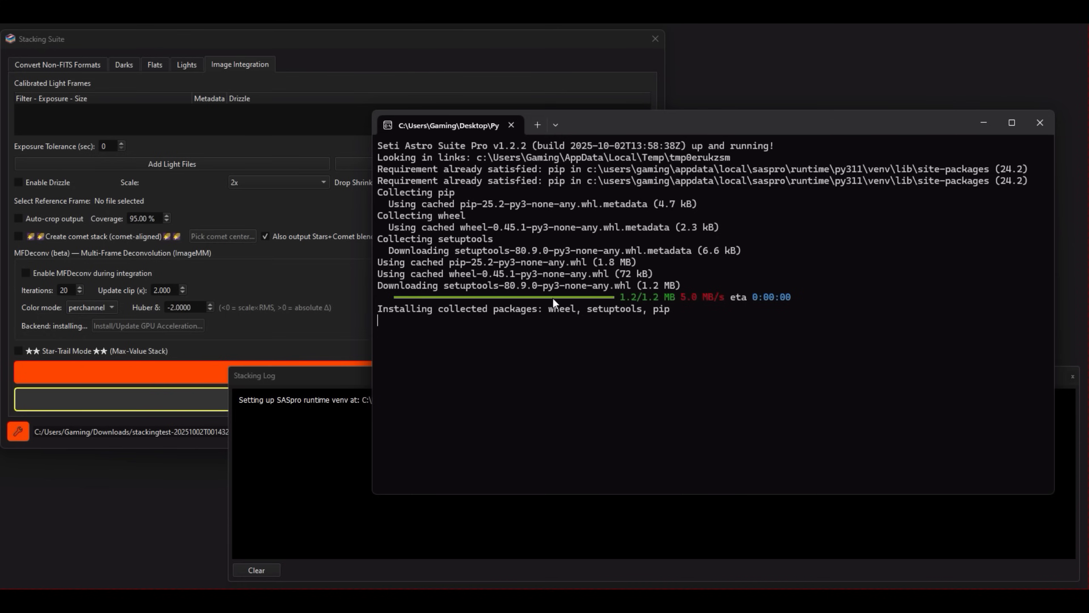
pyautogui.moveTo(618, 271)
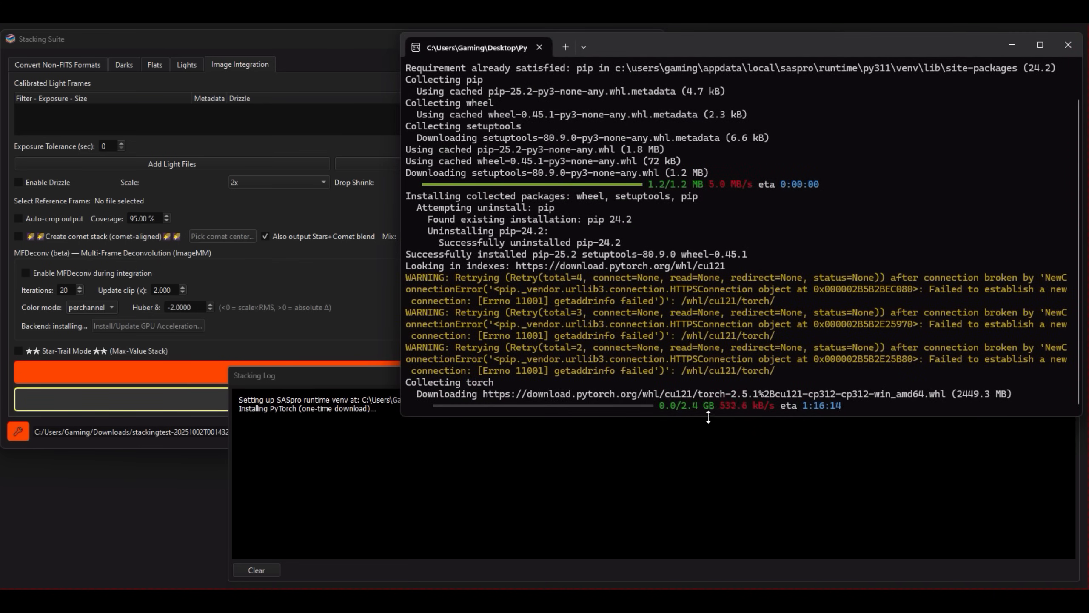
pyautogui.moveTo(693, 418)
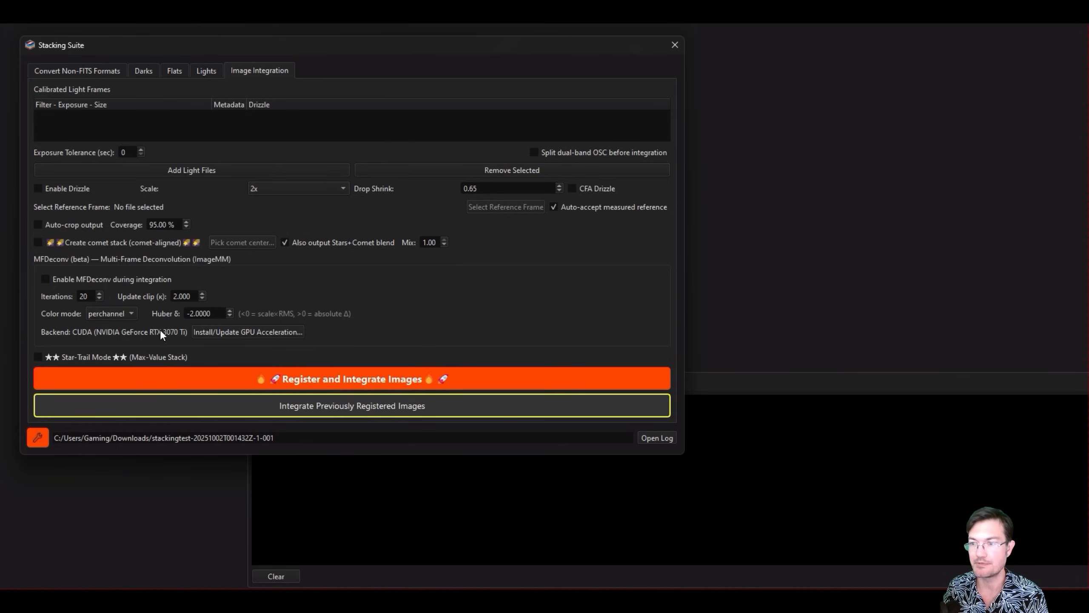
pyautogui.moveTo(161, 342)
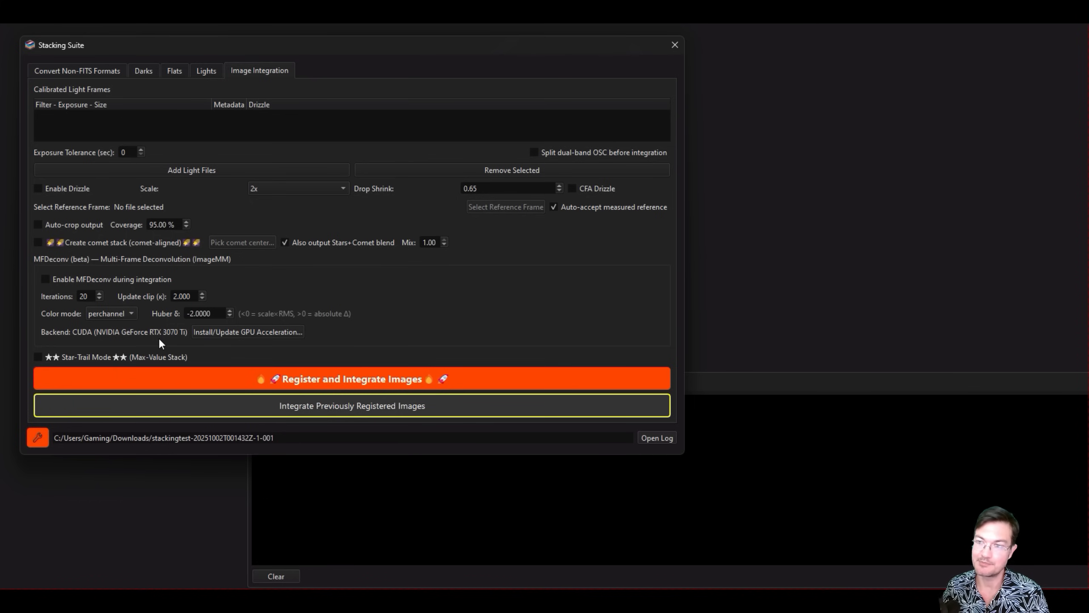
pyautogui.moveTo(82, 67)
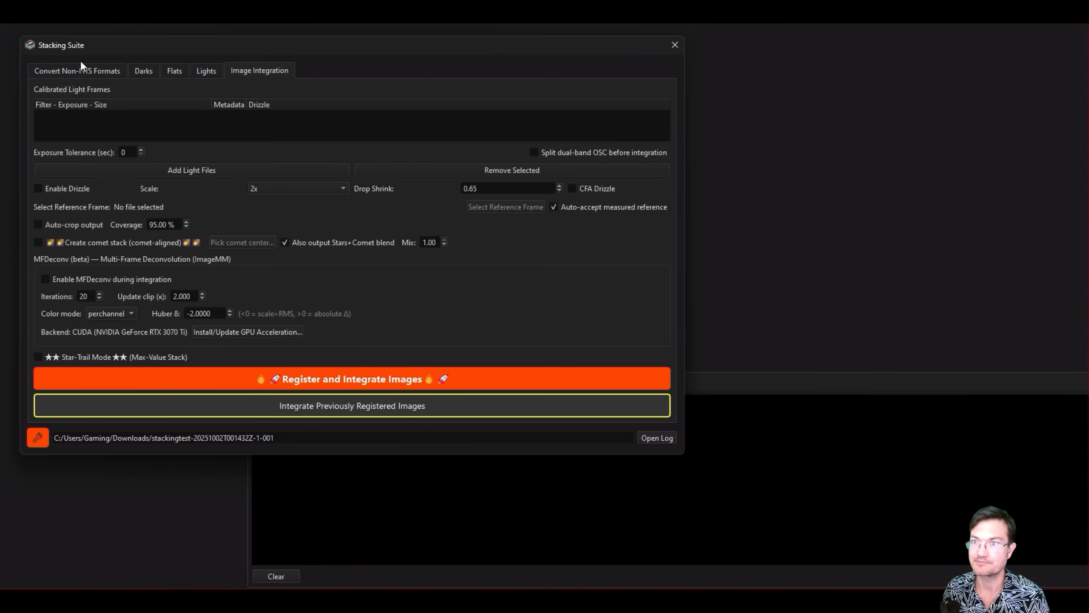
pyautogui.click(47, 278)
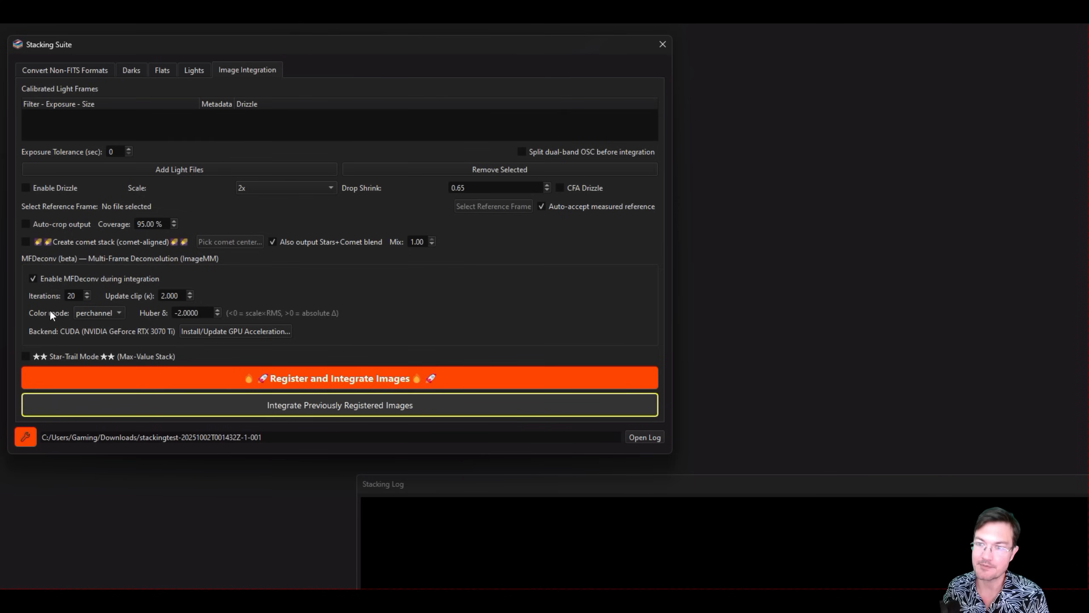
pyautogui.moveTo(67, 308)
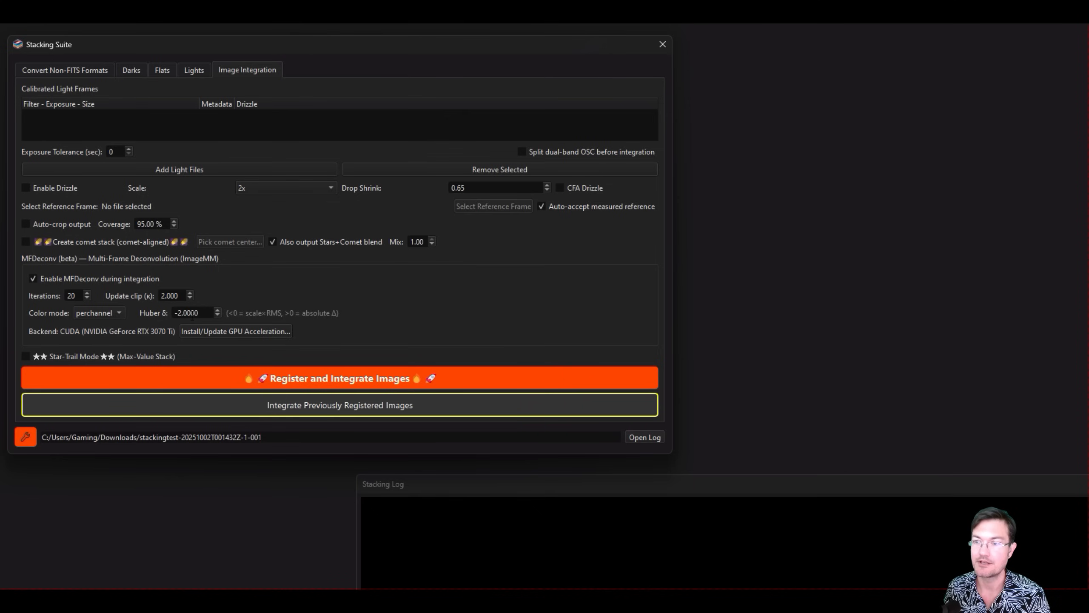
pyautogui.moveTo(153, 312)
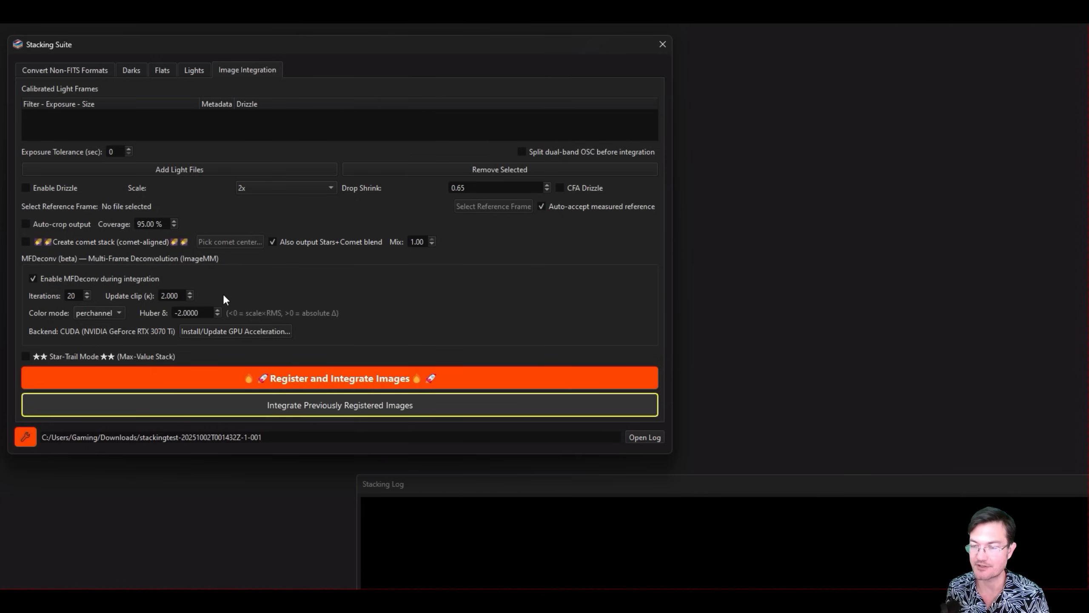
pyautogui.moveTo(43, 338)
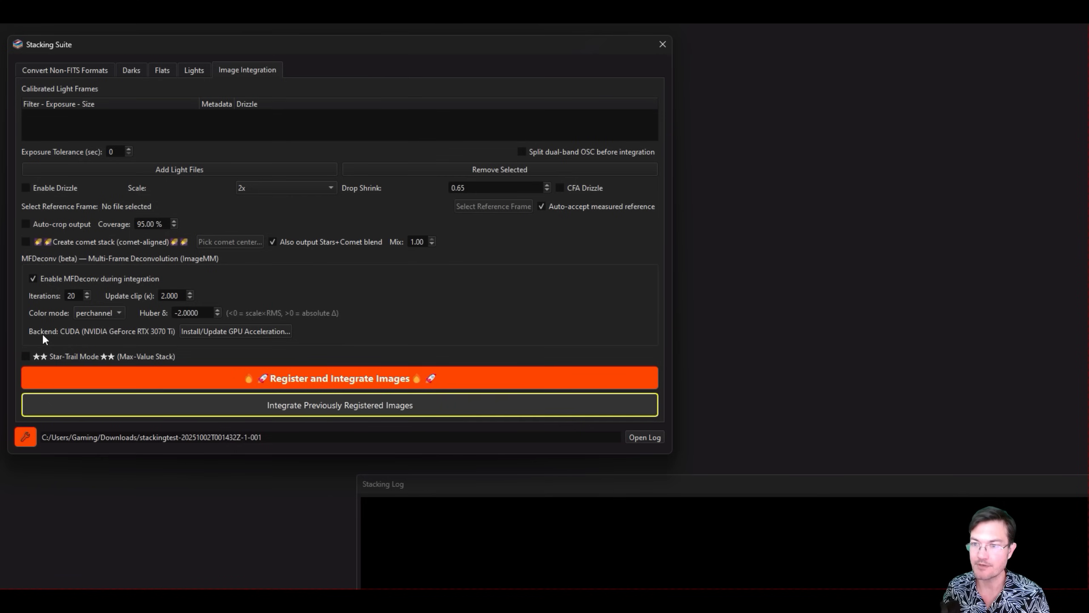
pyautogui.moveTo(97, 312)
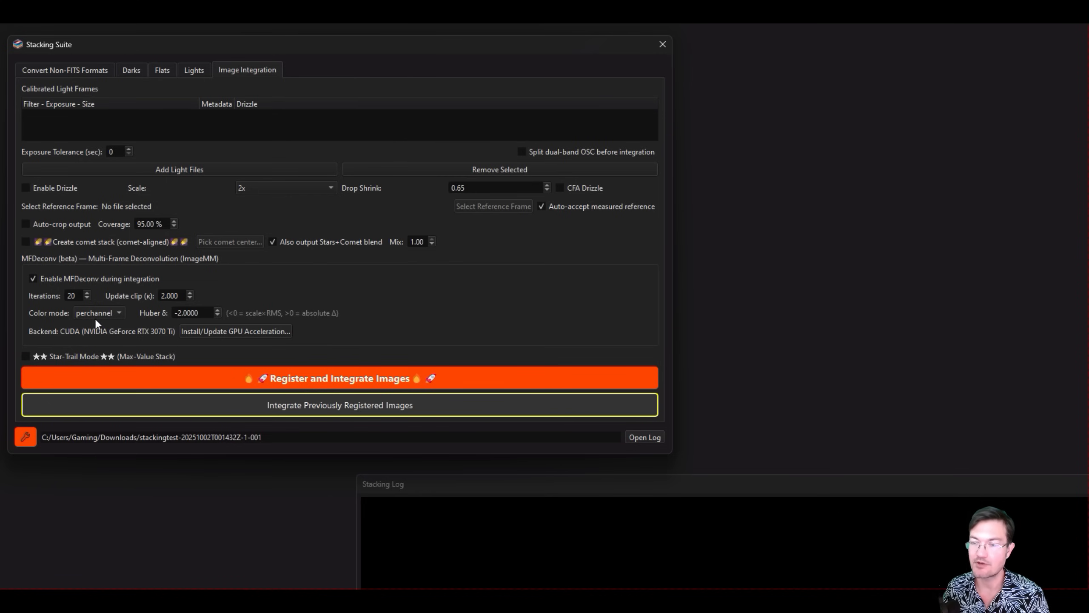
pyautogui.moveTo(98, 313)
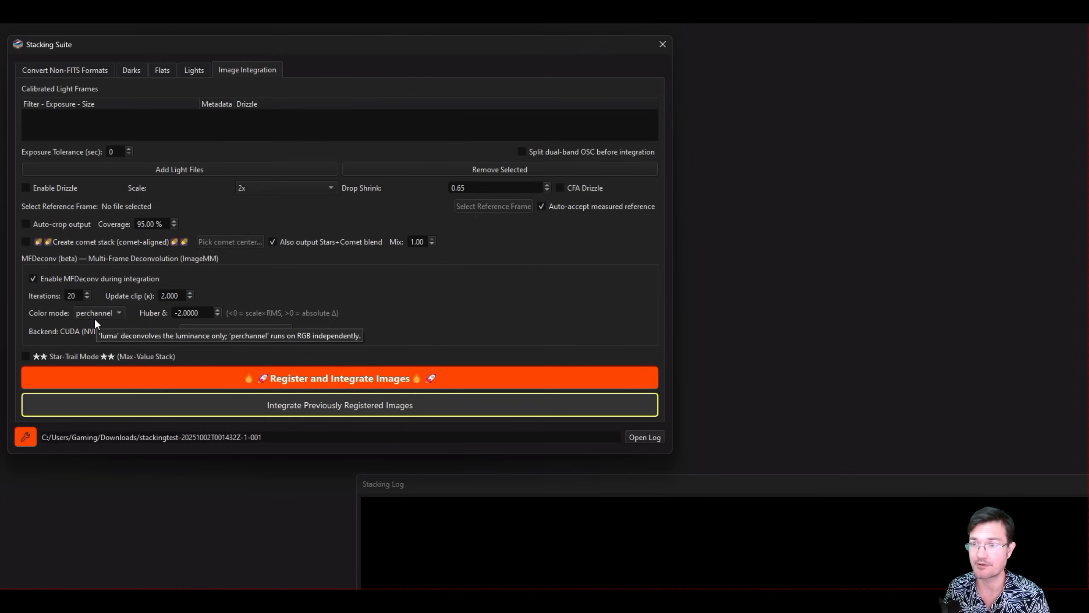
pyautogui.moveTo(161, 327)
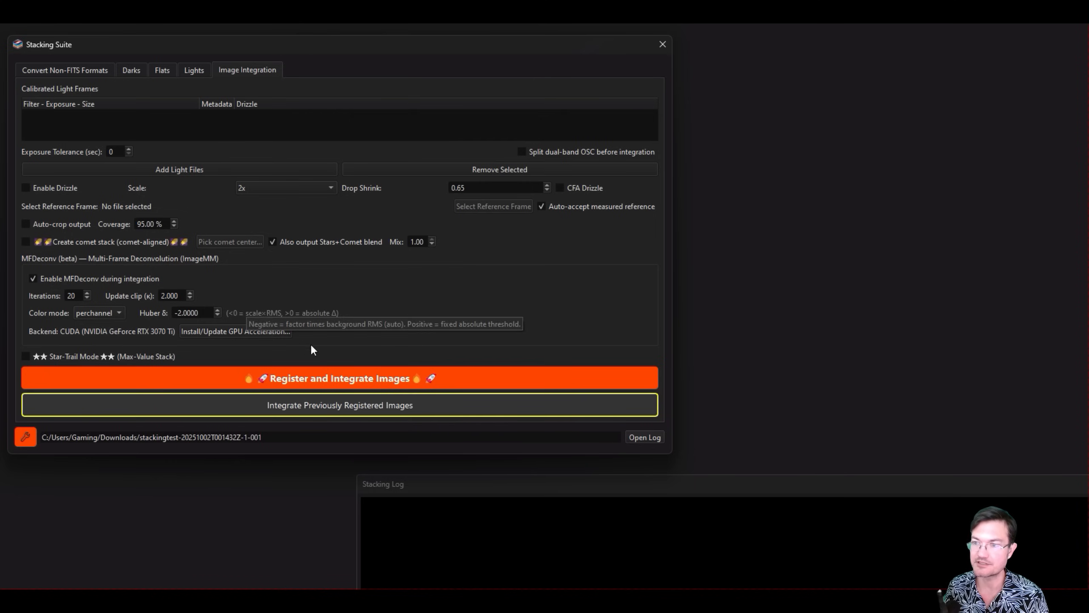
pyautogui.moveTo(195, 322)
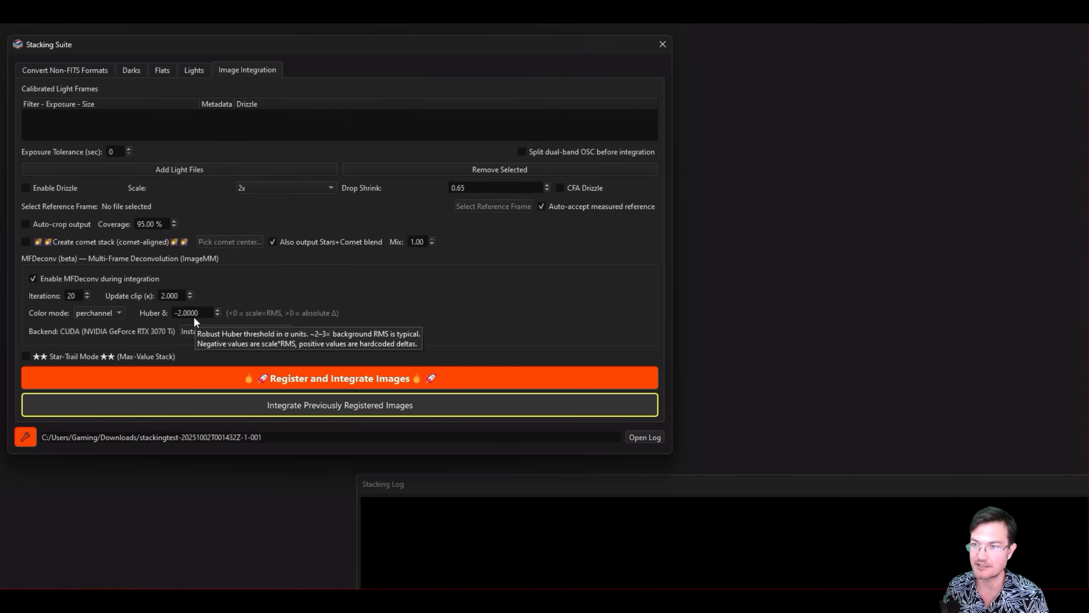
pyautogui.moveTo(437, 312)
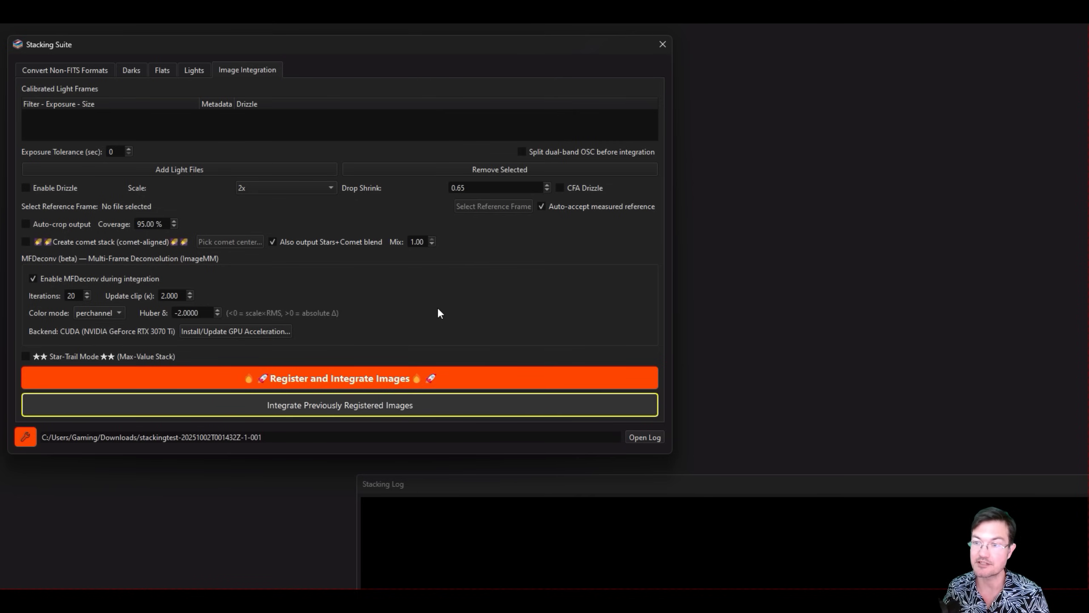
pyautogui.moveTo(202, 324)
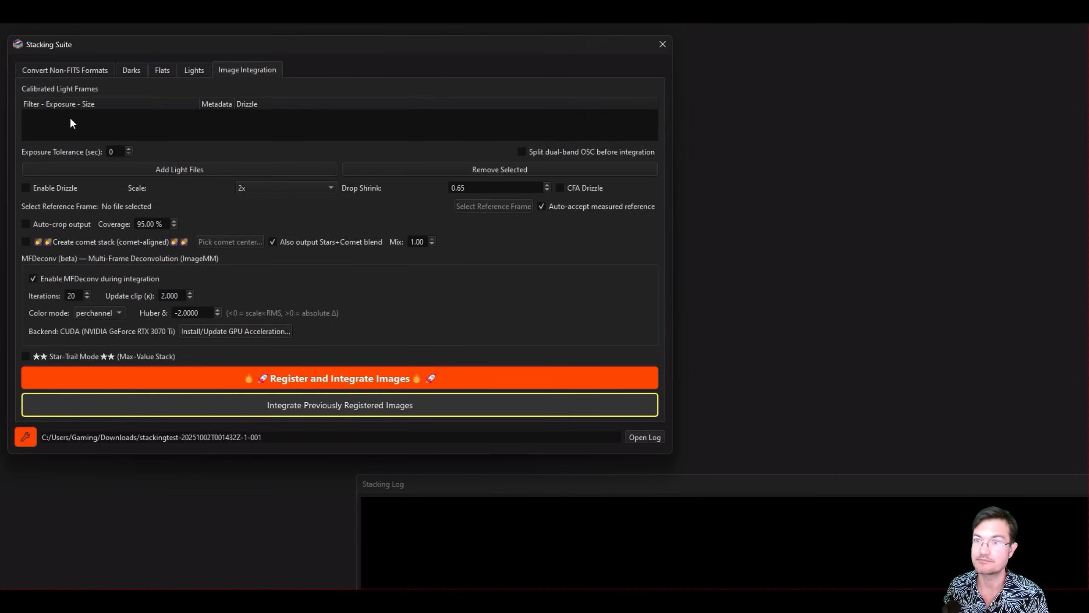
pyautogui.moveTo(250, 239)
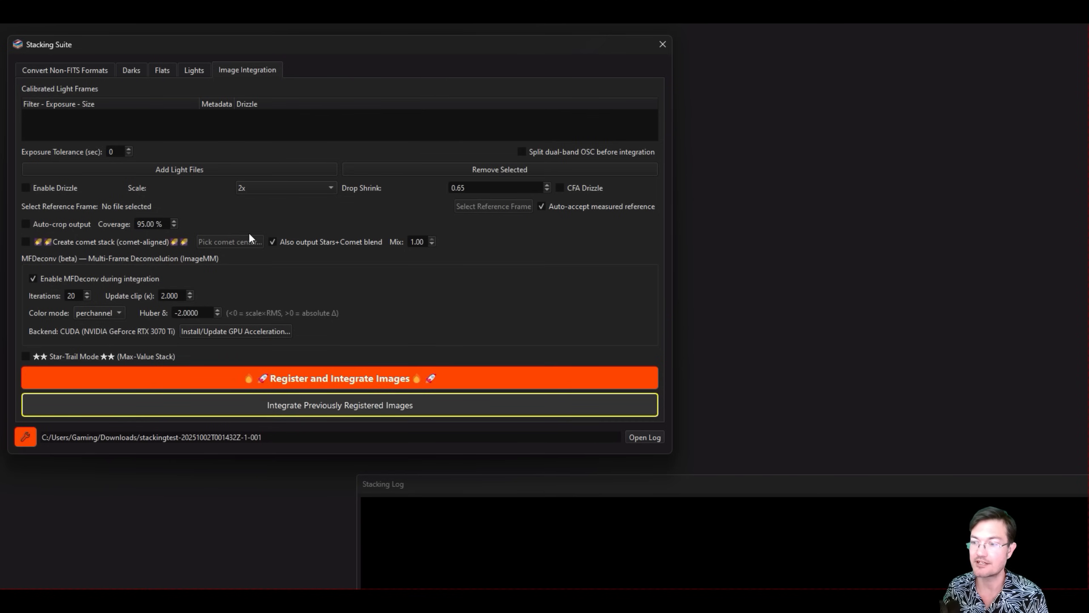
pyautogui.moveTo(134, 184)
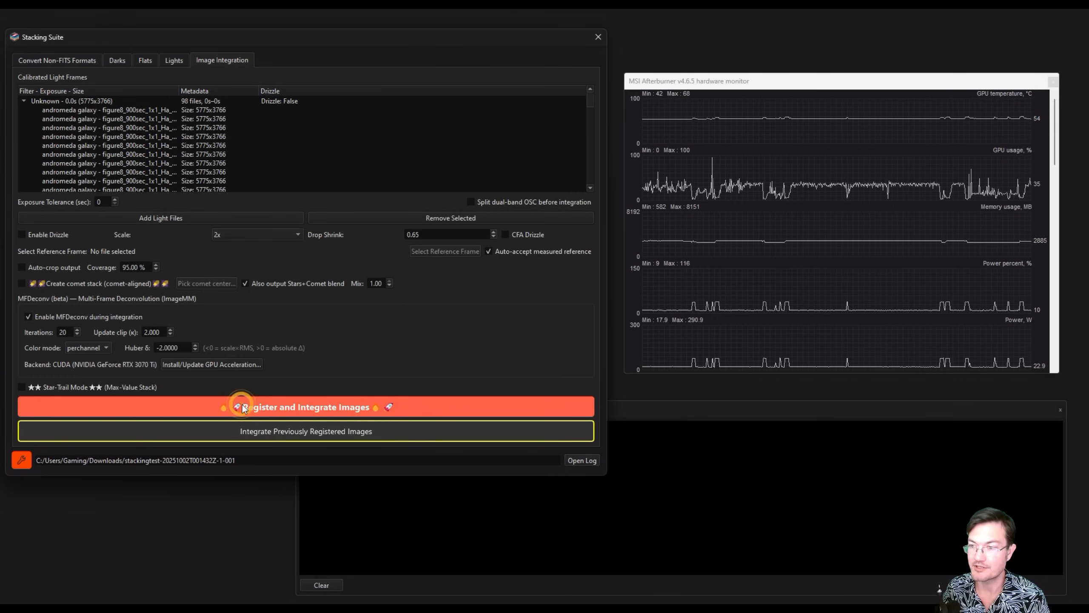
# Start Register and Integrate on the 98 Andromeda Ha frames with MFDeconv enabled.
pyautogui.click(305, 406)
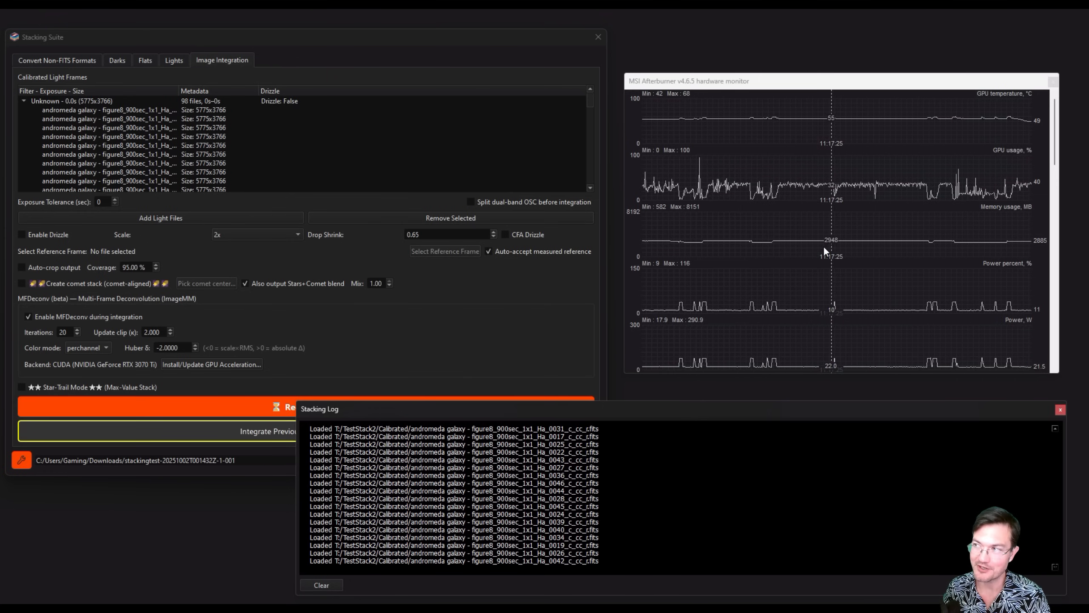
pyautogui.moveTo(799, 500)
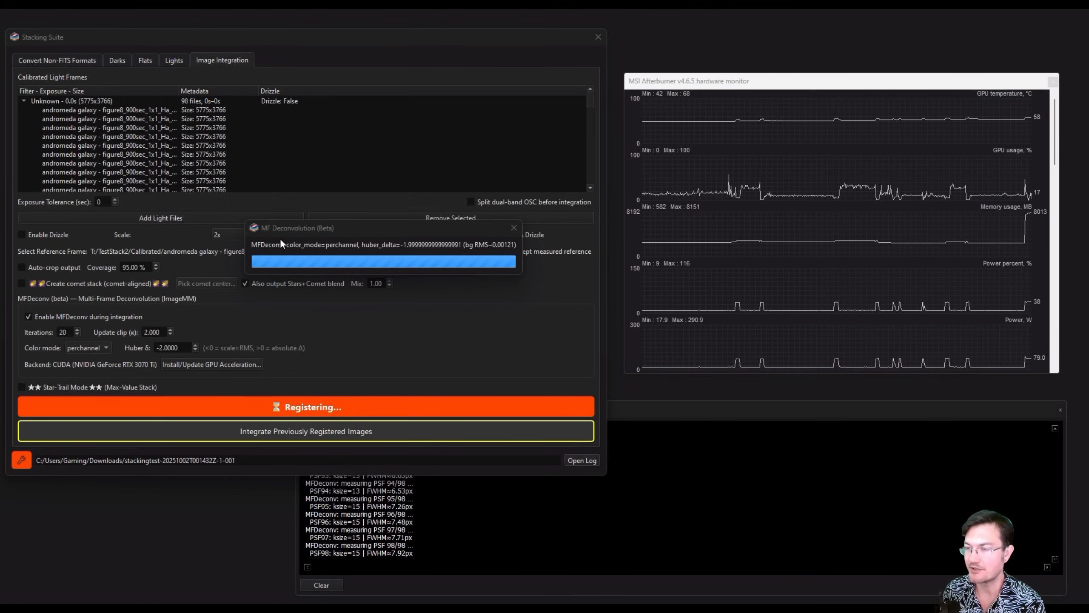
pyautogui.moveTo(349, 254)
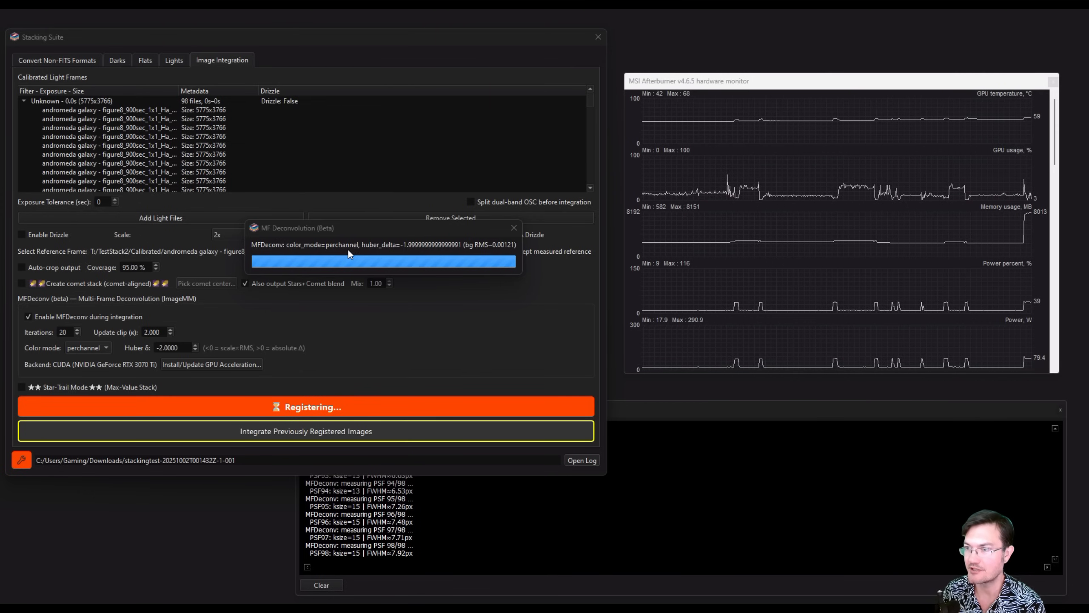
pyautogui.moveTo(751, 237)
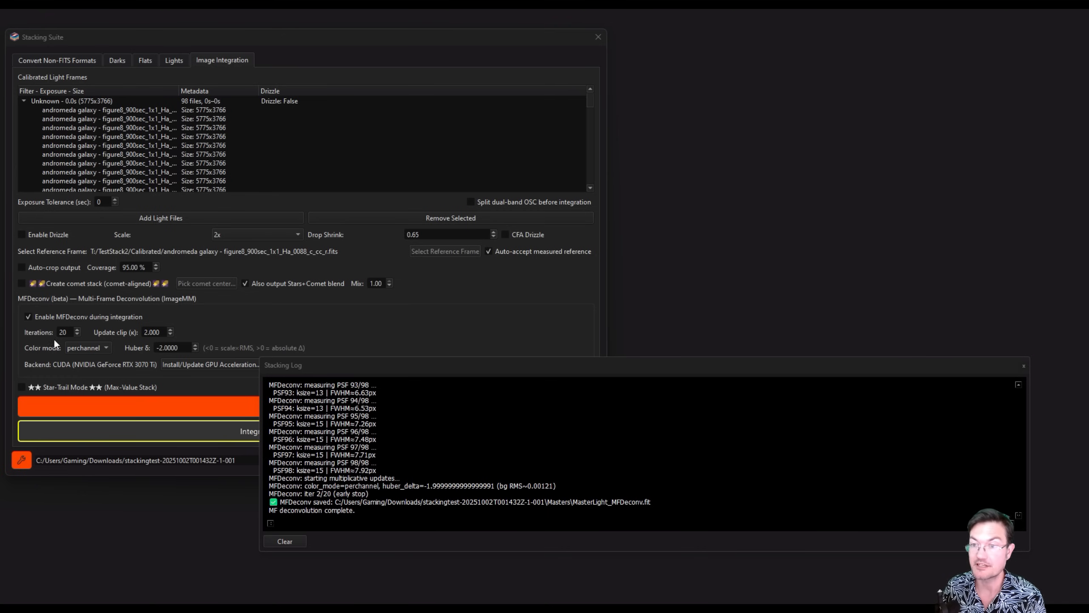
pyautogui.moveTo(239, 478)
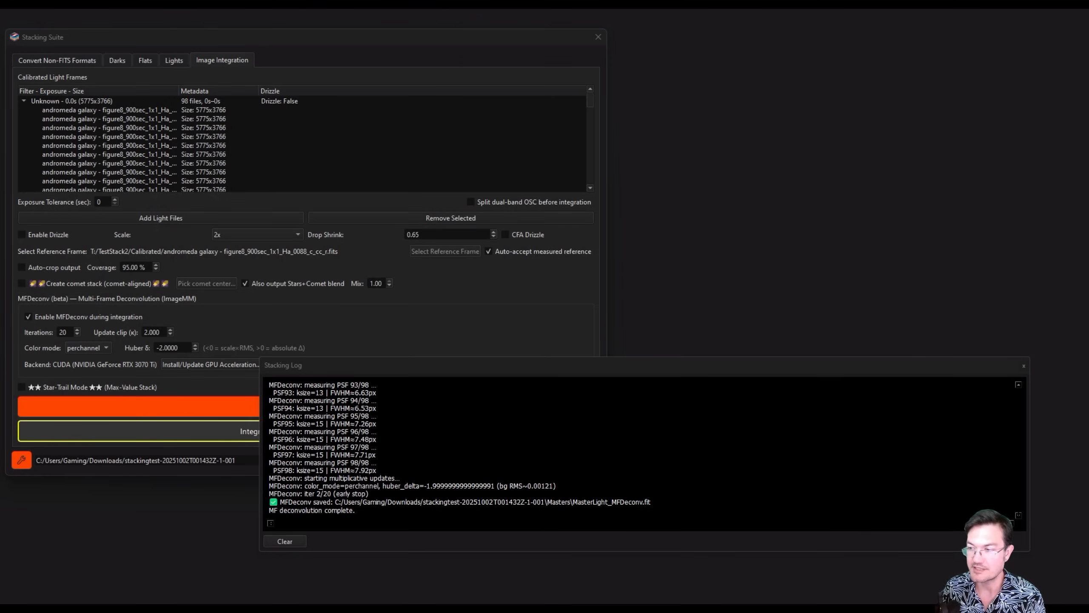
# Load the saved MasterLight_MFDeconv.fit from the Masters folder to view the sharpened Andromeda Ha image.
pyautogui.click(665, 505)
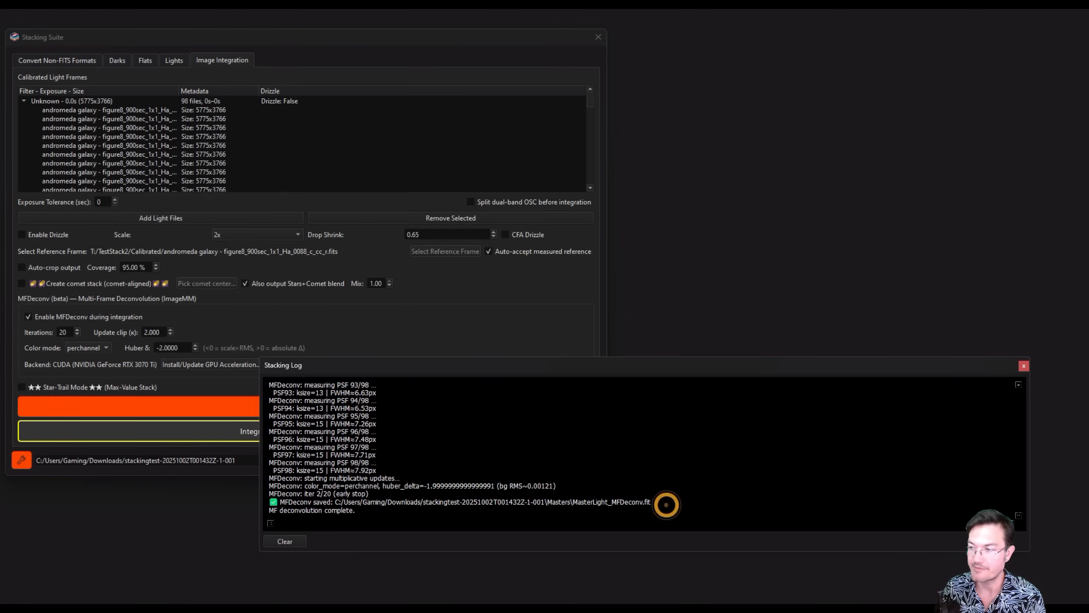
pyautogui.doubleClick(618, 501)
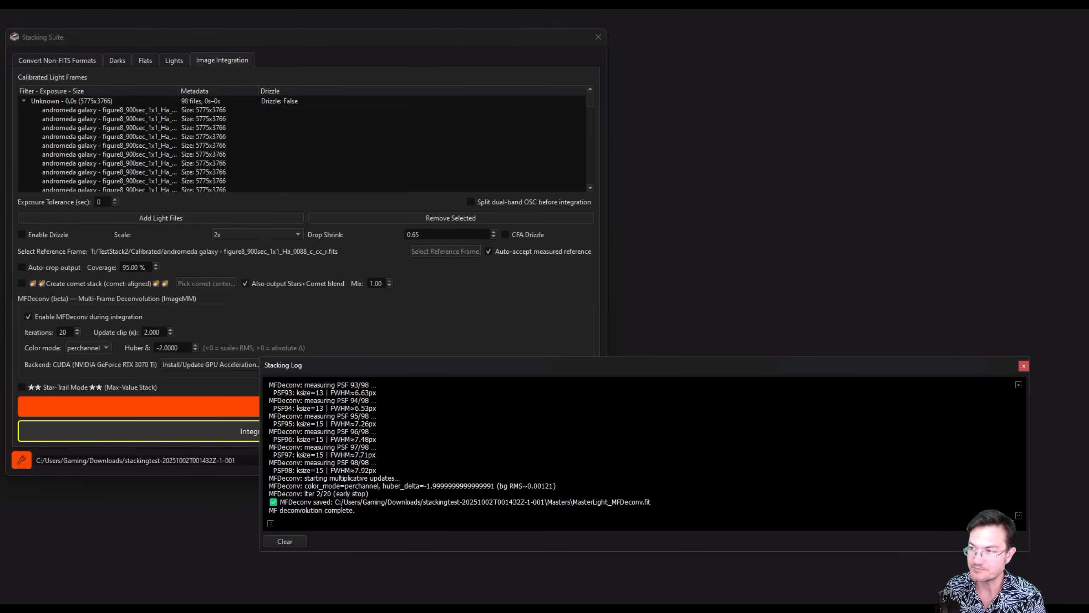
pyautogui.click(1023, 365)
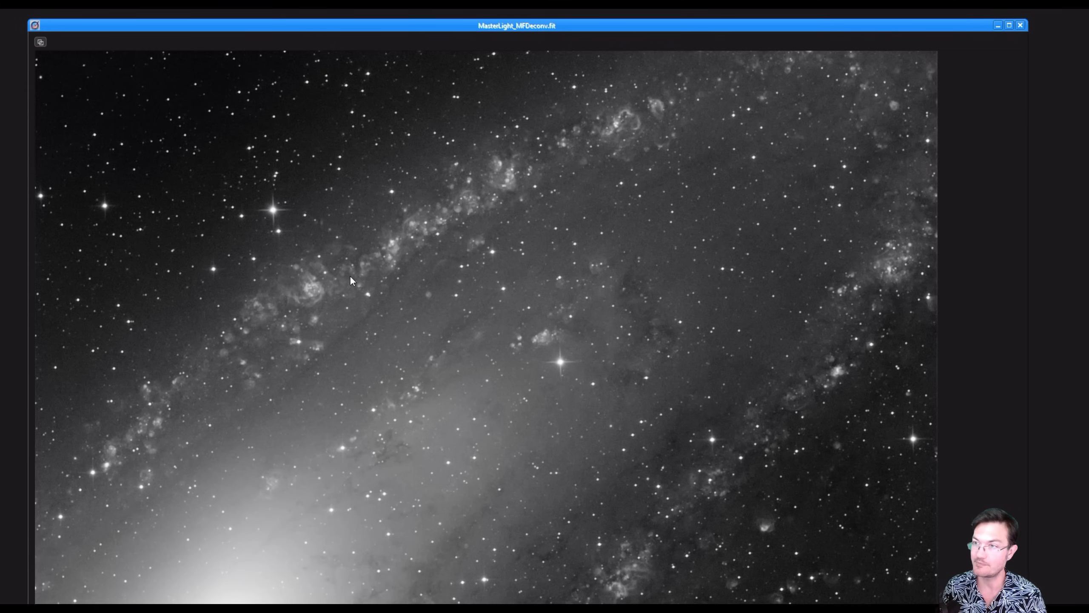
pyautogui.moveTo(298, 335)
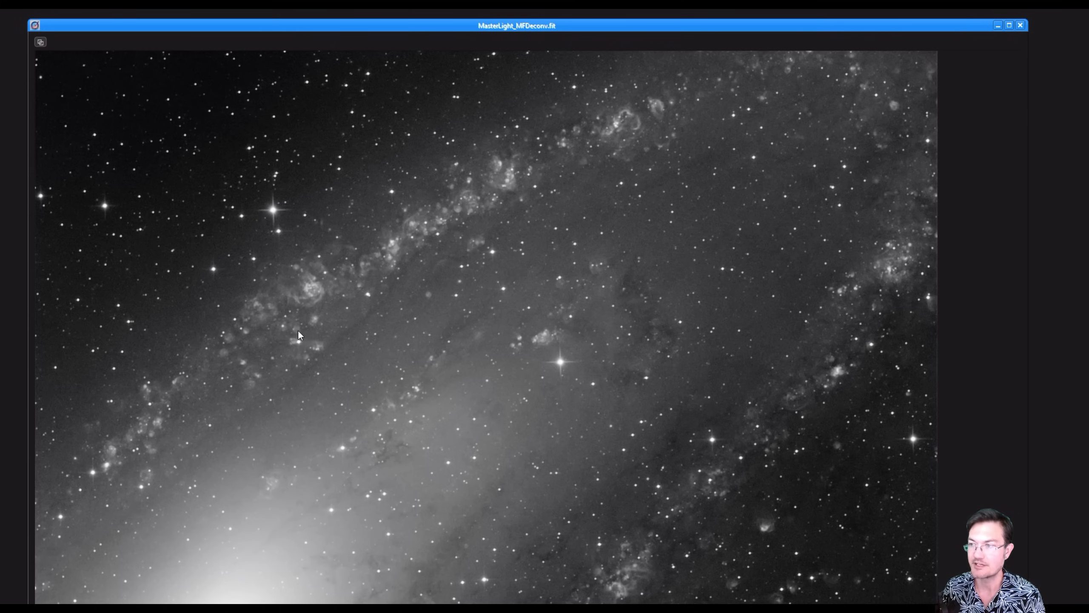
pyautogui.moveTo(264, 319)
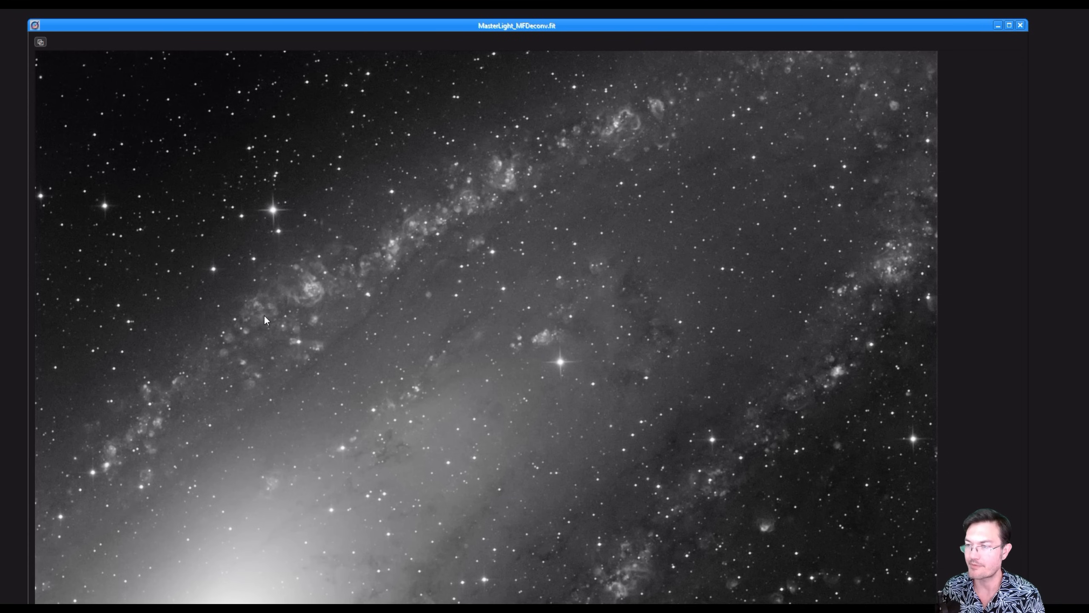
pyautogui.moveTo(344, 277)
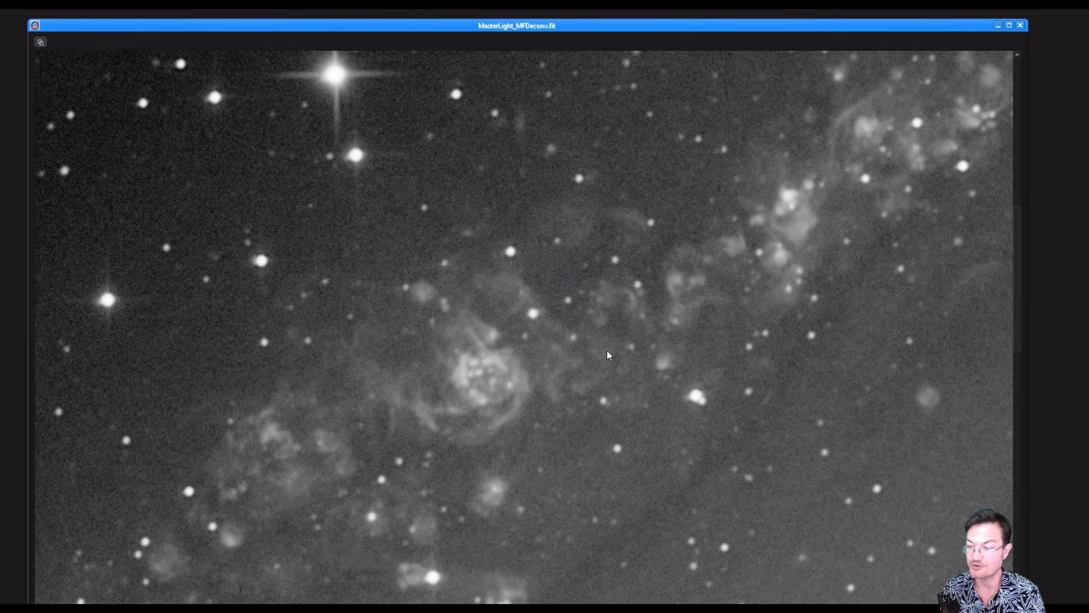
pyautogui.moveTo(291, 266)
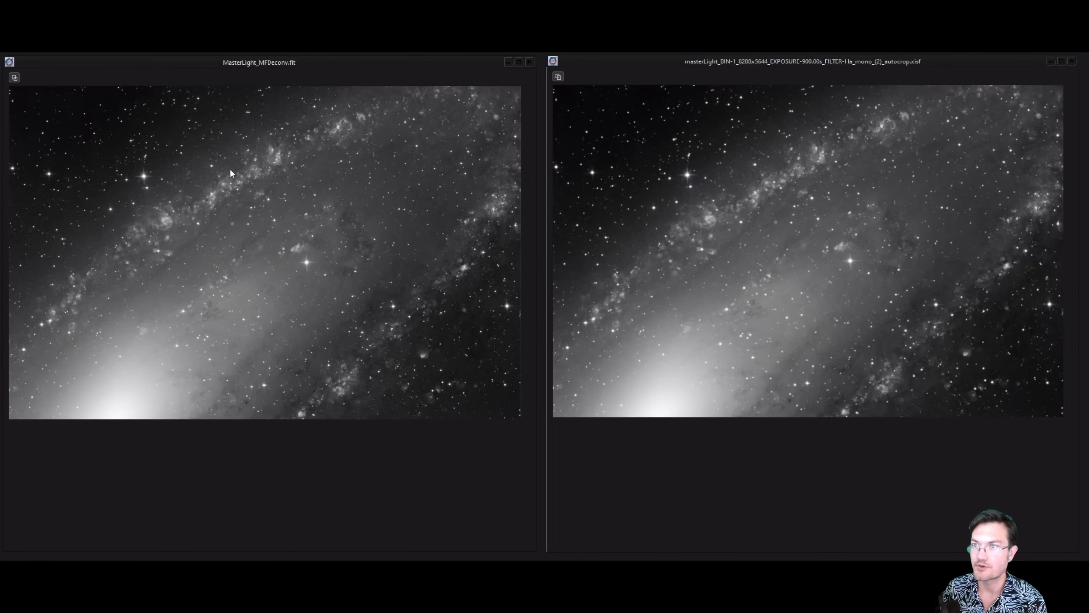
pyautogui.moveTo(286, 292)
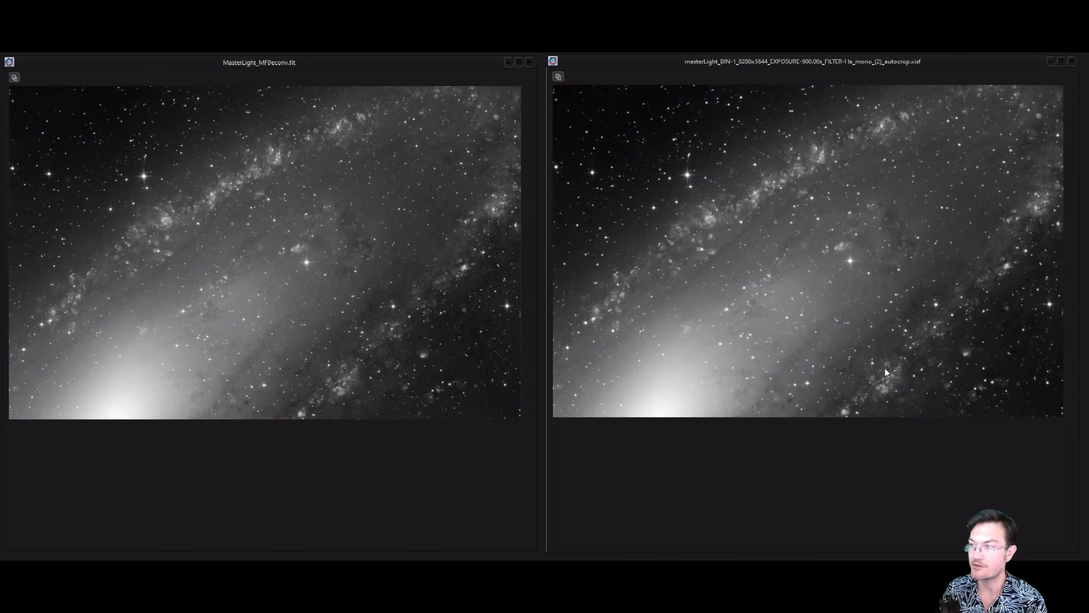
pyautogui.moveTo(799, 262)
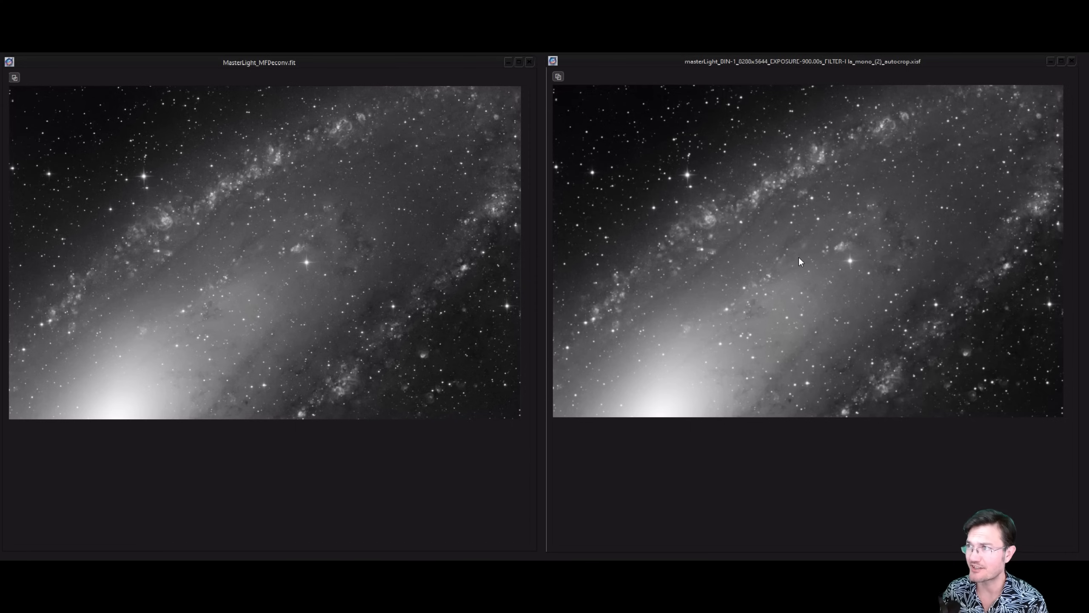
pyautogui.moveTo(789, 70)
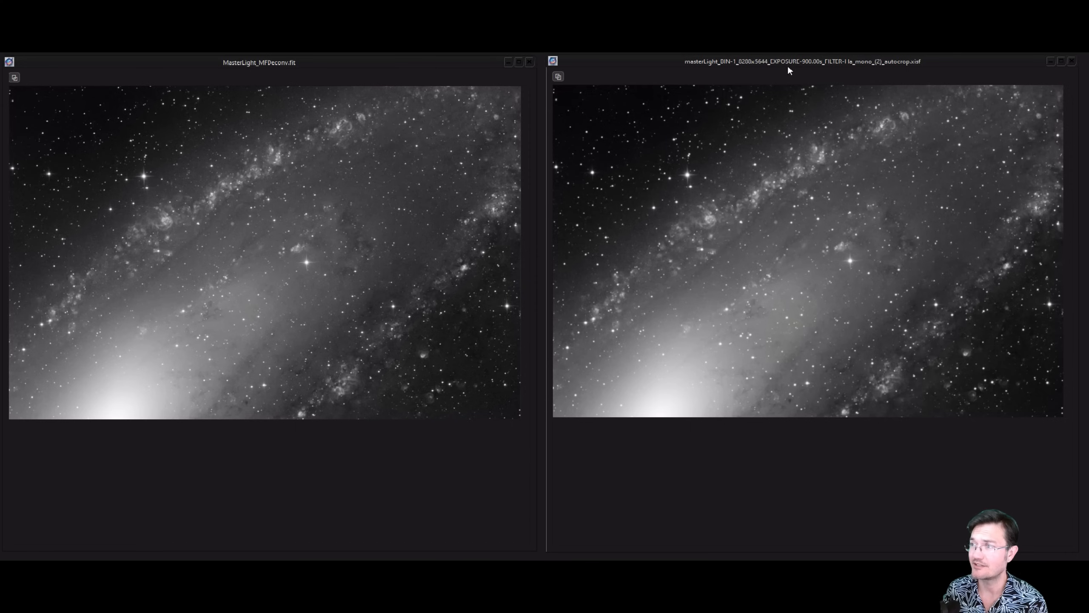
pyautogui.moveTo(802, 154)
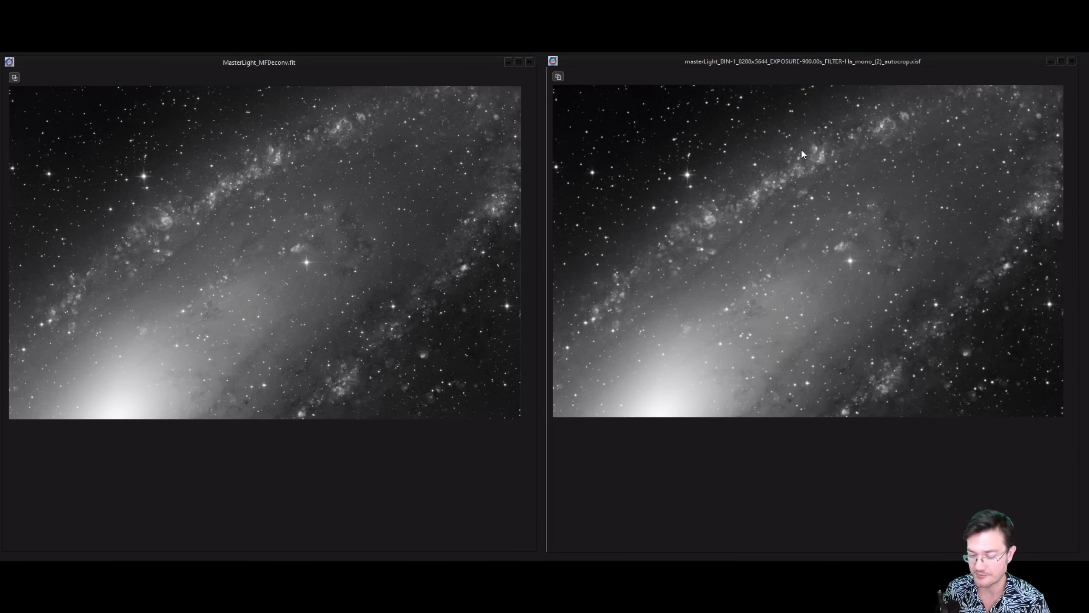
pyautogui.moveTo(198, 273)
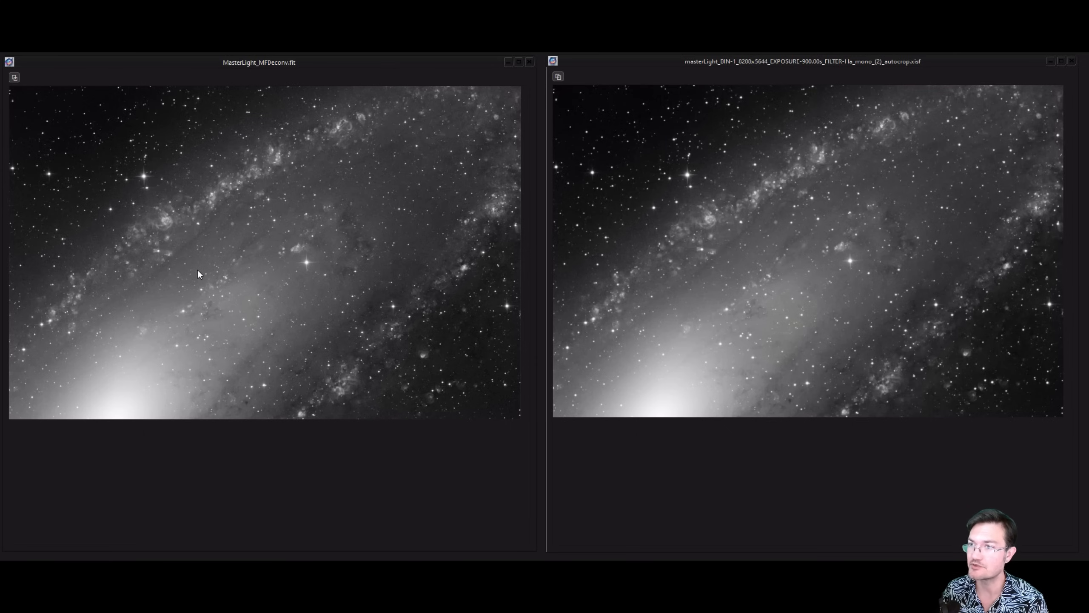
pyautogui.moveTo(302, 154)
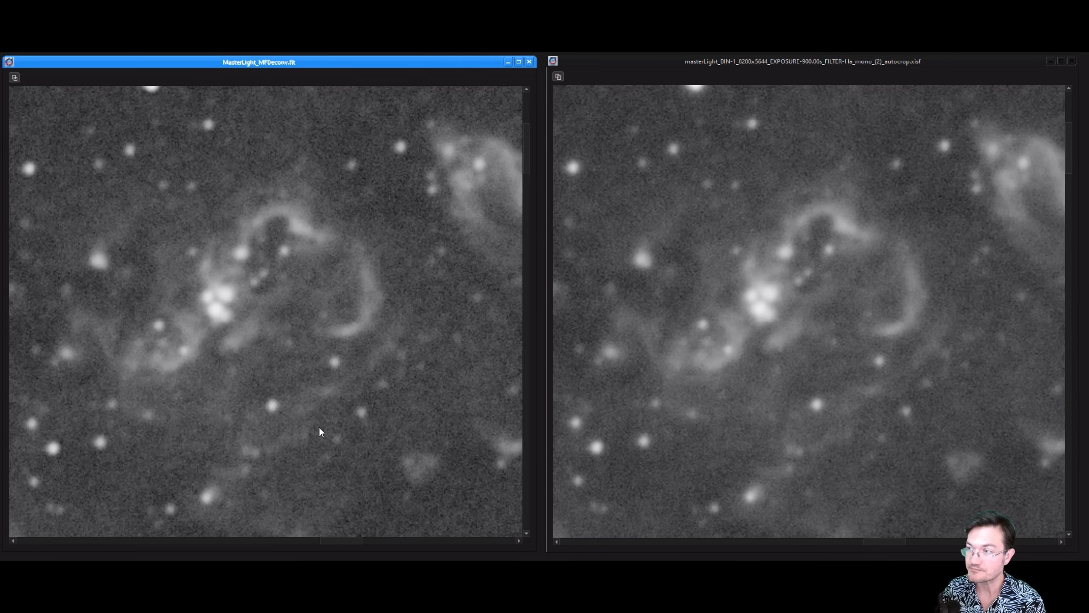
pyautogui.moveTo(312, 361)
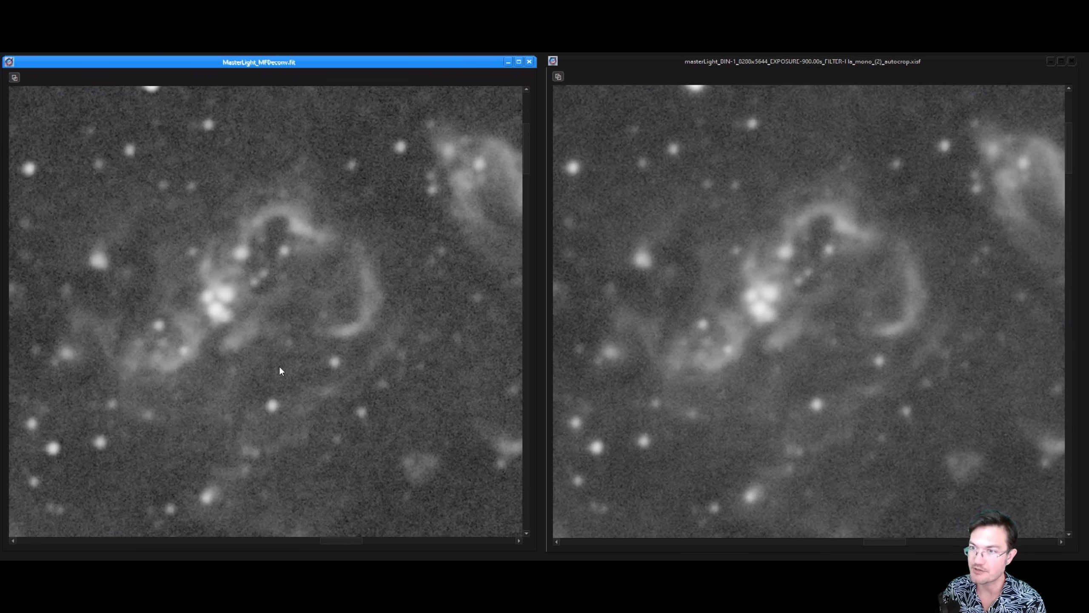
pyautogui.moveTo(318, 238)
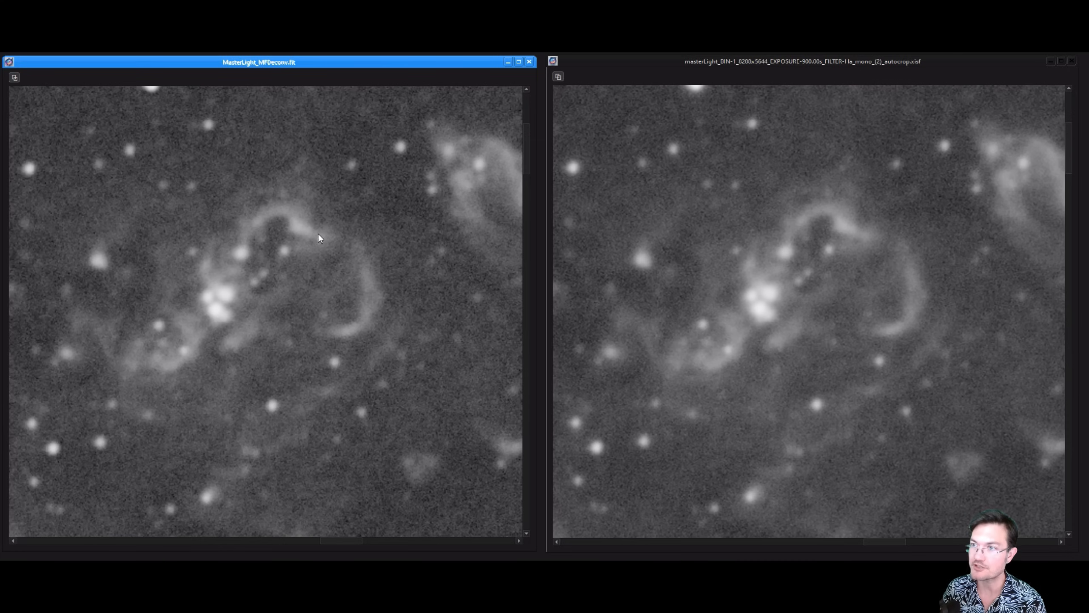
pyautogui.moveTo(130, 366)
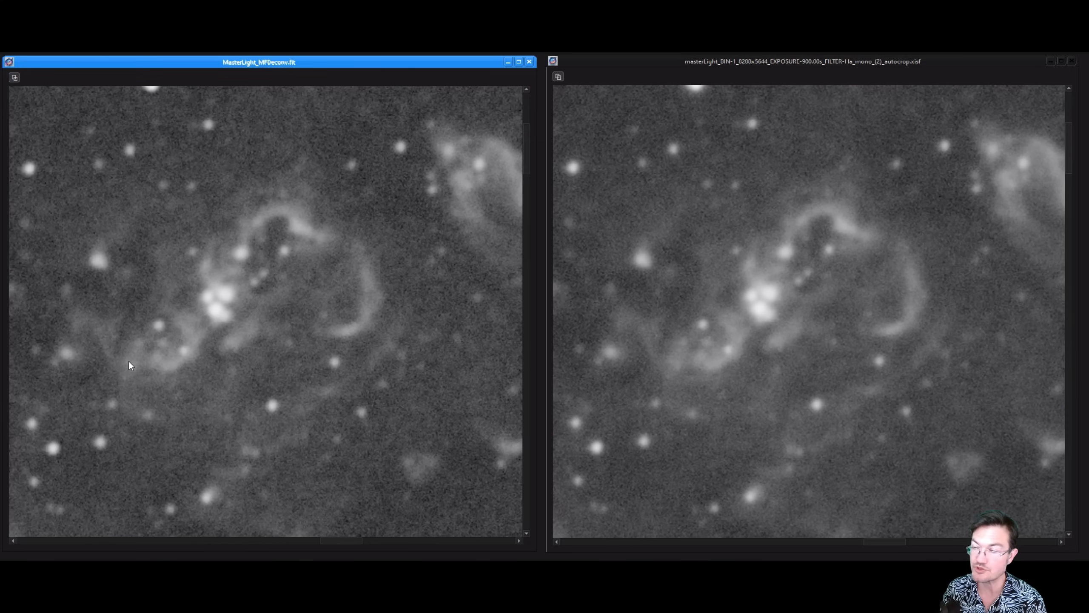
pyautogui.moveTo(237, 318)
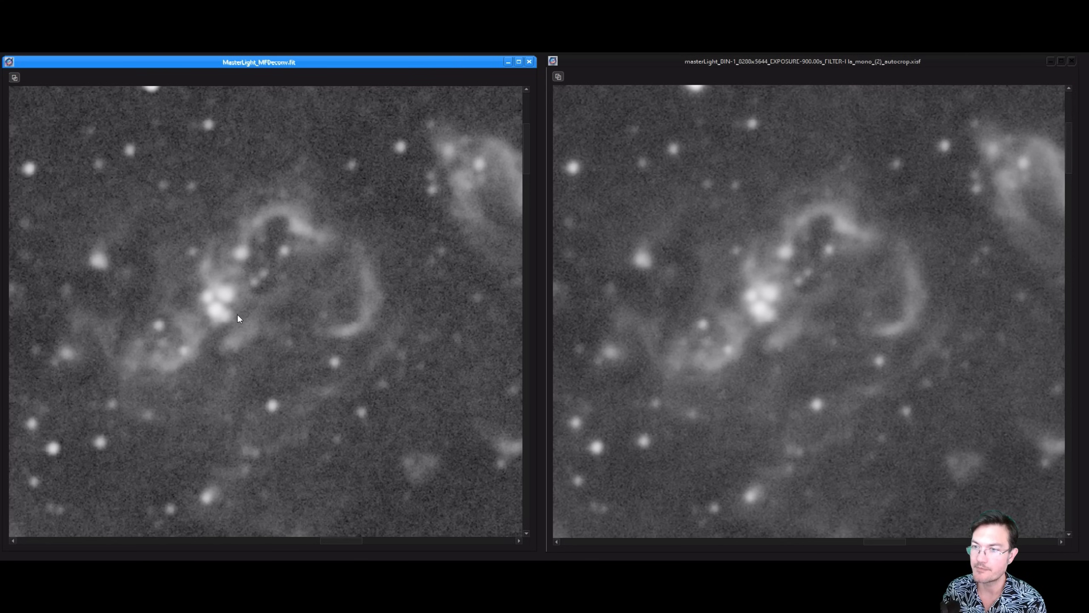
pyautogui.moveTo(883, 347)
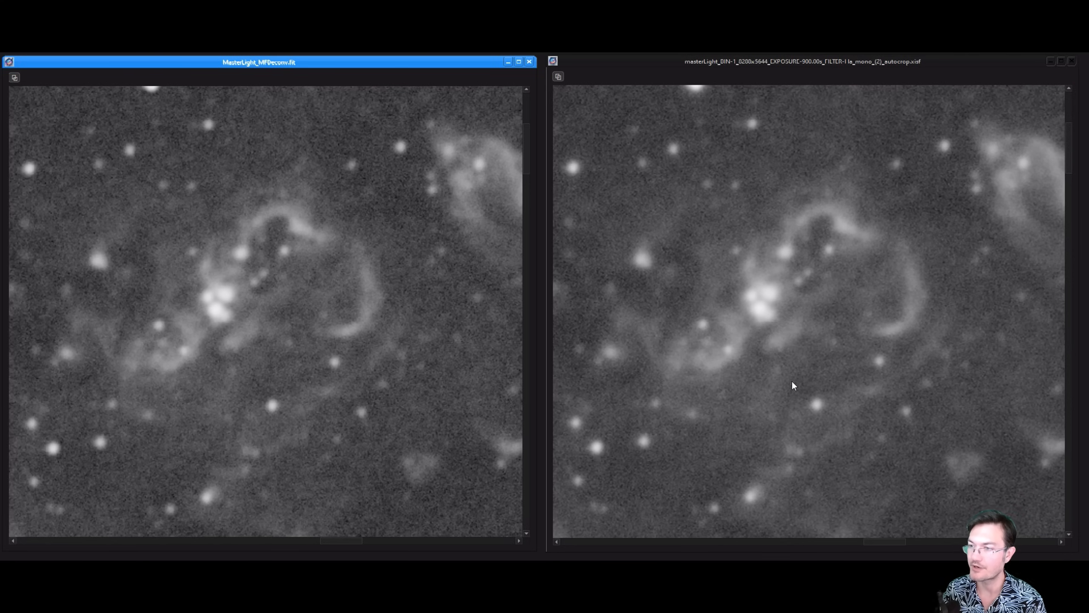
pyautogui.moveTo(789, 444)
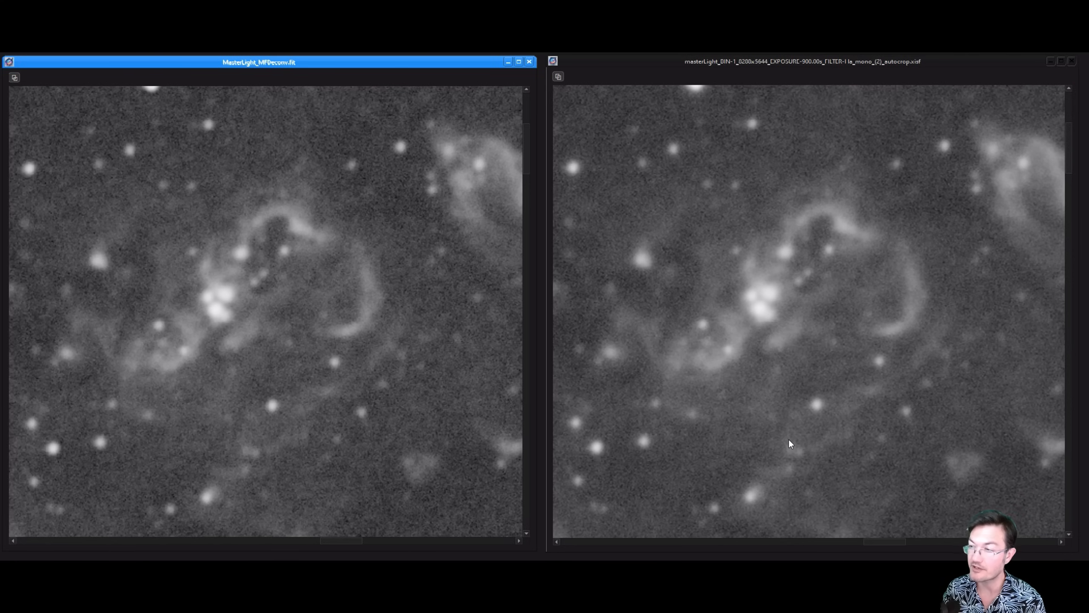
pyautogui.moveTo(722, 385)
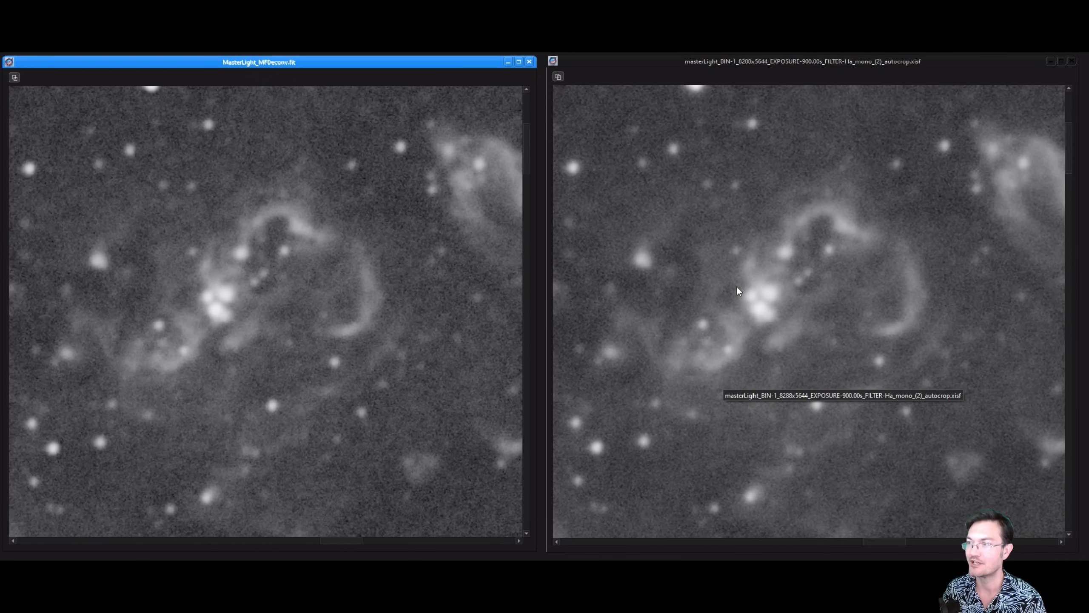
pyautogui.moveTo(731, 368)
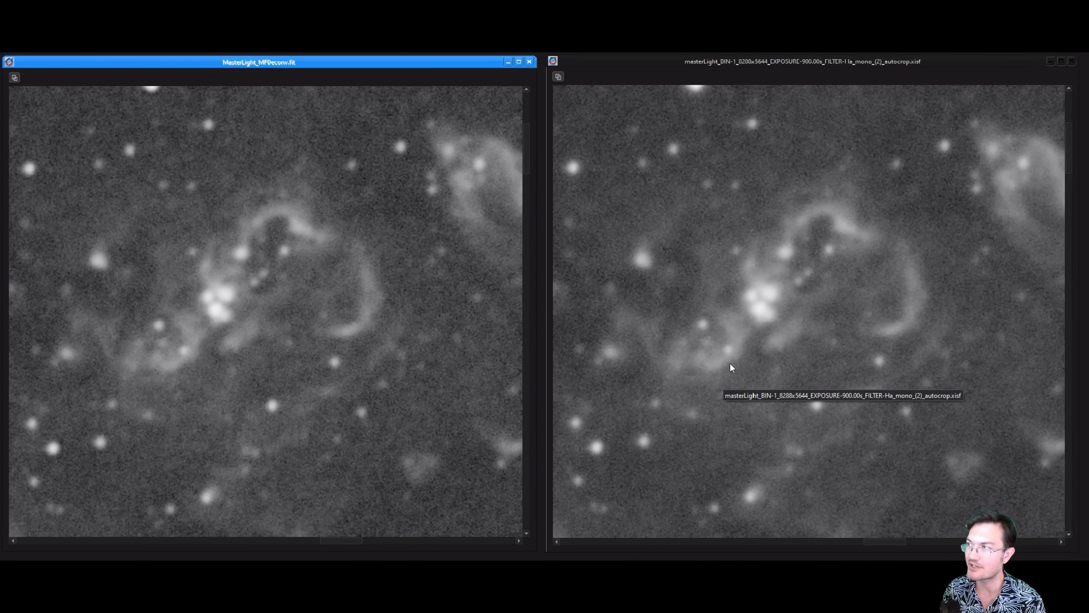
pyautogui.moveTo(415, 400)
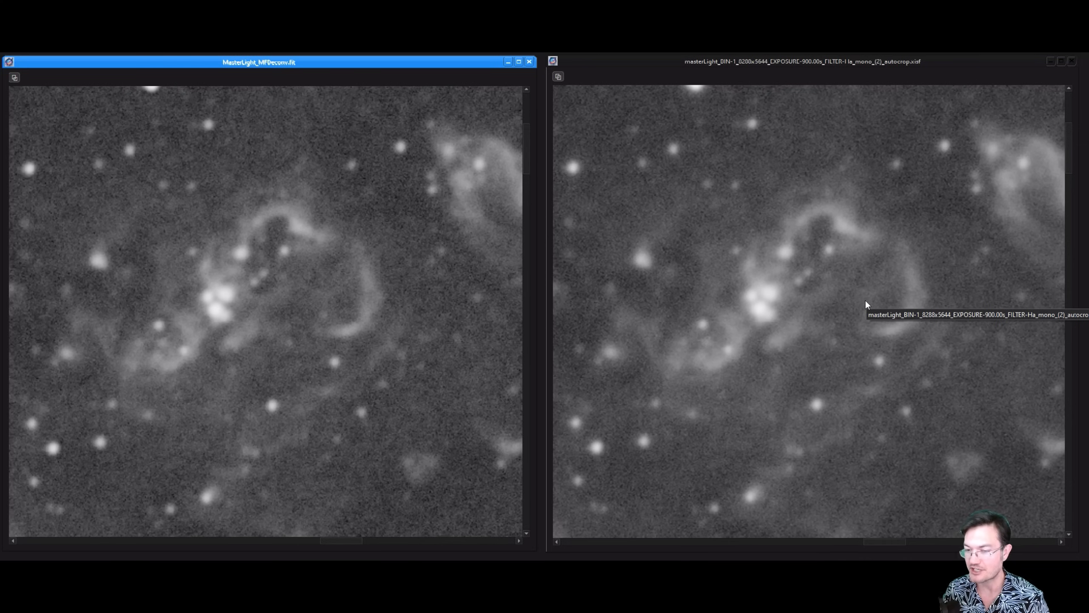
pyautogui.moveTo(597, 318)
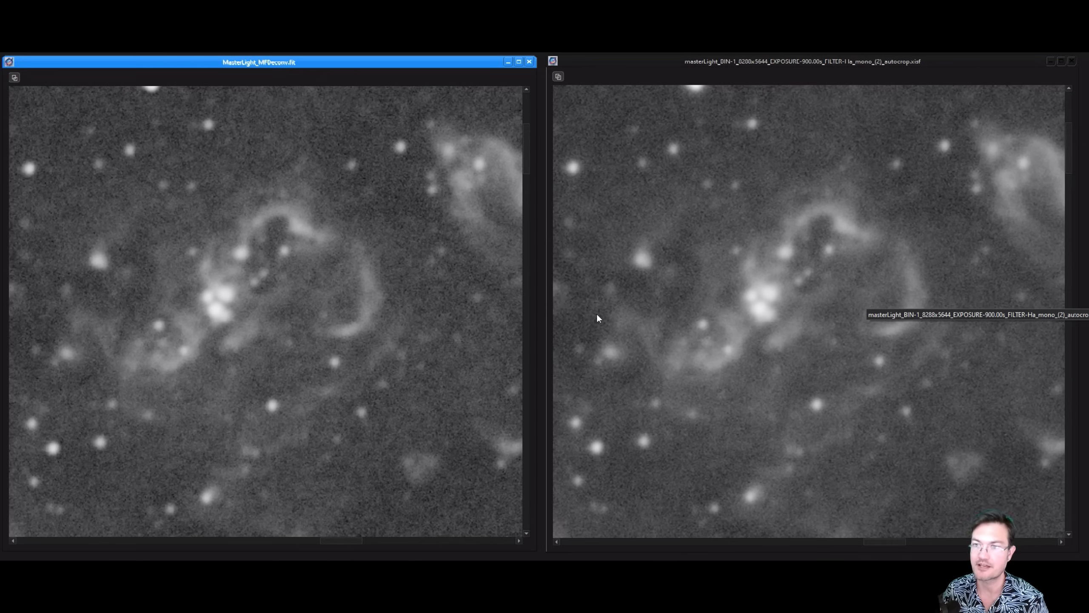
pyautogui.moveTo(327, 313)
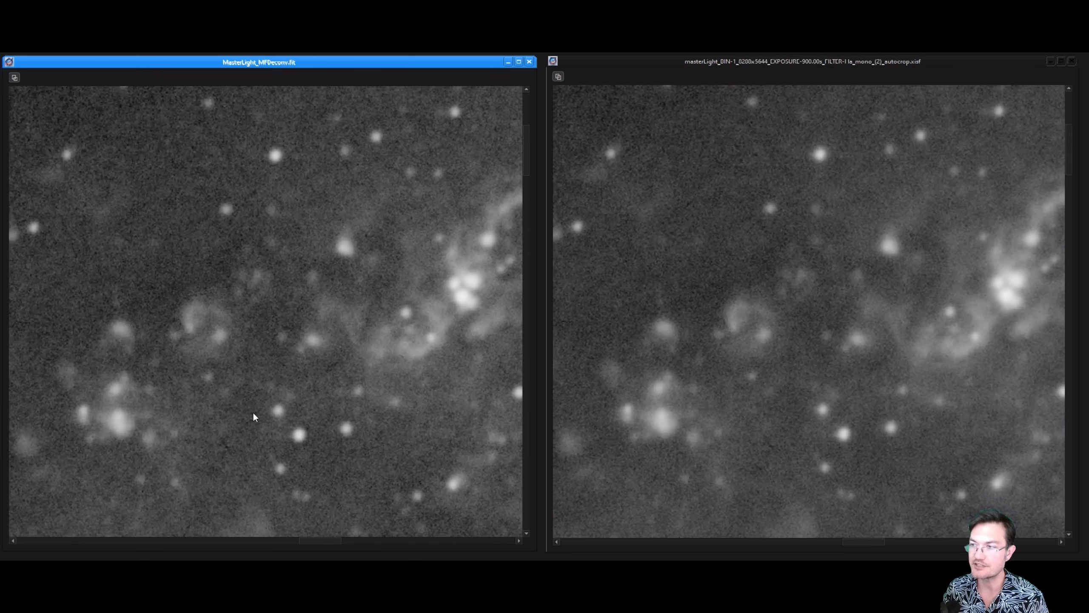
pyautogui.moveTo(373, 381)
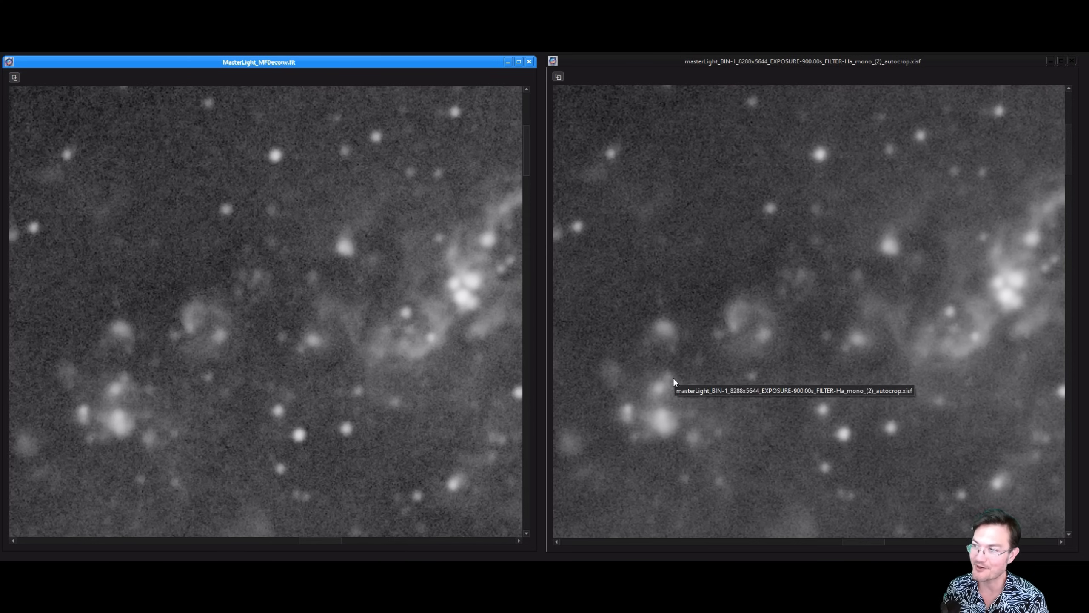
pyautogui.moveTo(233, 445)
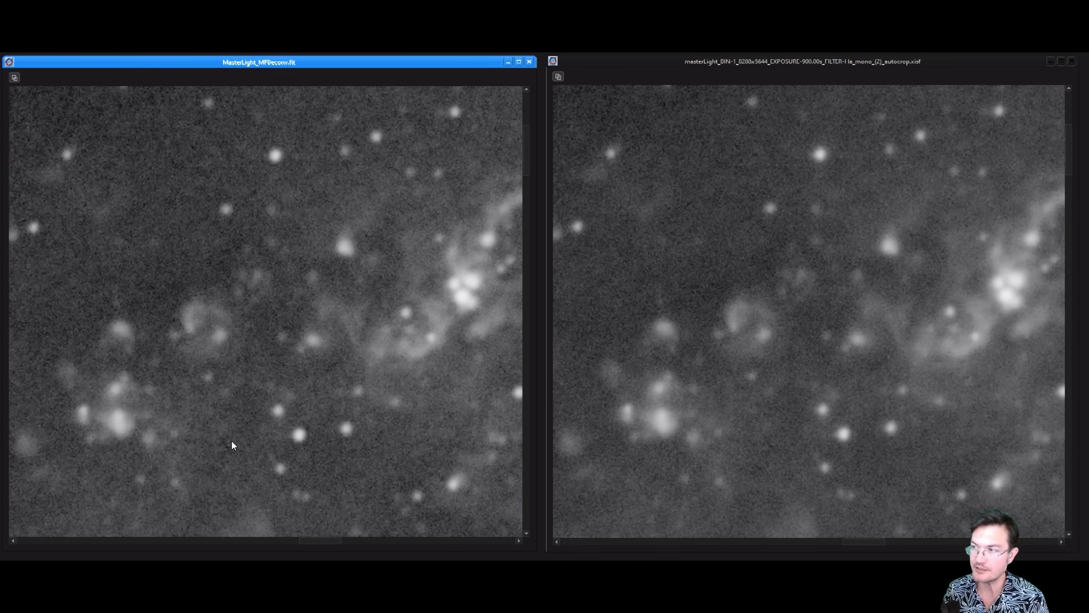
pyautogui.moveTo(203, 471)
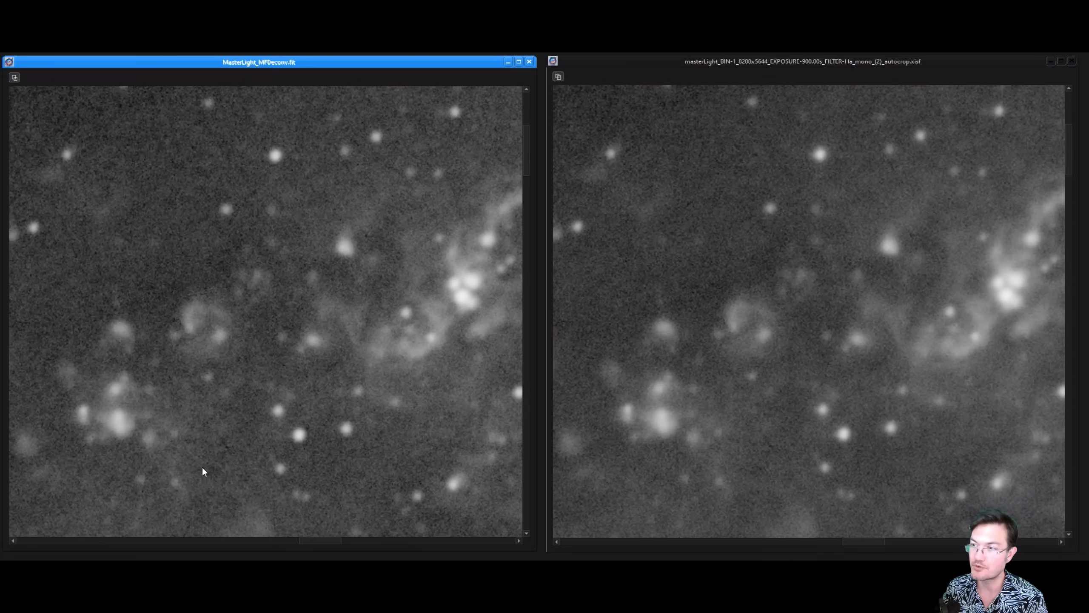
pyautogui.moveTo(189, 342)
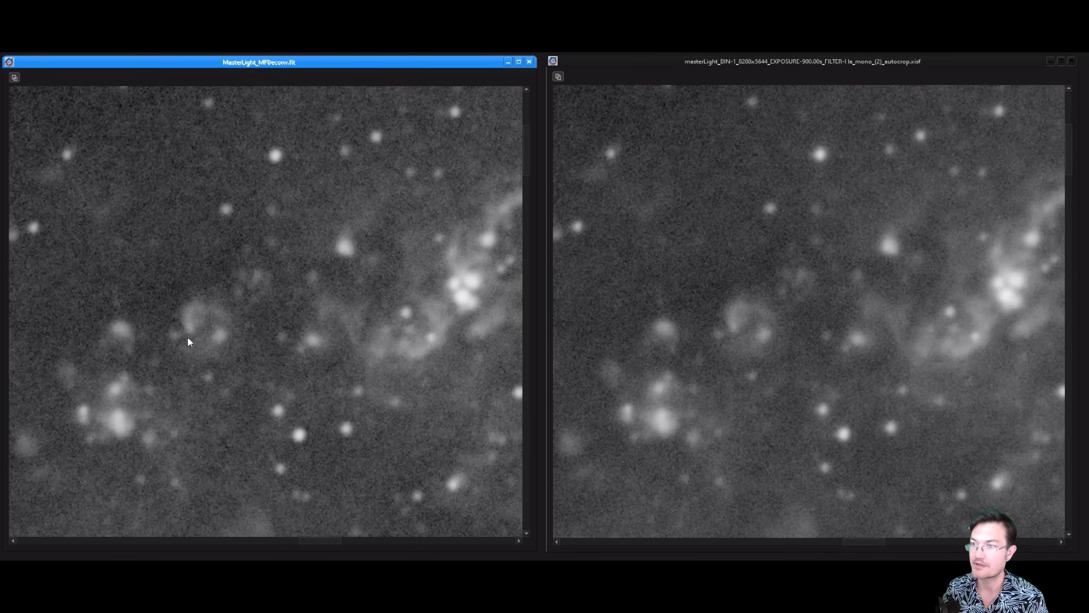
pyautogui.moveTo(319, 387)
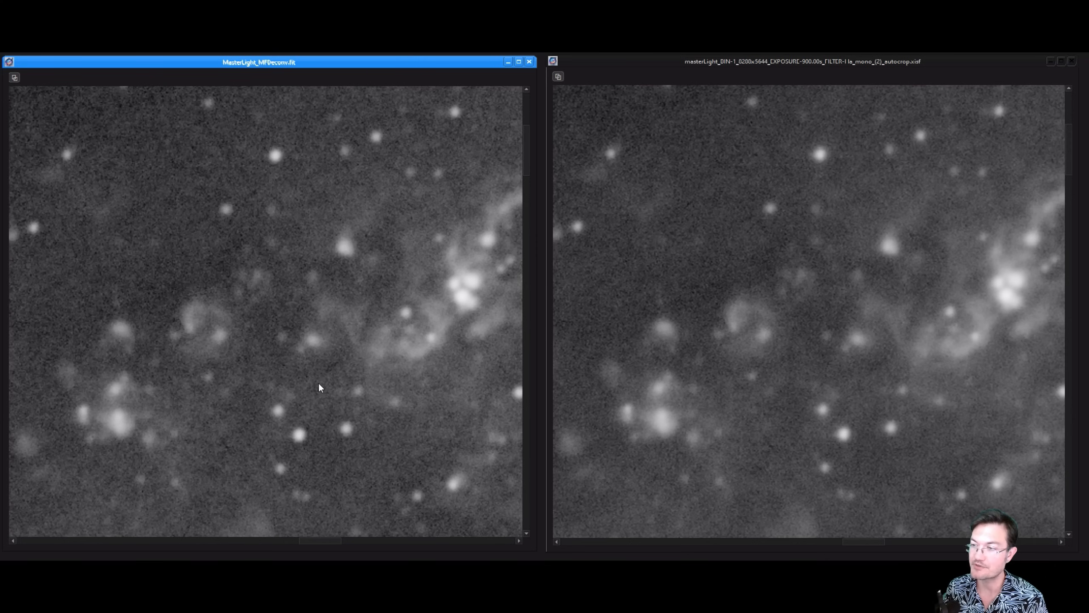
pyautogui.moveTo(308, 434)
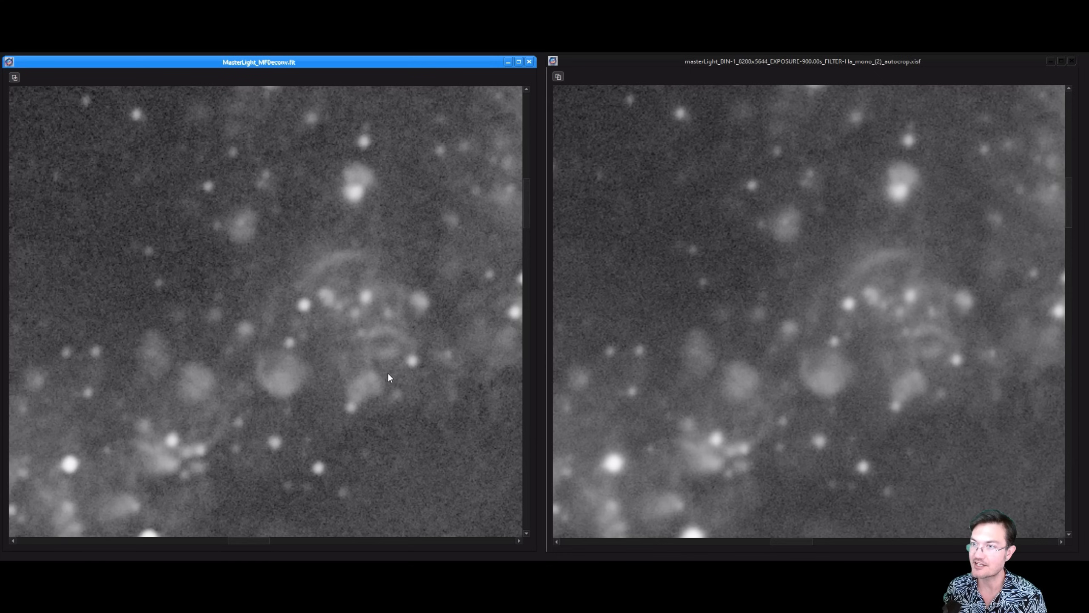
pyautogui.moveTo(393, 383)
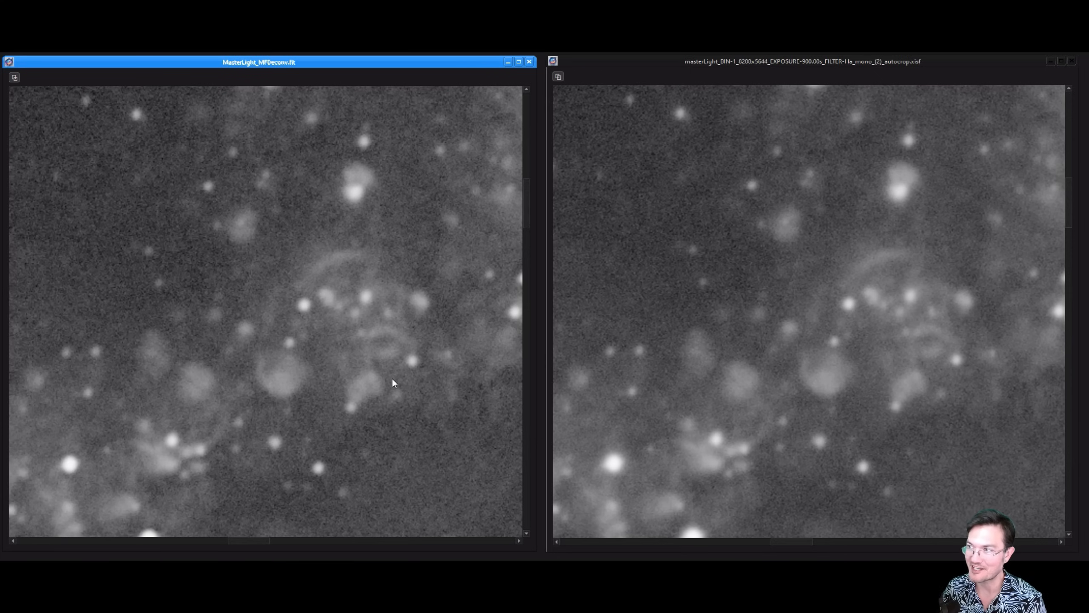
pyautogui.moveTo(483, 418)
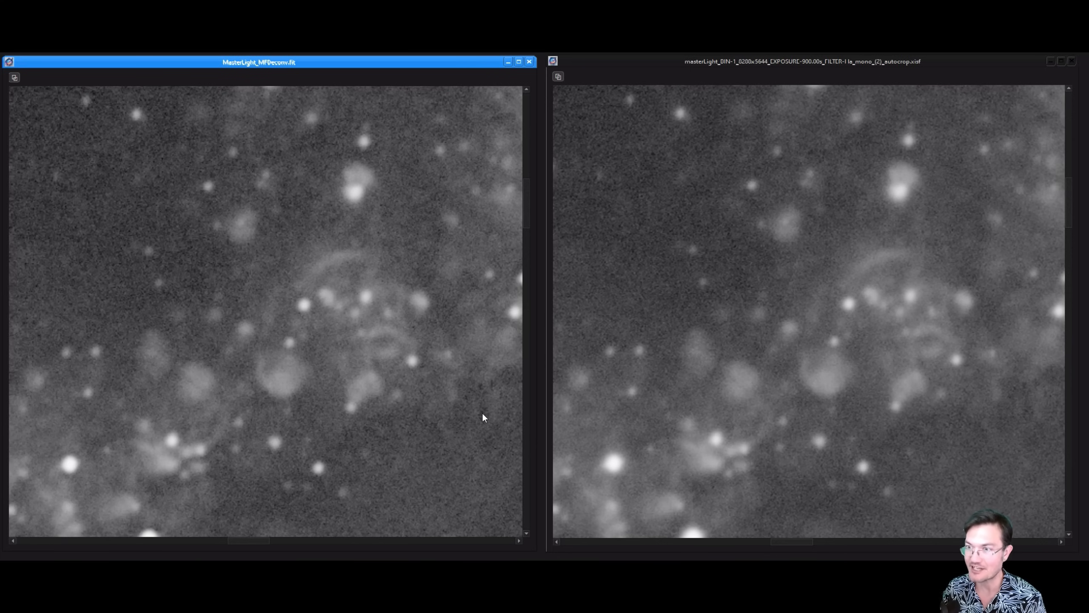
pyautogui.moveTo(387, 387)
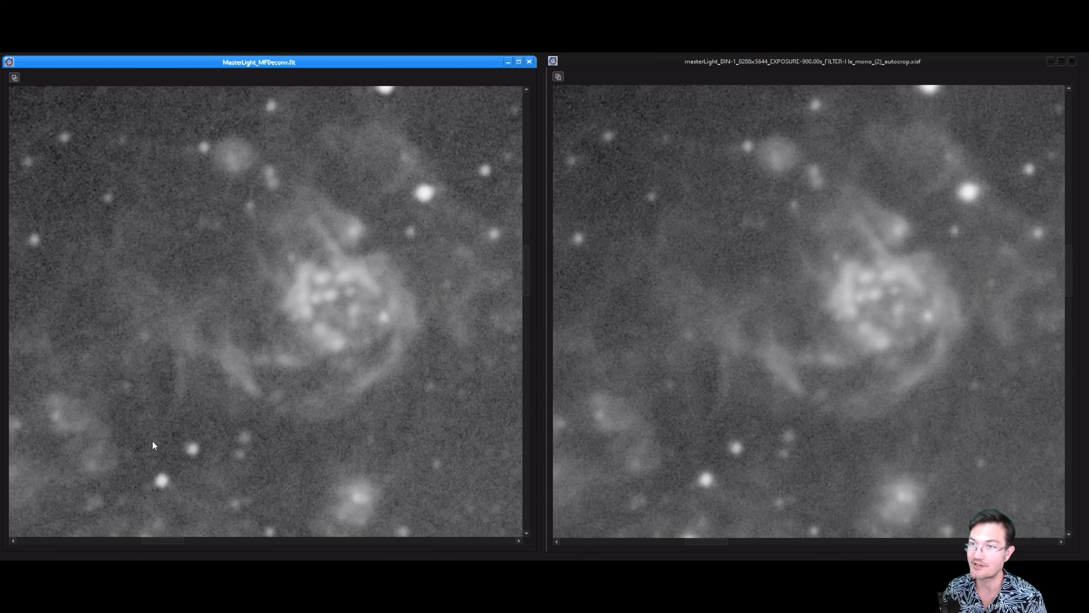
pyautogui.moveTo(258, 201)
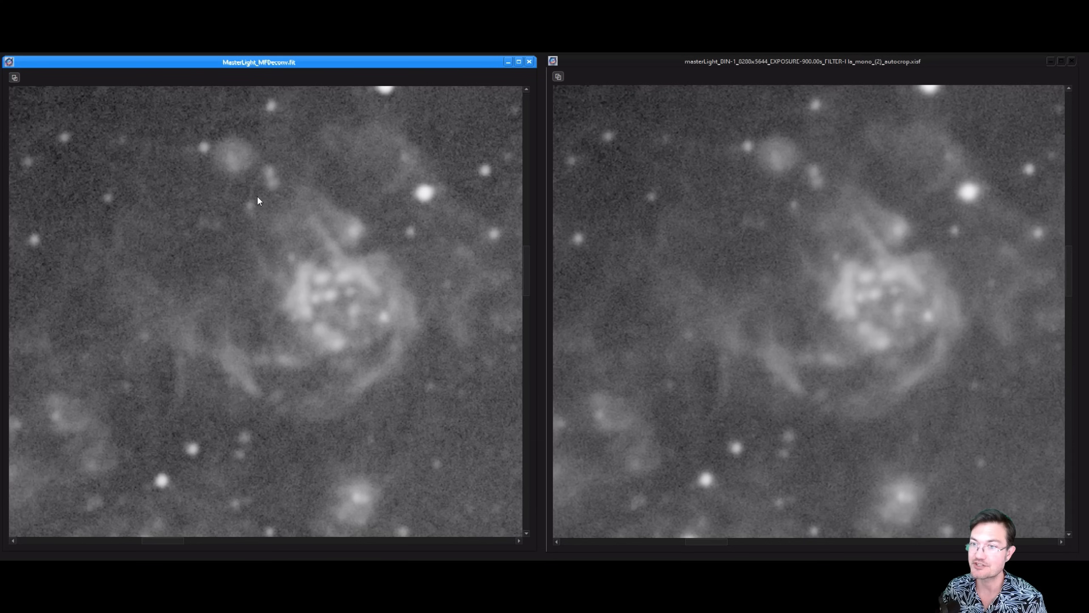
pyautogui.moveTo(307, 243)
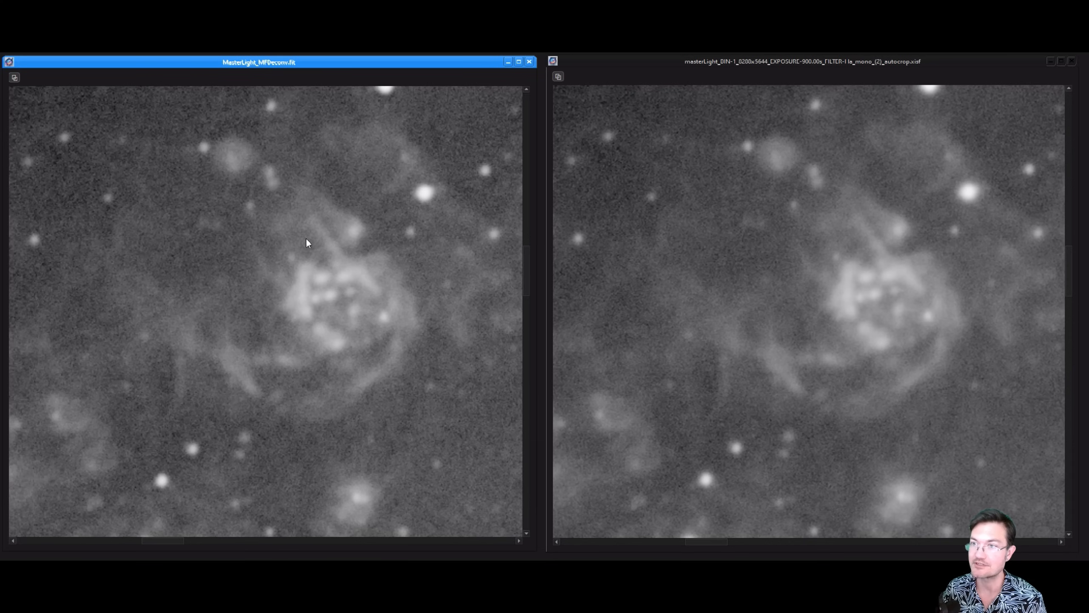
pyautogui.moveTo(1059, 365)
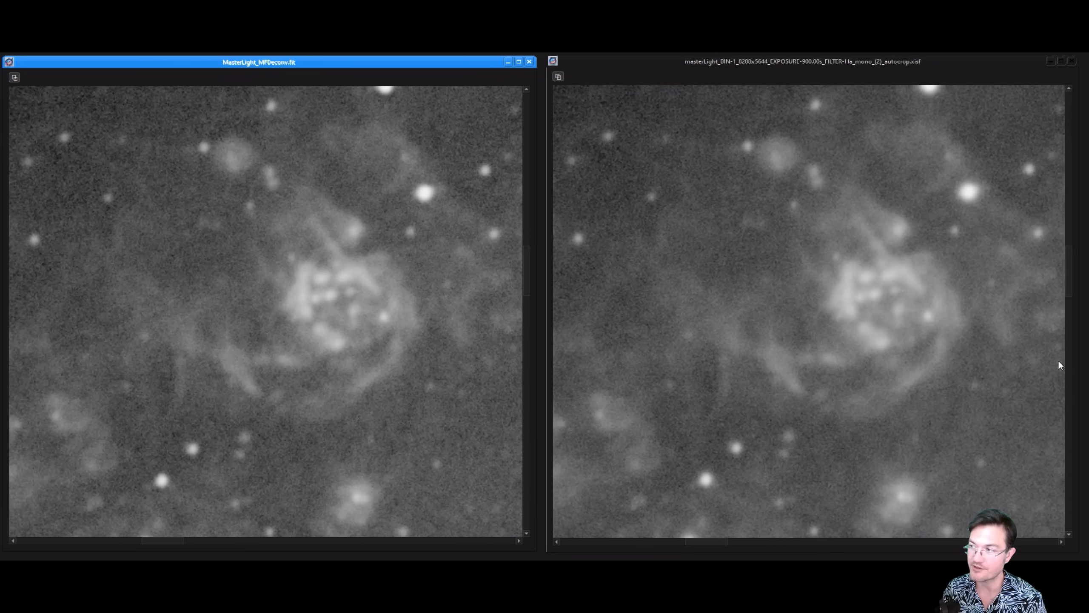
pyautogui.moveTo(837, 347)
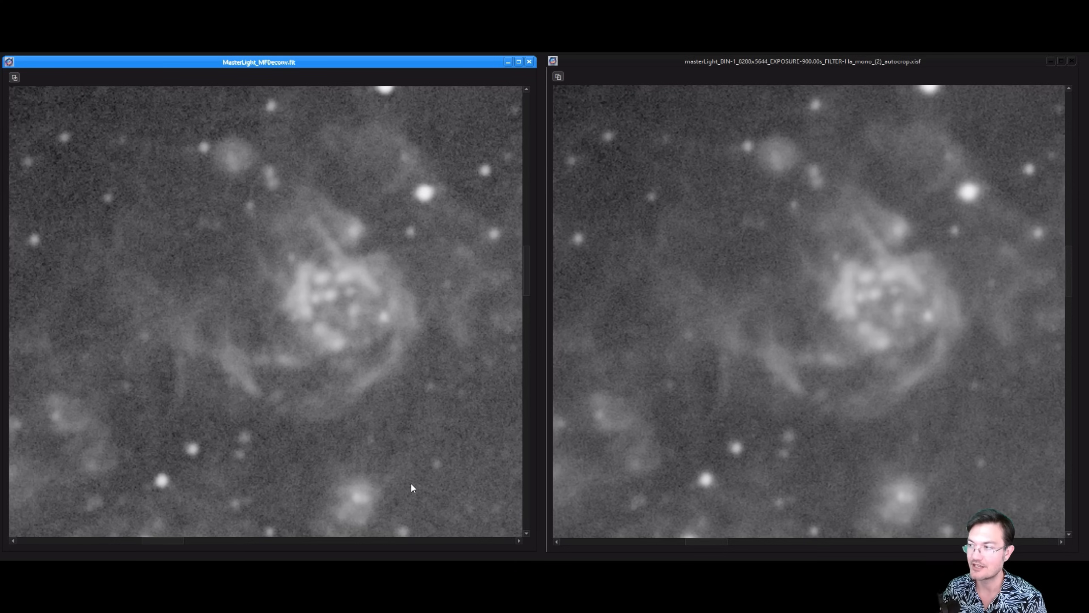
pyautogui.moveTo(400, 483)
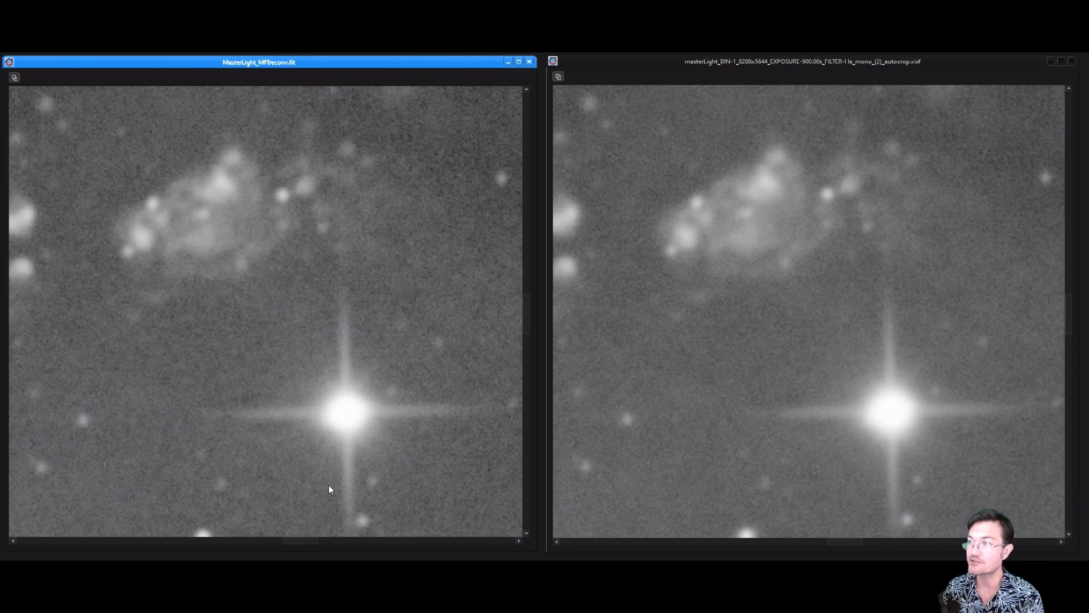
pyautogui.moveTo(255, 190)
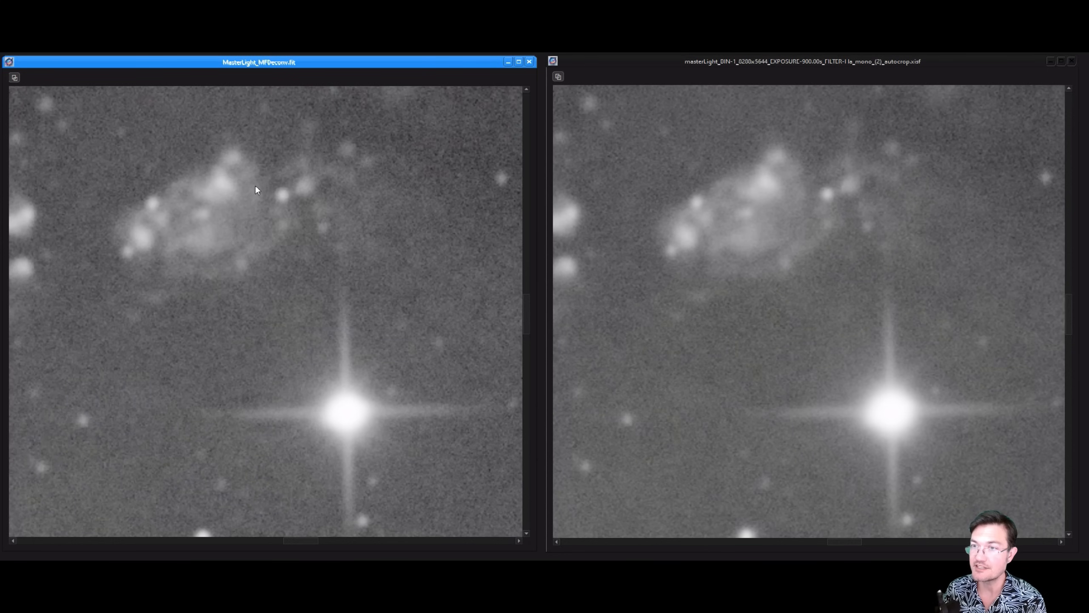
pyautogui.moveTo(180, 232)
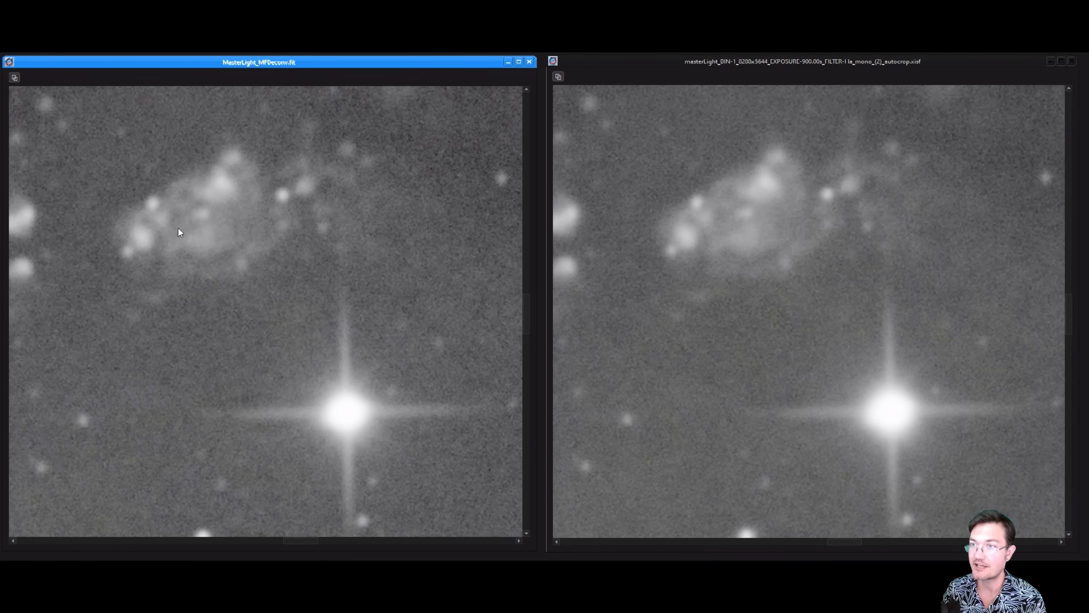
pyautogui.moveTo(214, 210)
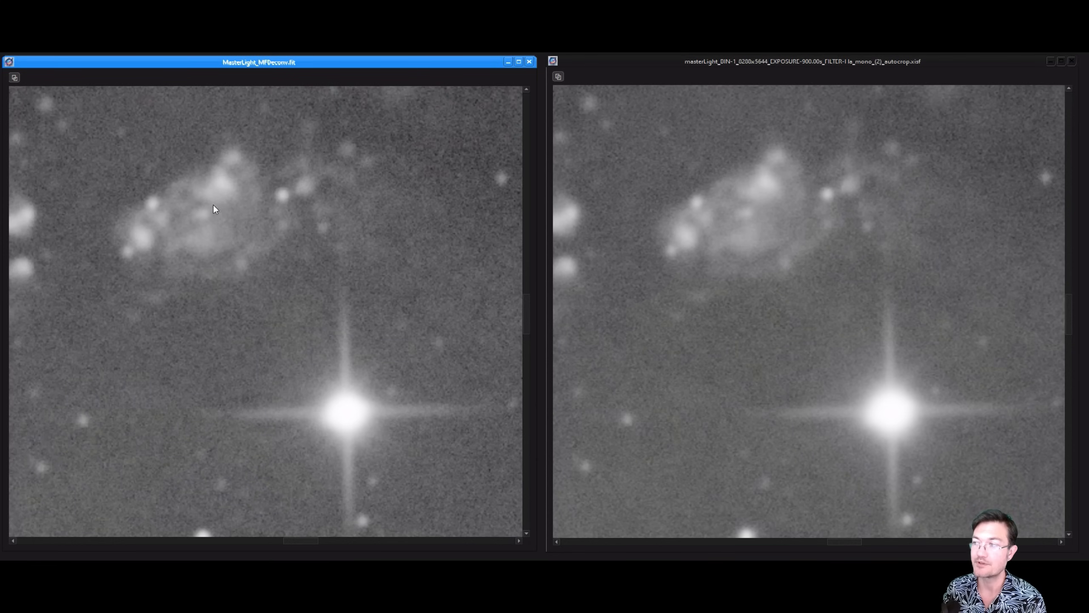
pyautogui.moveTo(102, 218)
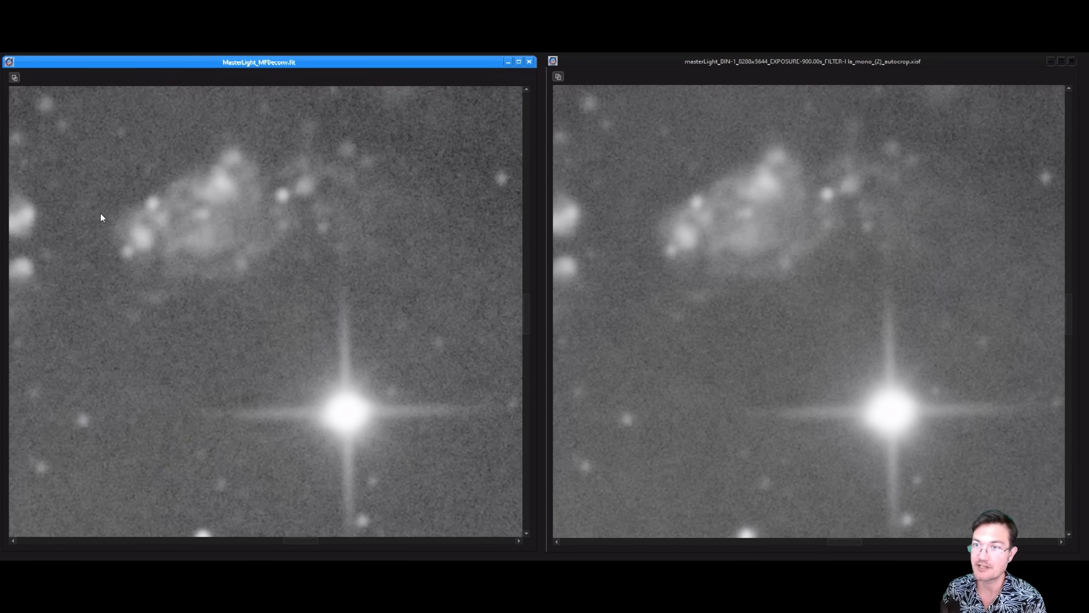
pyautogui.moveTo(905, 195)
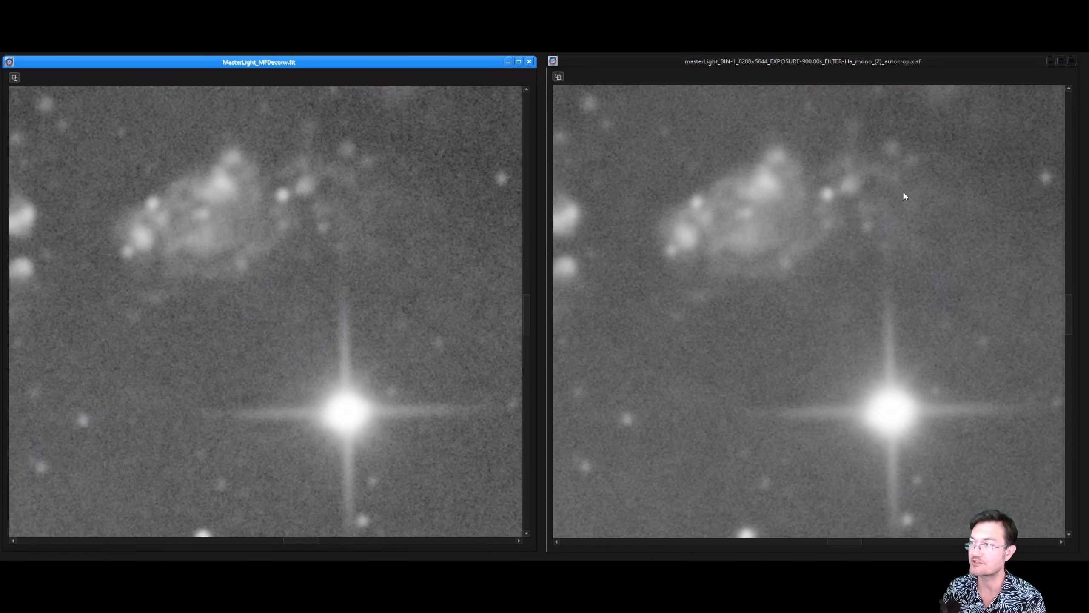
pyautogui.moveTo(764, 252)
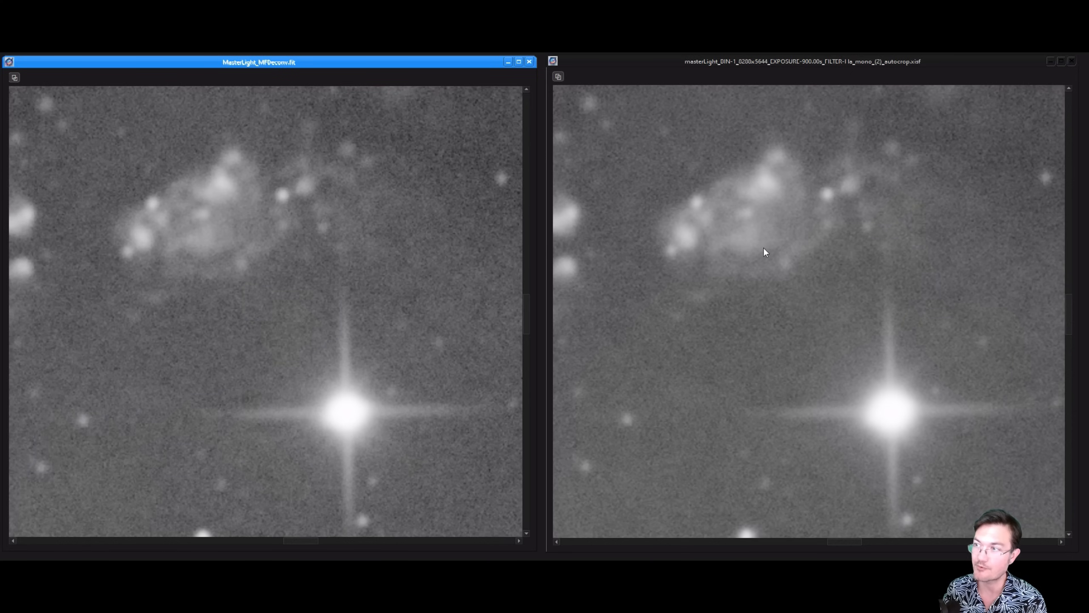
pyautogui.moveTo(347, 475)
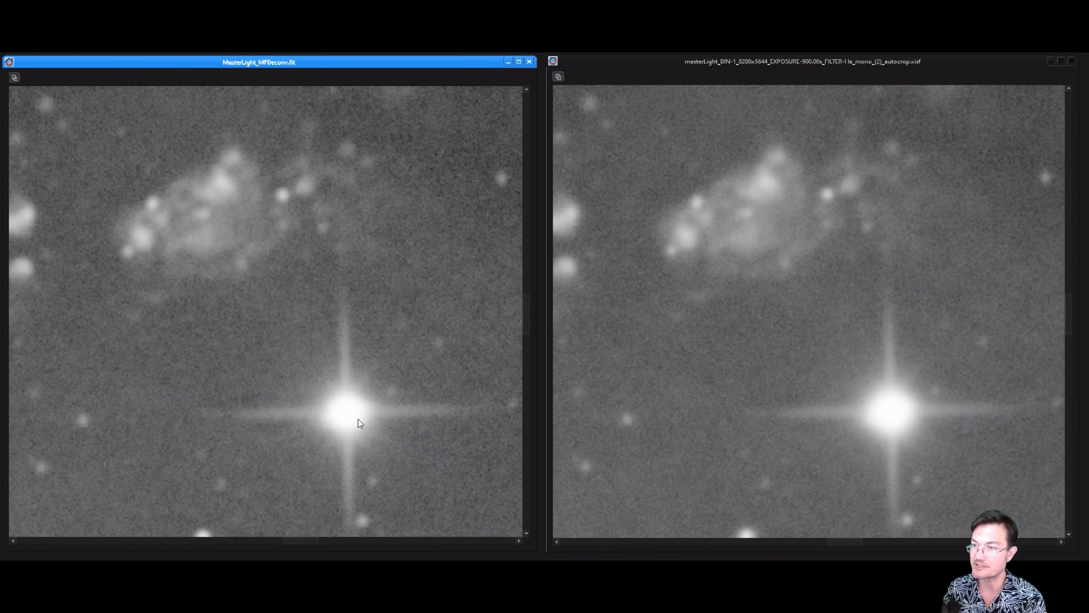
pyautogui.moveTo(389, 438)
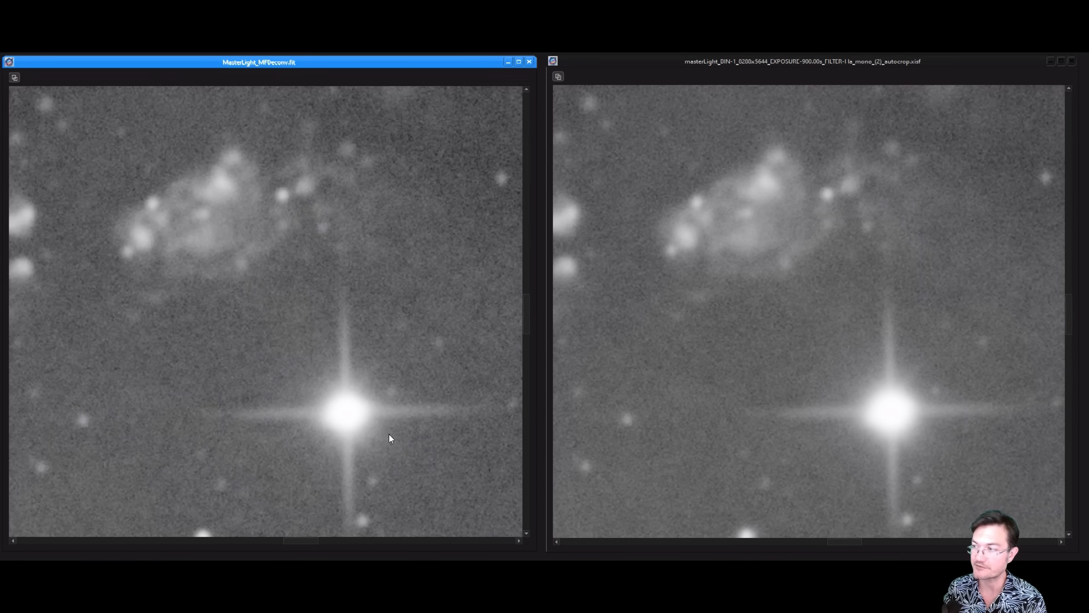
pyautogui.moveTo(393, 397)
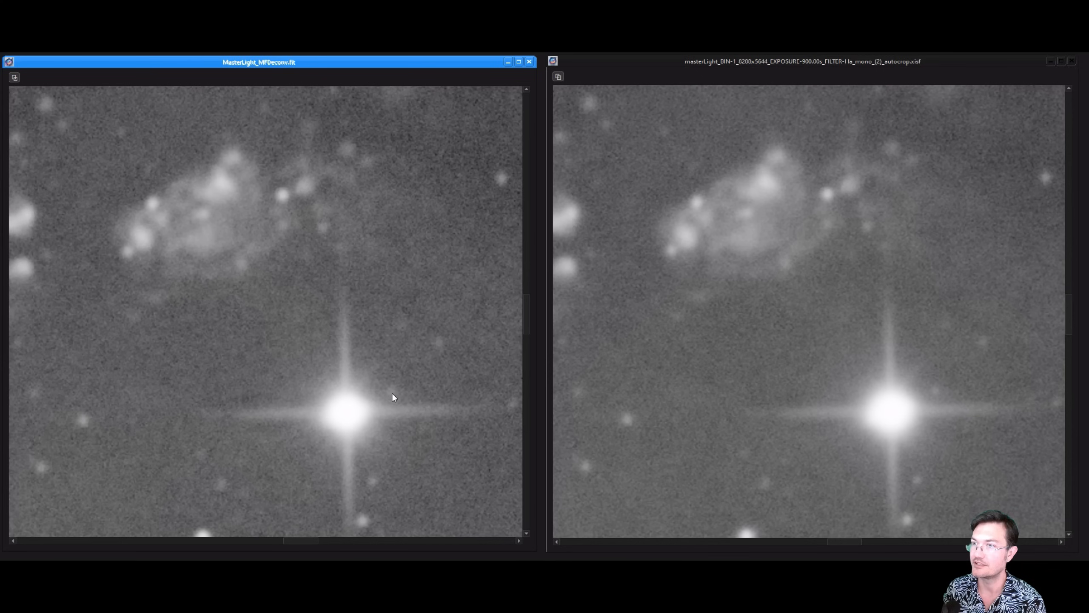
pyautogui.moveTo(393, 362)
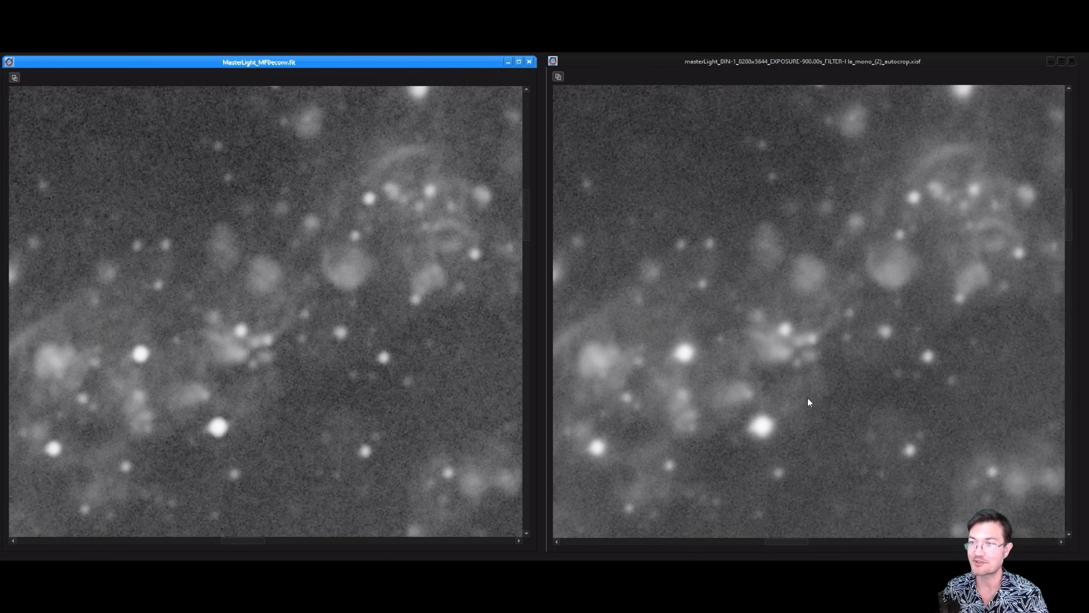
pyautogui.moveTo(827, 389)
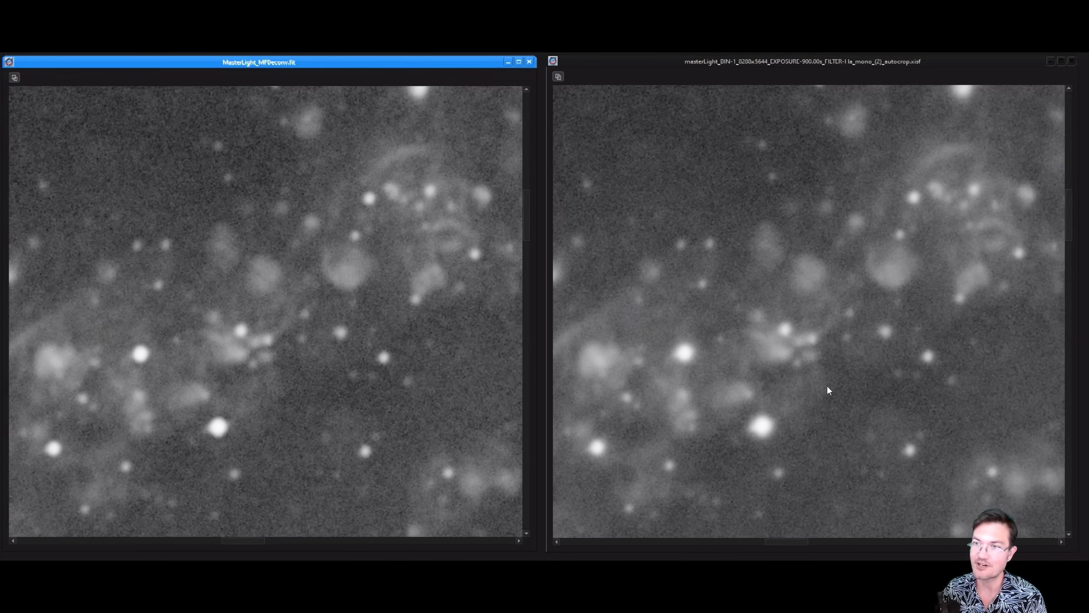